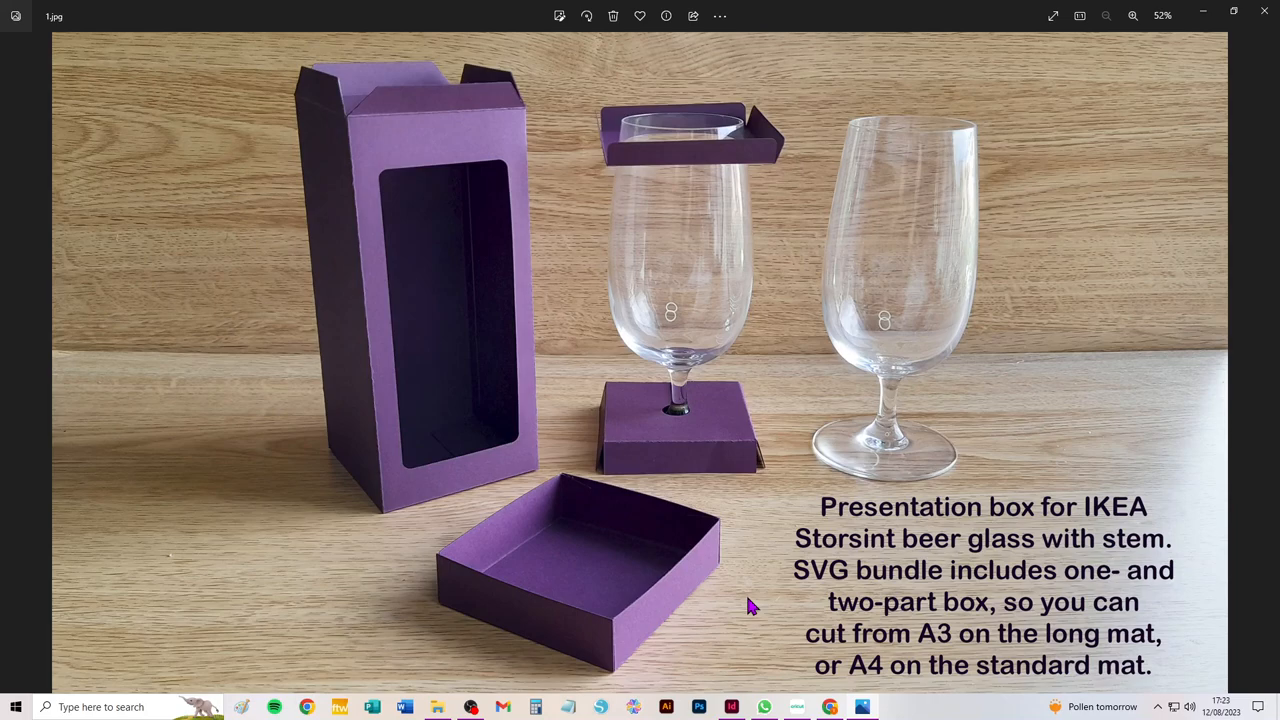
{"action": "mouse_move", "coordinate": [856, 344]}
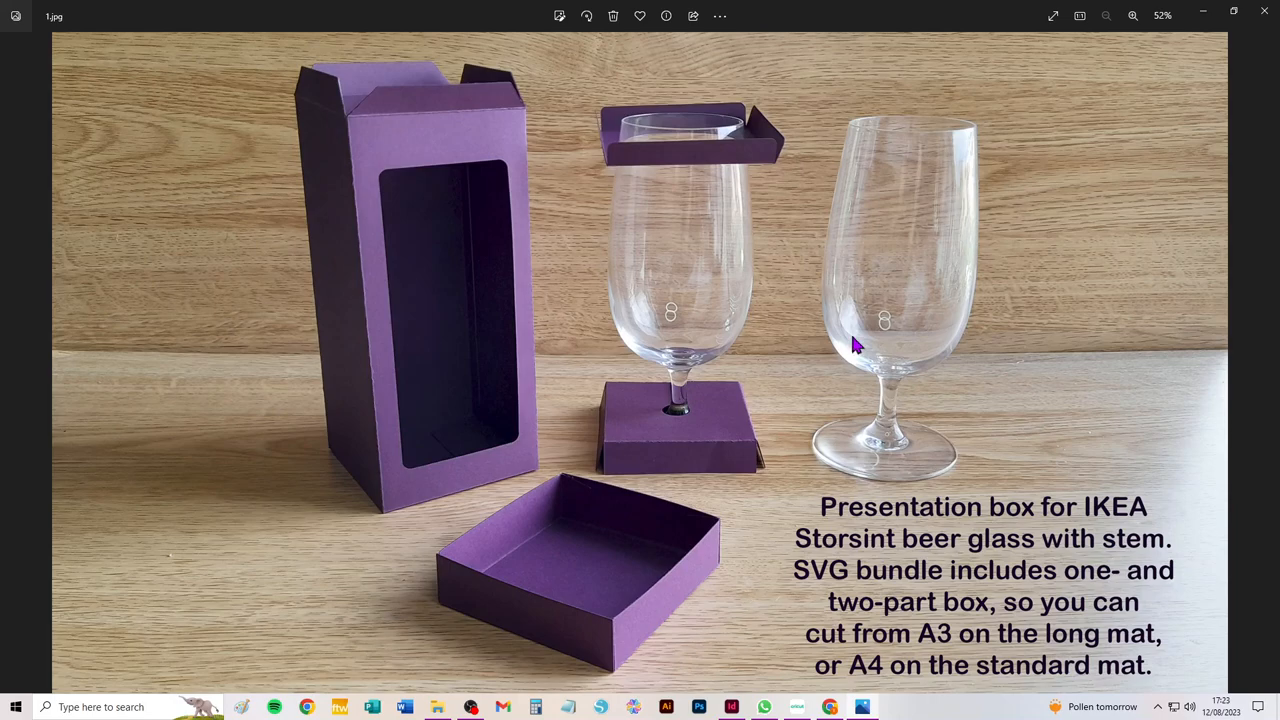
{"action": "mouse_move", "coordinate": [890, 404]}
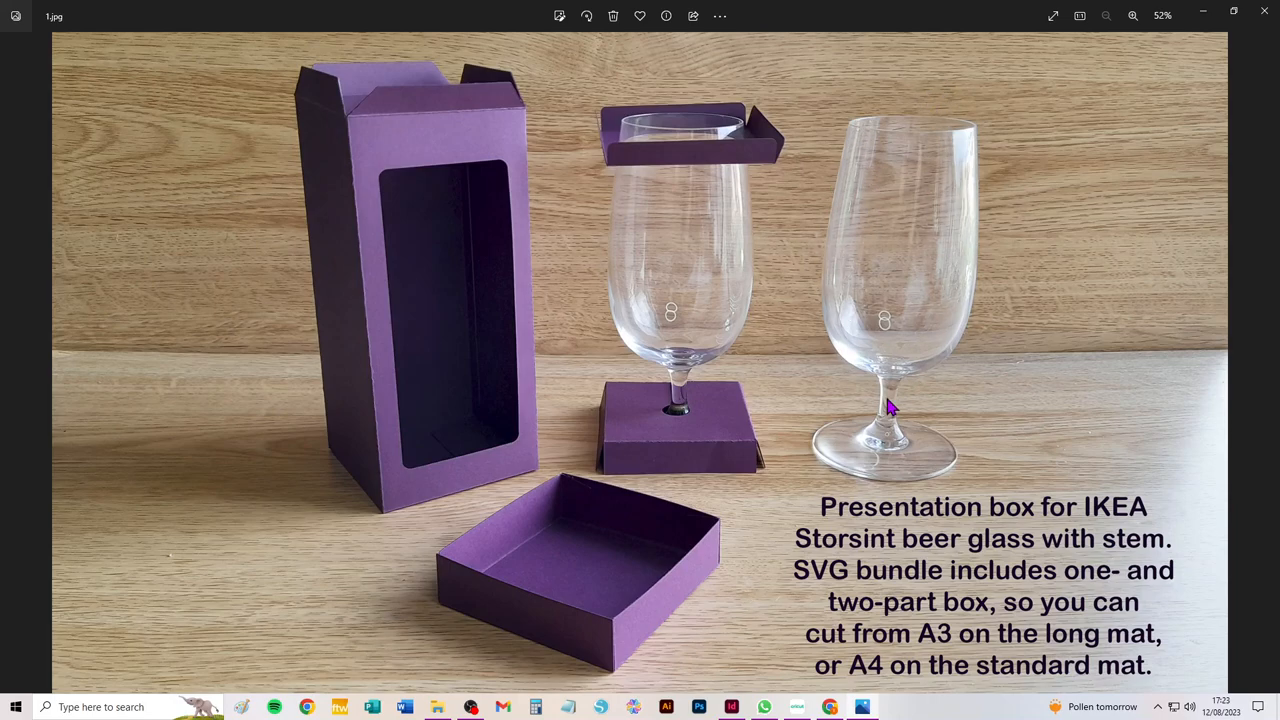
{"action": "mouse_move", "coordinate": [892, 448]}
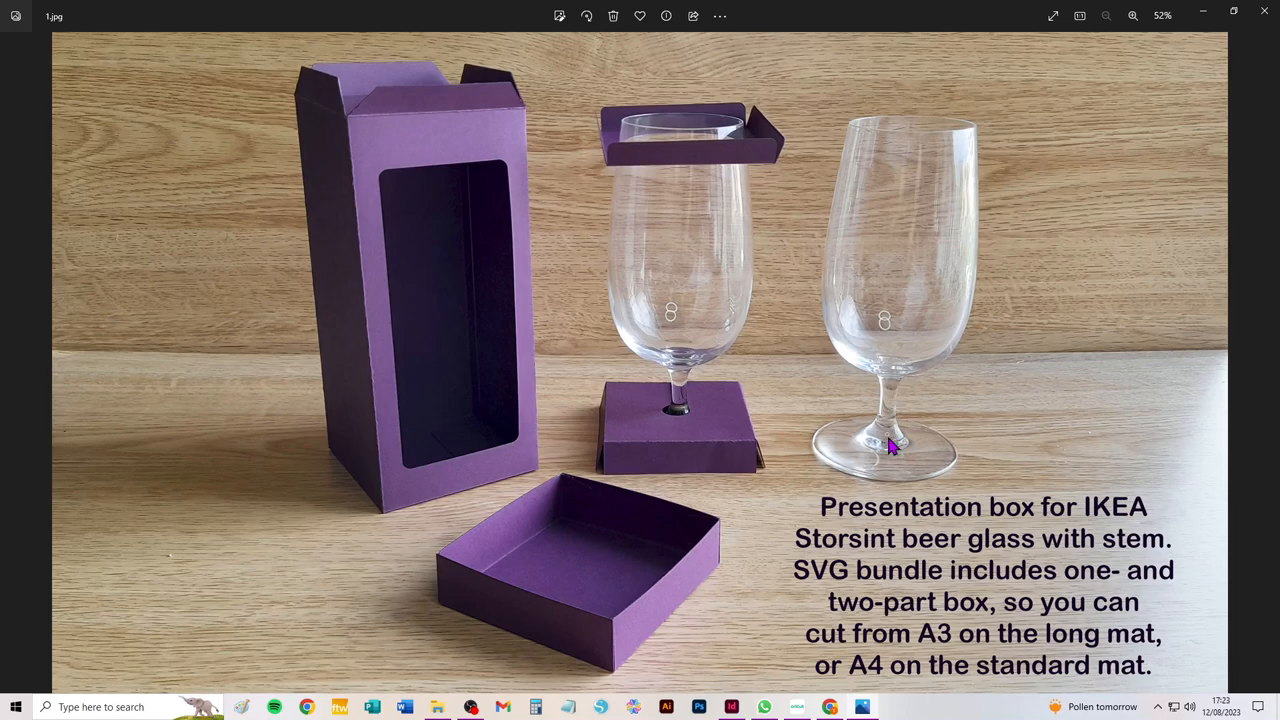
{"action": "mouse_move", "coordinate": [130, 296]}
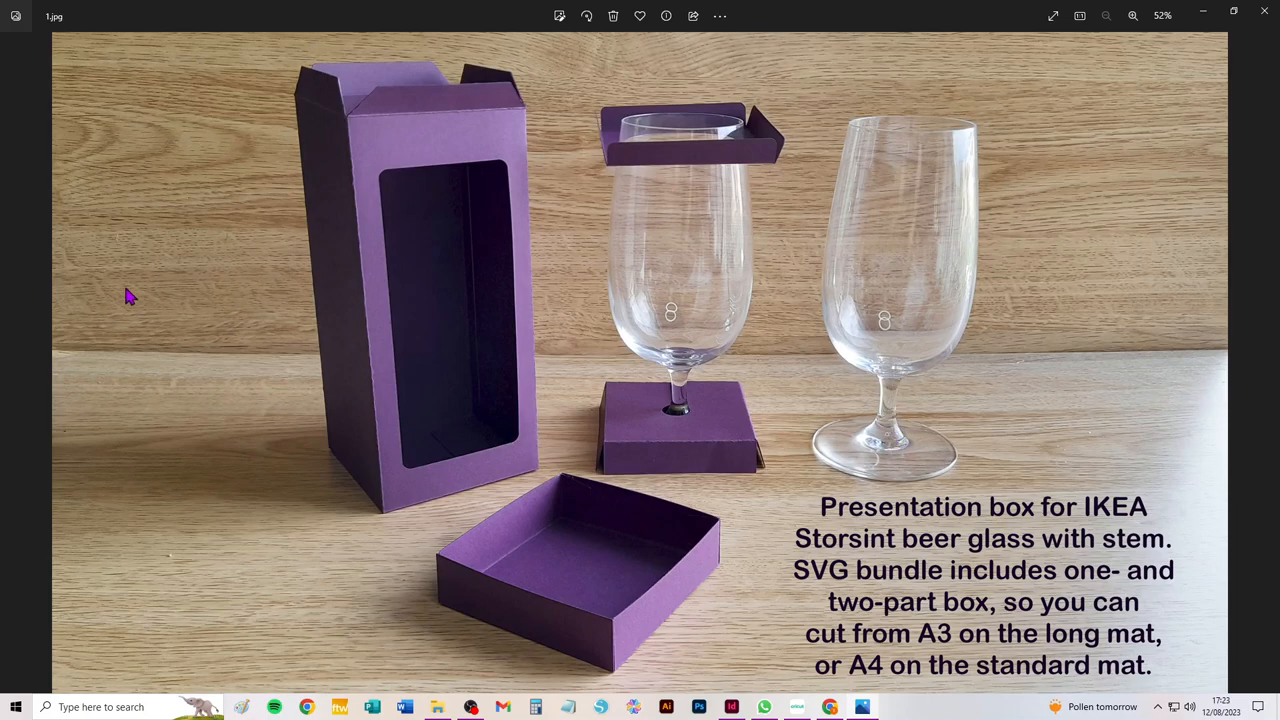
{"action": "mouse_move", "coordinate": [116, 300]}
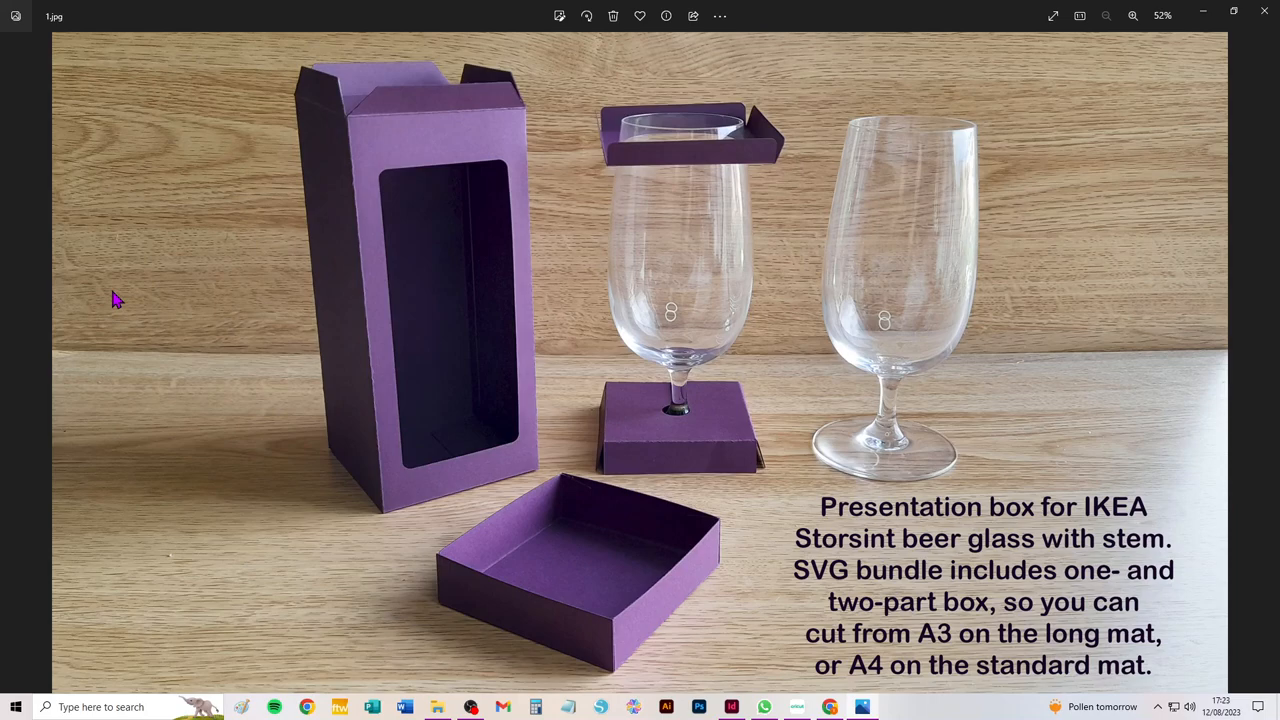
{"action": "mouse_move", "coordinate": [304, 280]}
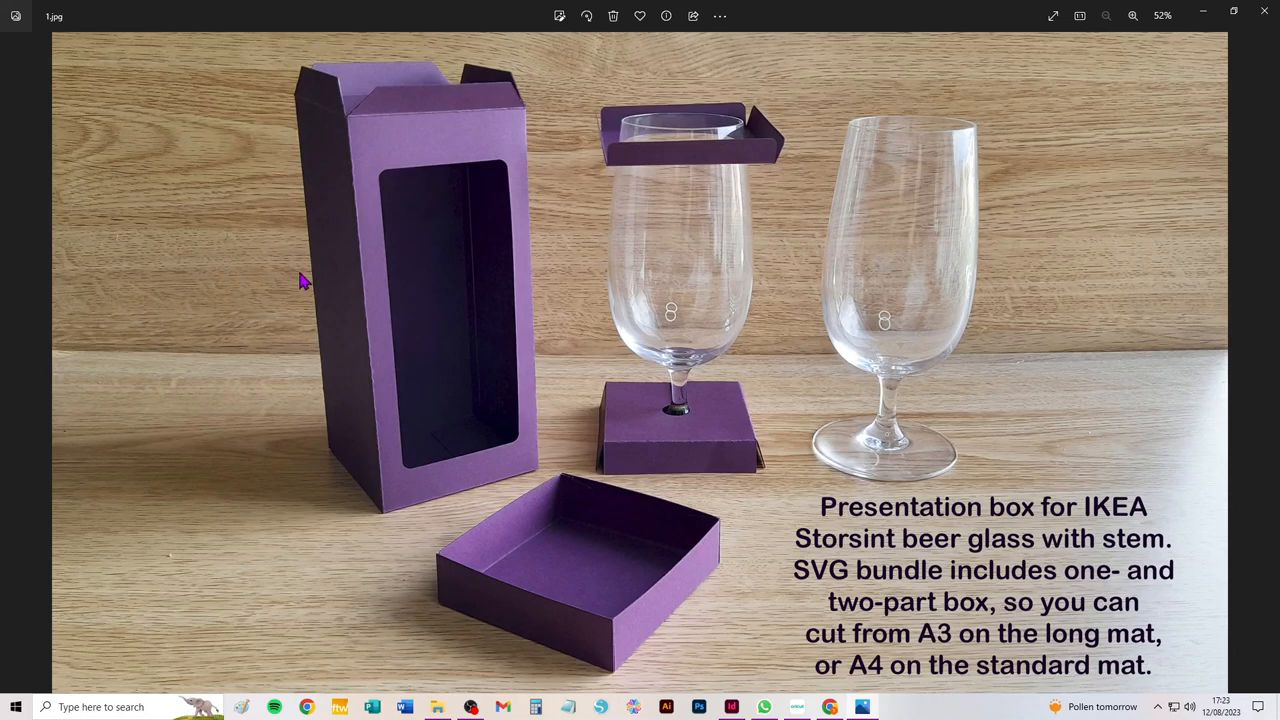
{"action": "mouse_move", "coordinate": [356, 262]}
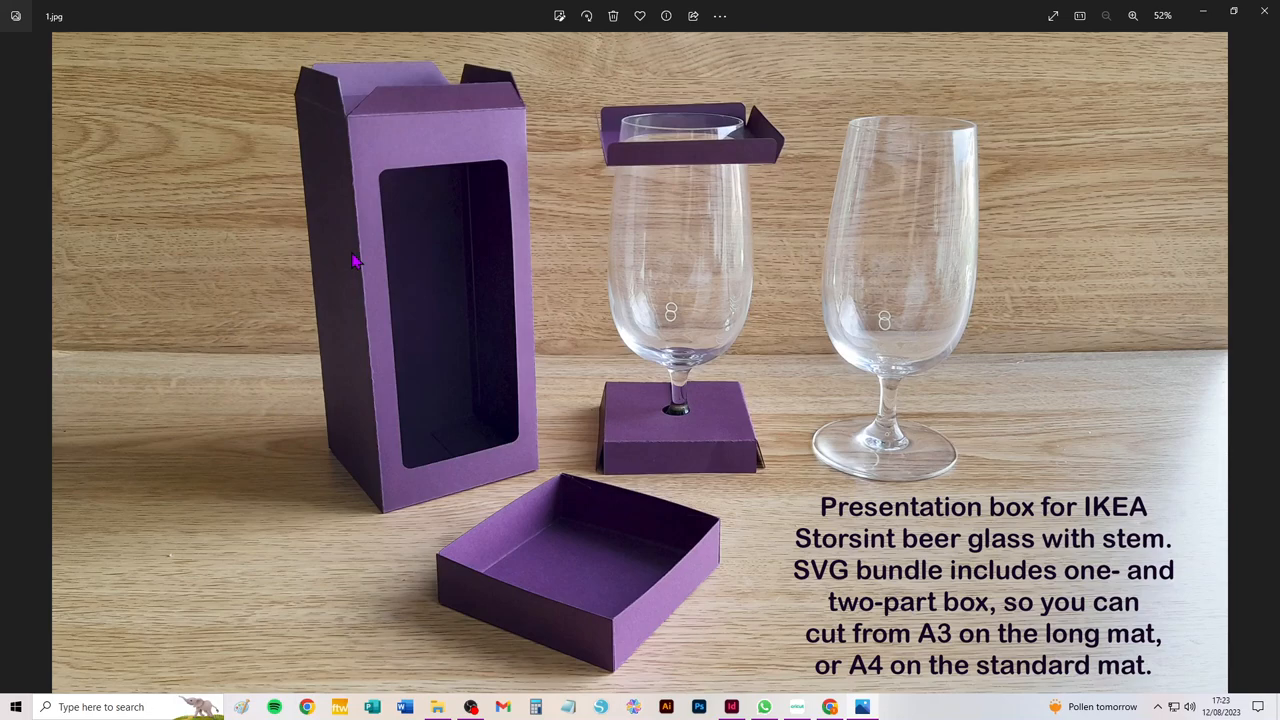
{"action": "mouse_move", "coordinate": [516, 236]}
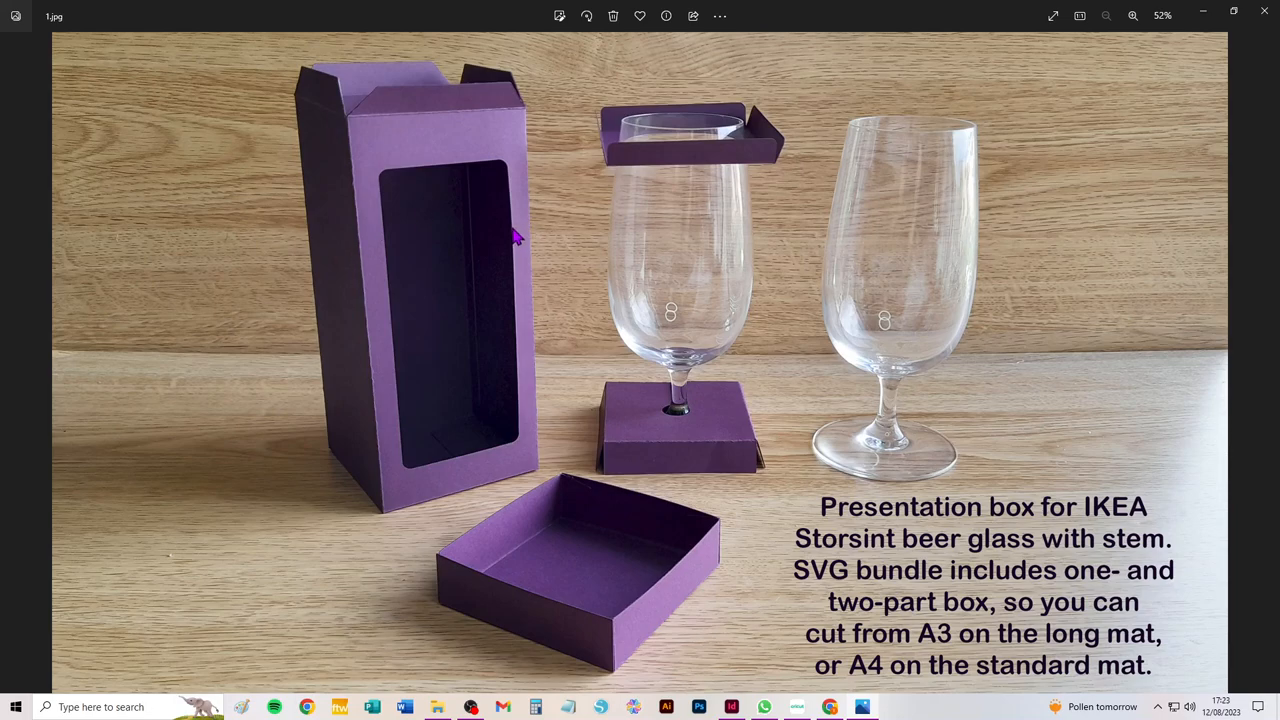
{"action": "mouse_move", "coordinate": [416, 240]}
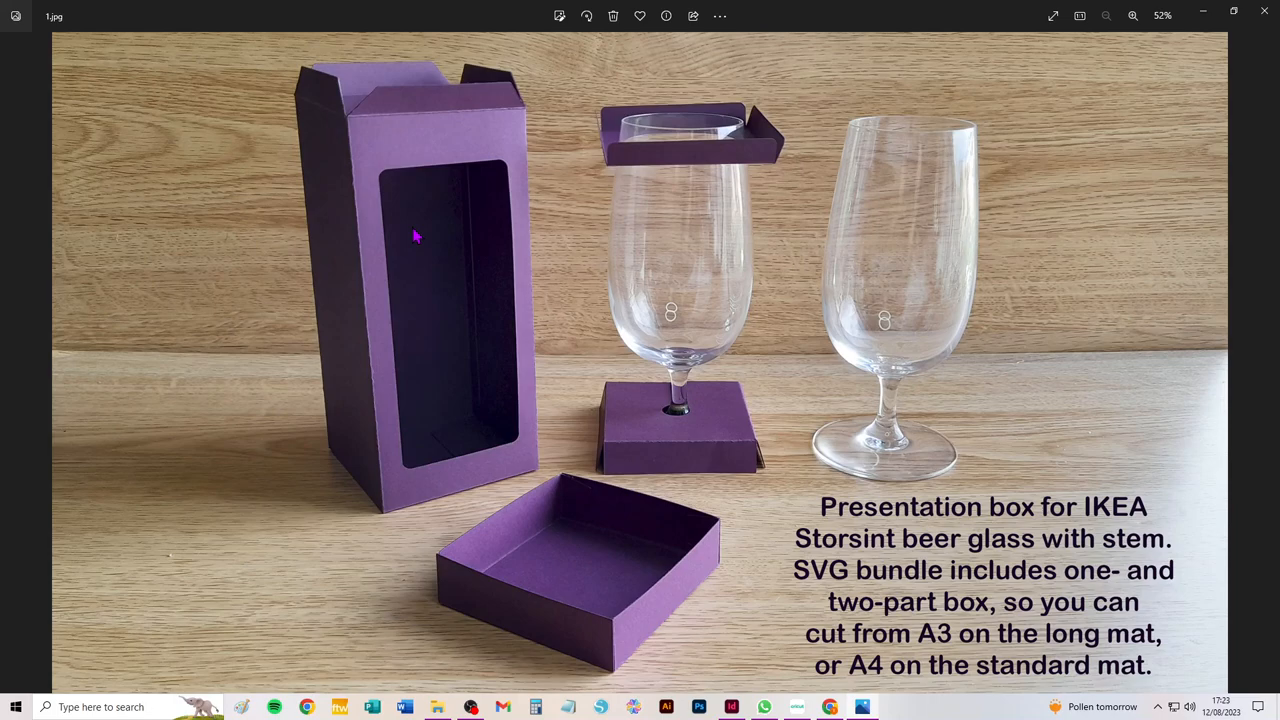
{"action": "mouse_move", "coordinate": [460, 306]}
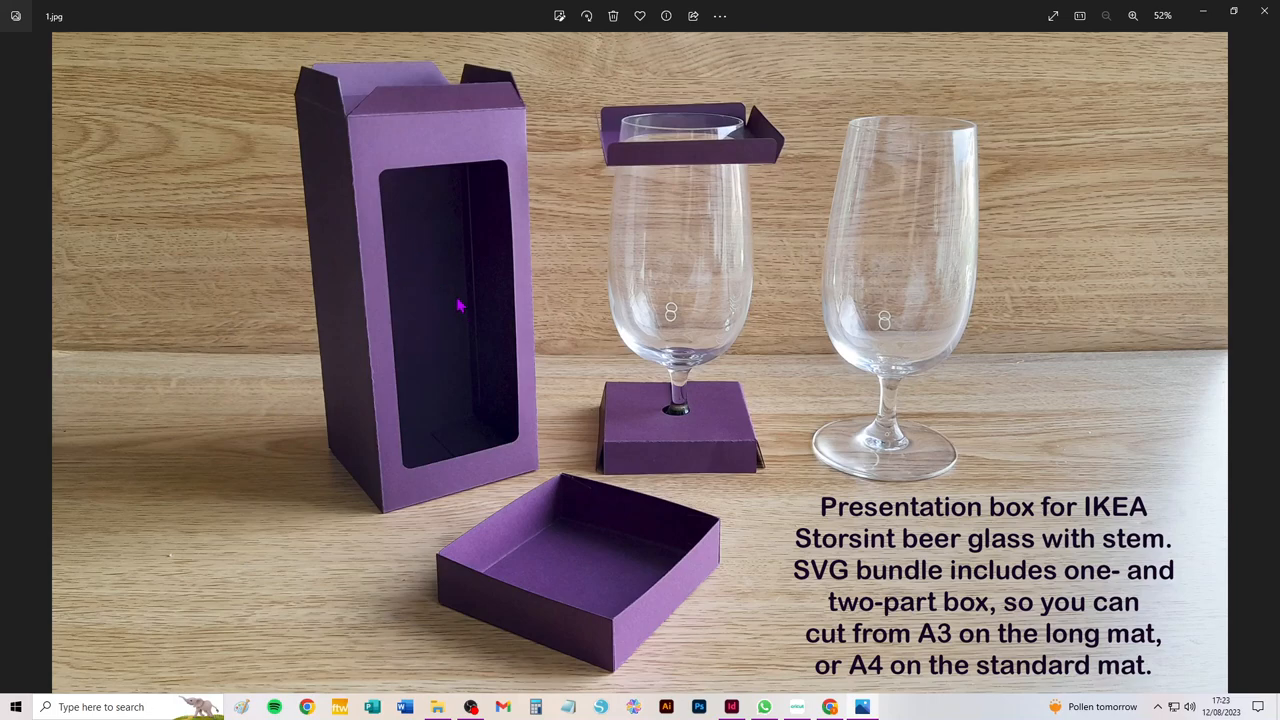
{"action": "mouse_move", "coordinate": [444, 284]}
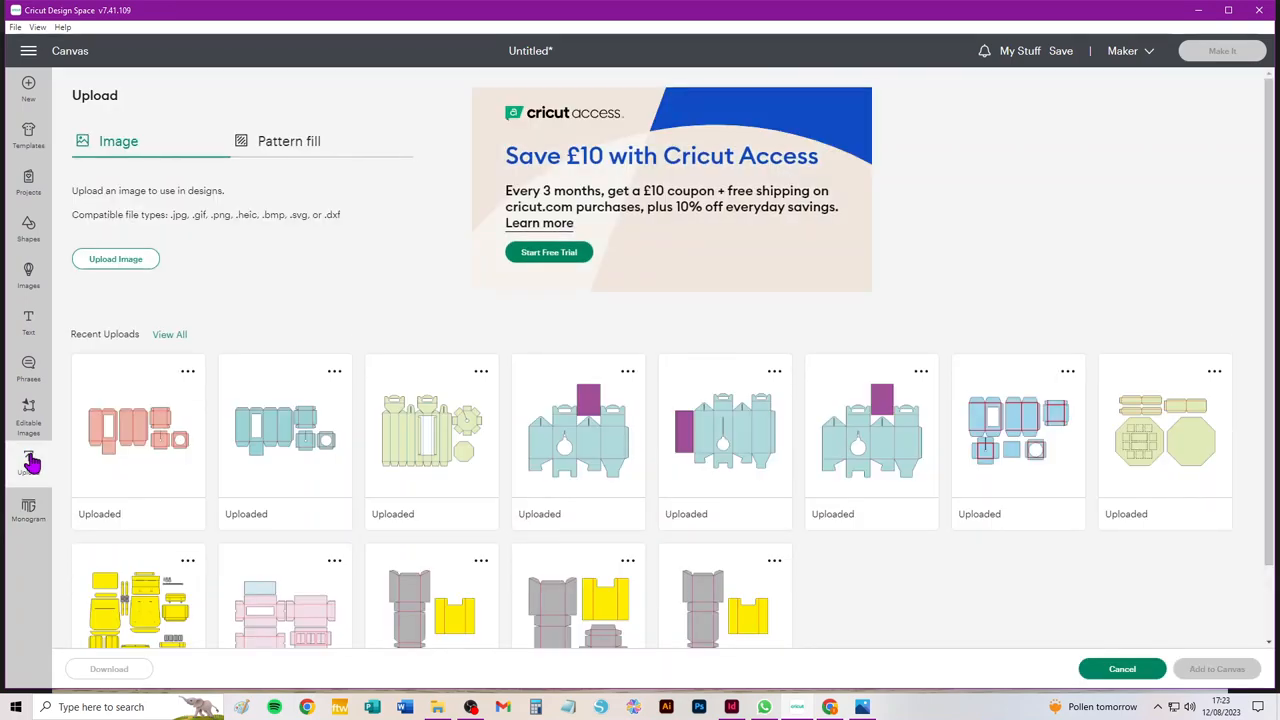
Add the teal beer-glass box design from recent uploads to the canvas
{"action": "left_click", "coordinate": [284, 430]}
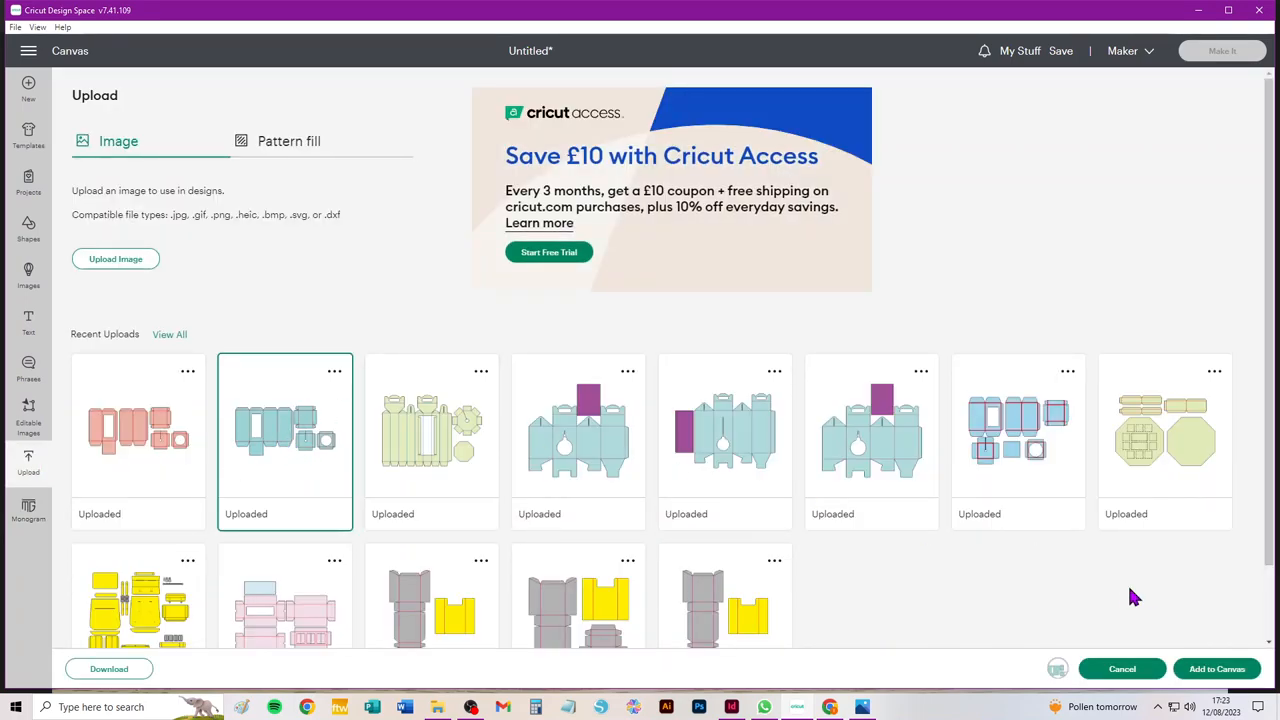
{"action": "left_click", "coordinate": [1122, 668]}
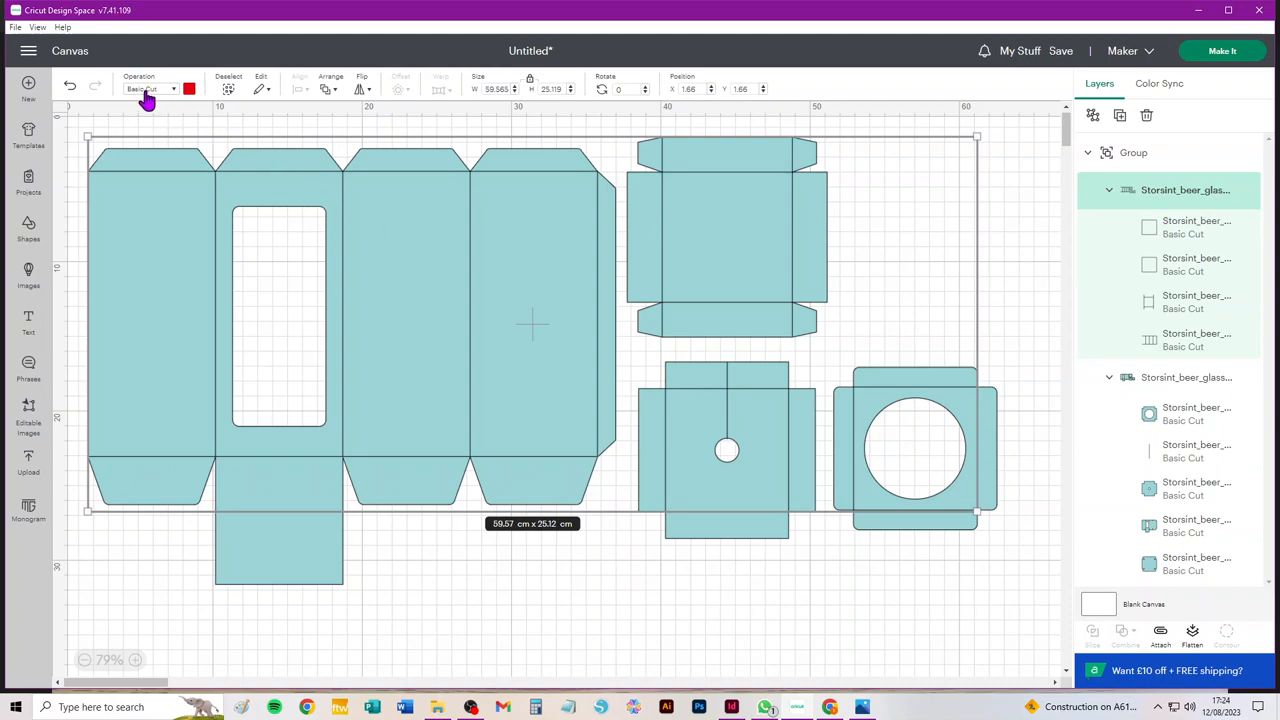
Set the box fold lines' operation to Score so they appear dashed
{"action": "left_click", "coordinate": [150, 88]}
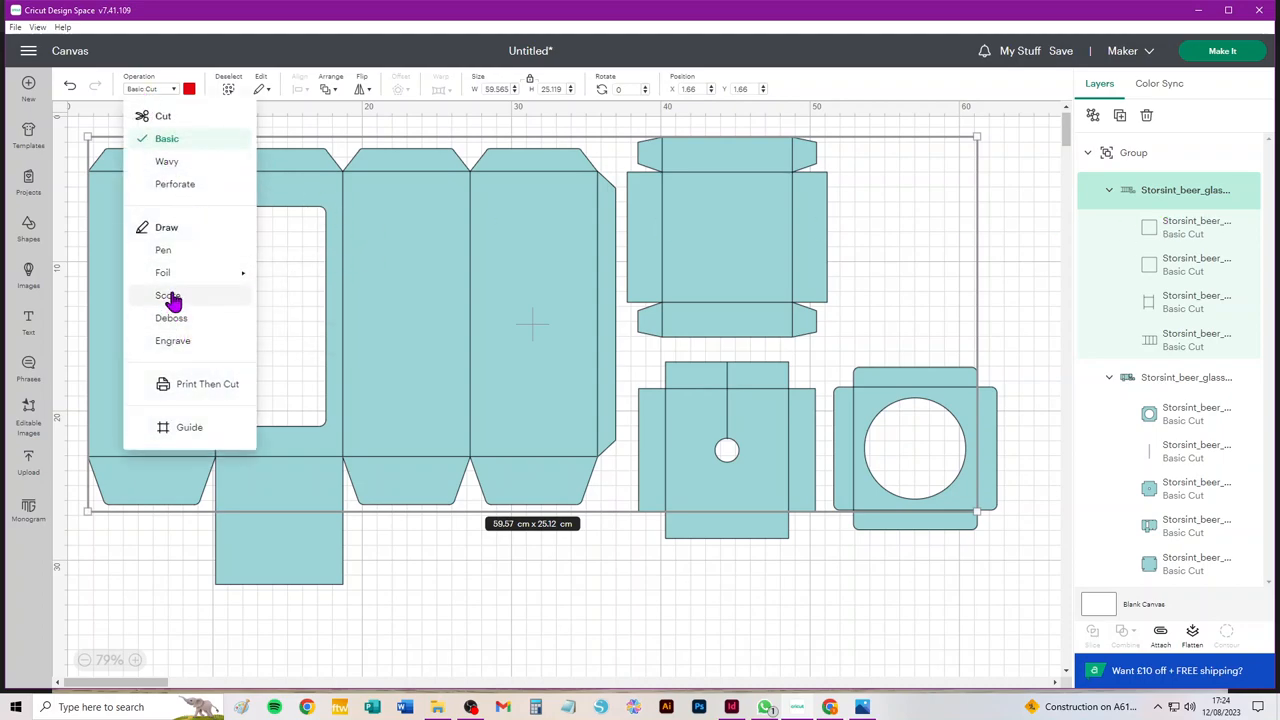
{"action": "left_click", "coordinate": [168, 296]}
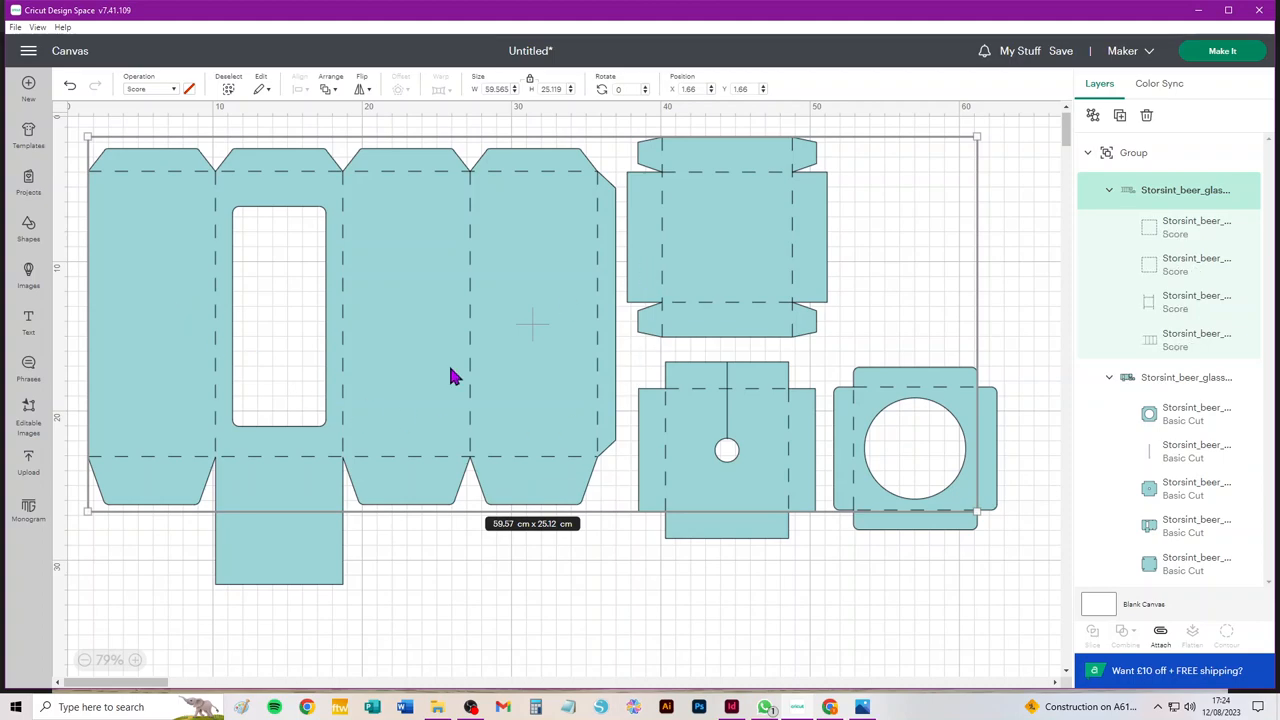
{"action": "mouse_move", "coordinate": [640, 332]}
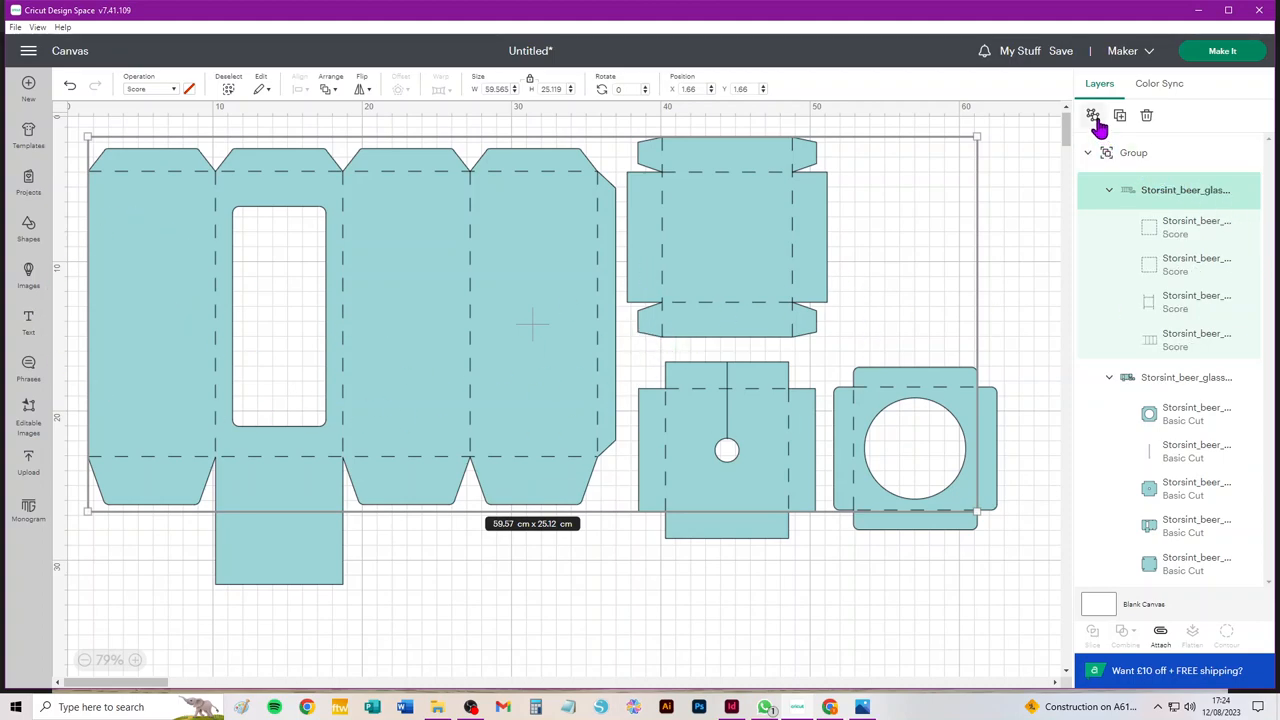
{"action": "mouse_move", "coordinate": [1092, 114]}
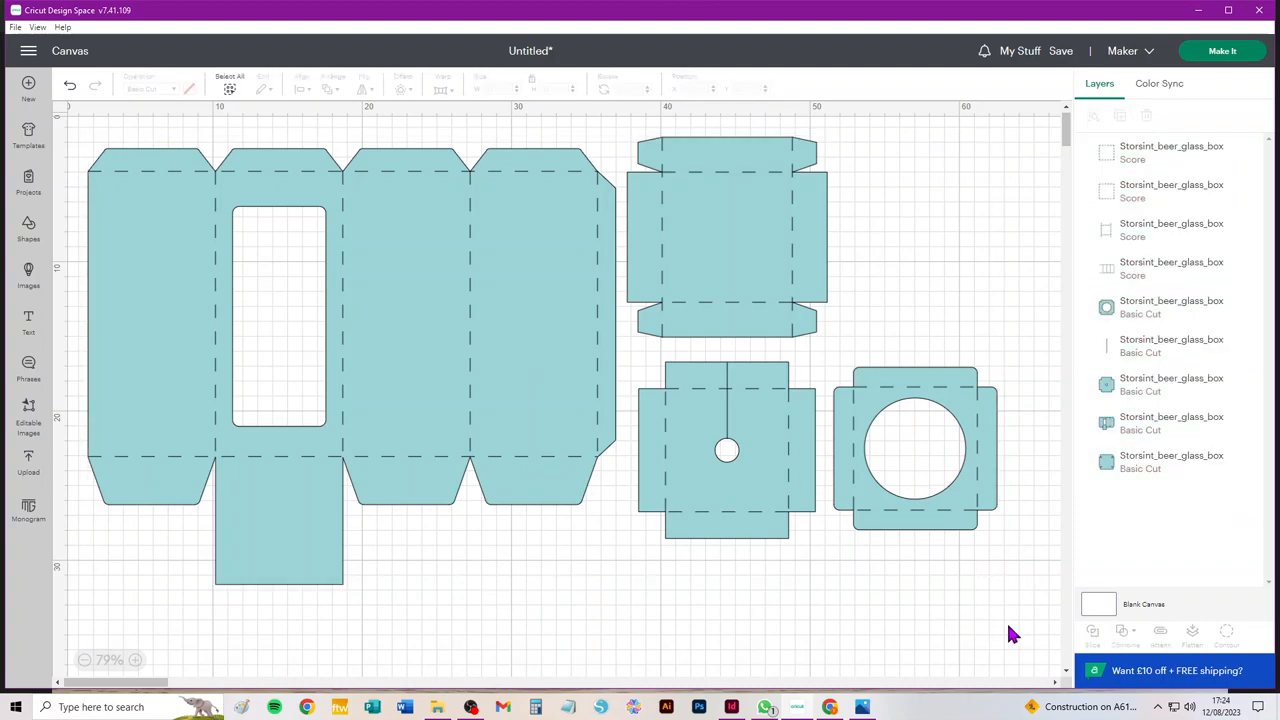
{"action": "mouse_move", "coordinate": [700, 198]}
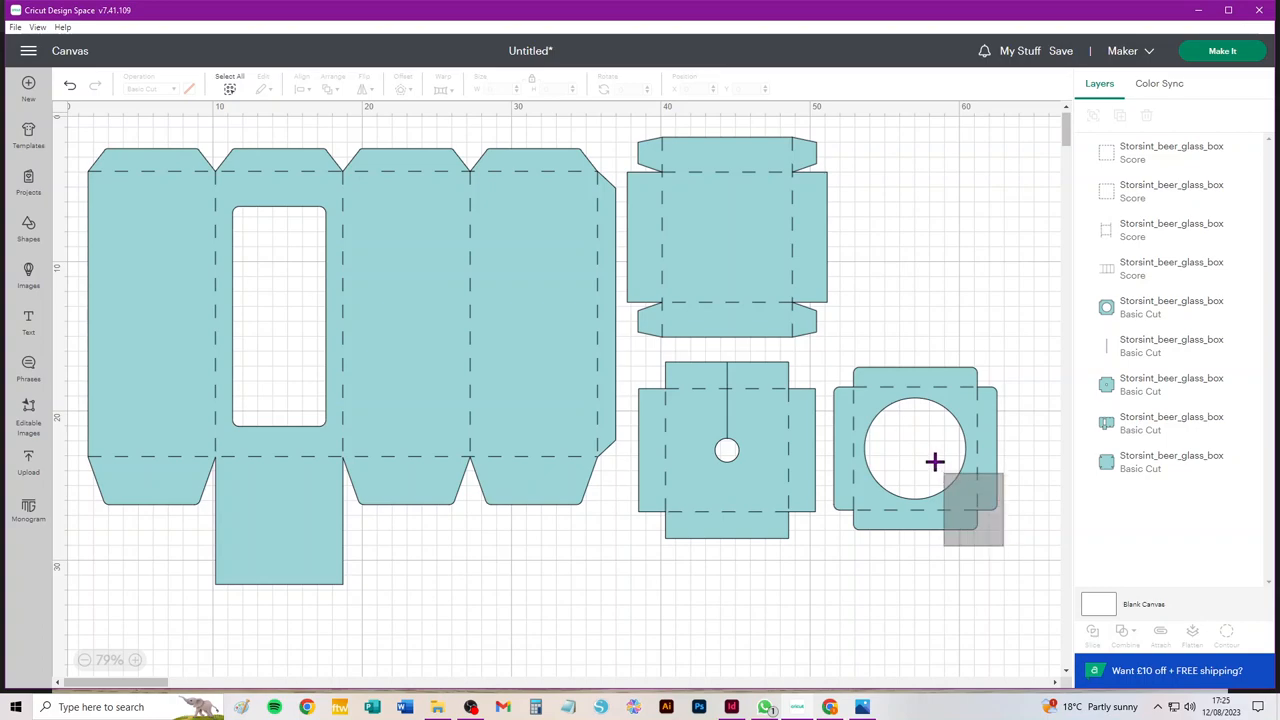
Attach the holed base piece to its score lines, then select the main body piece
{"action": "left_click", "coordinate": [916, 450]}
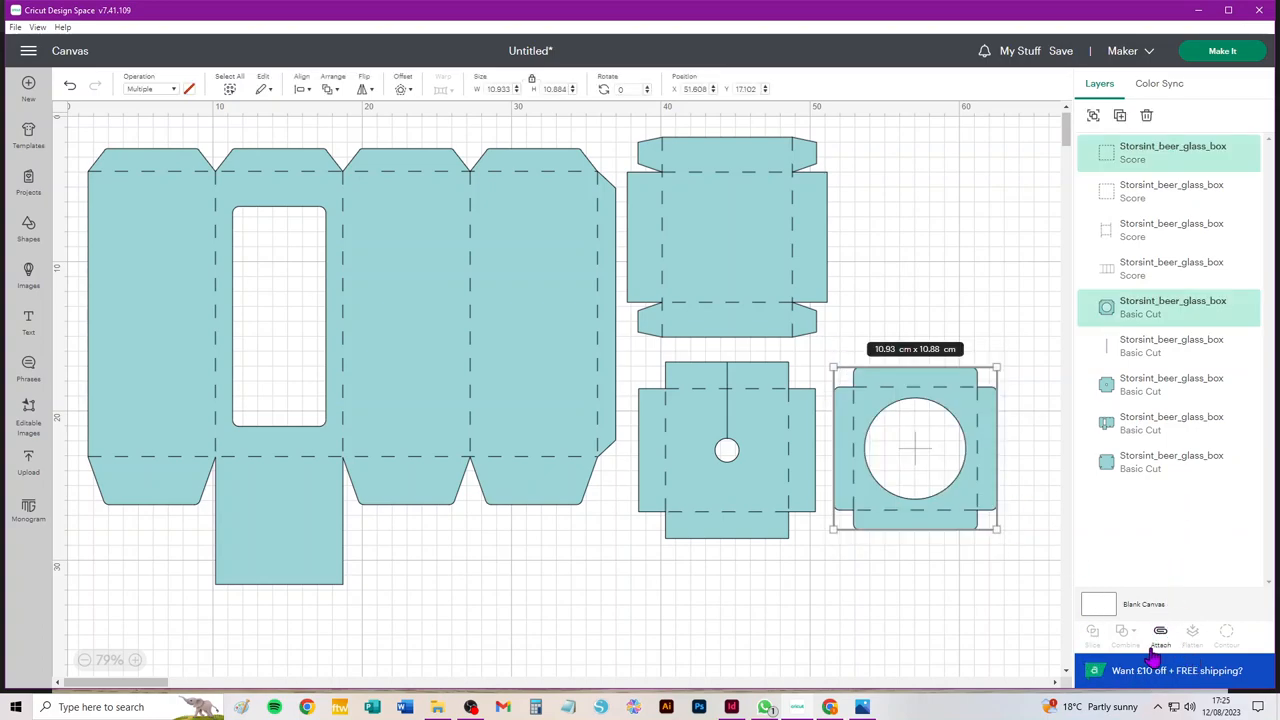
{"action": "mouse_move", "coordinate": [1160, 632]}
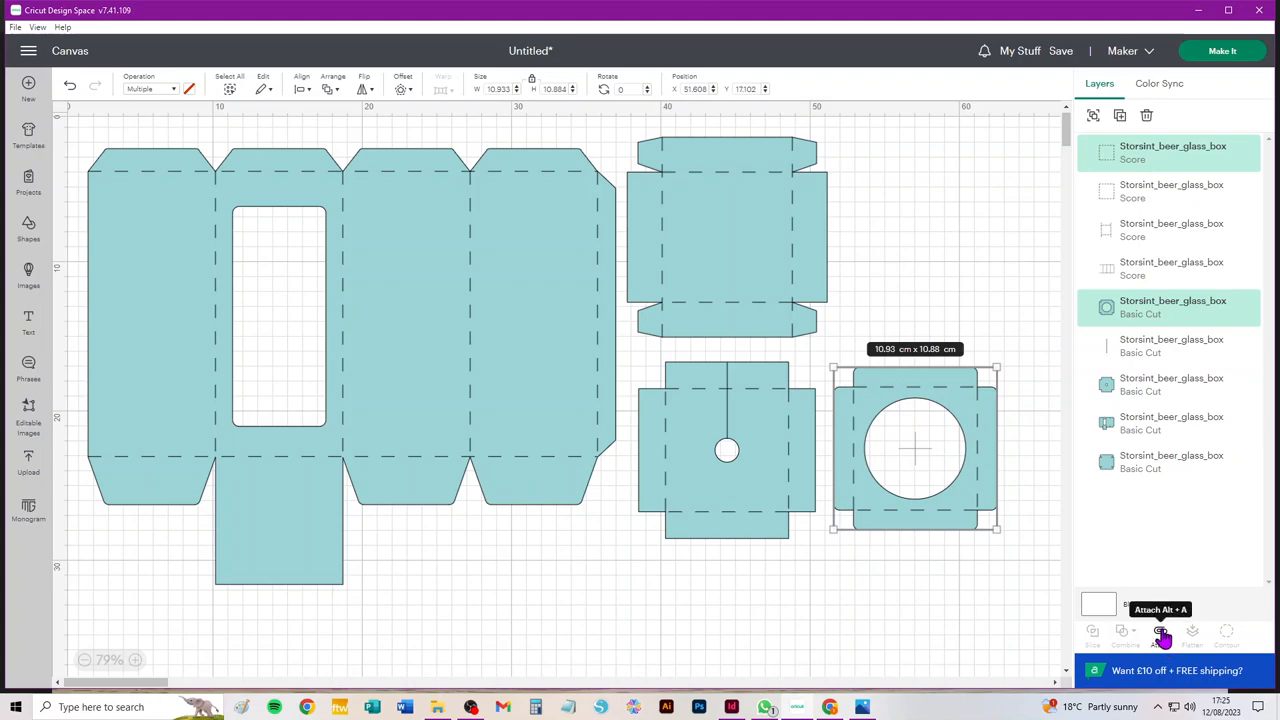
{"action": "left_click", "coordinate": [1160, 632]}
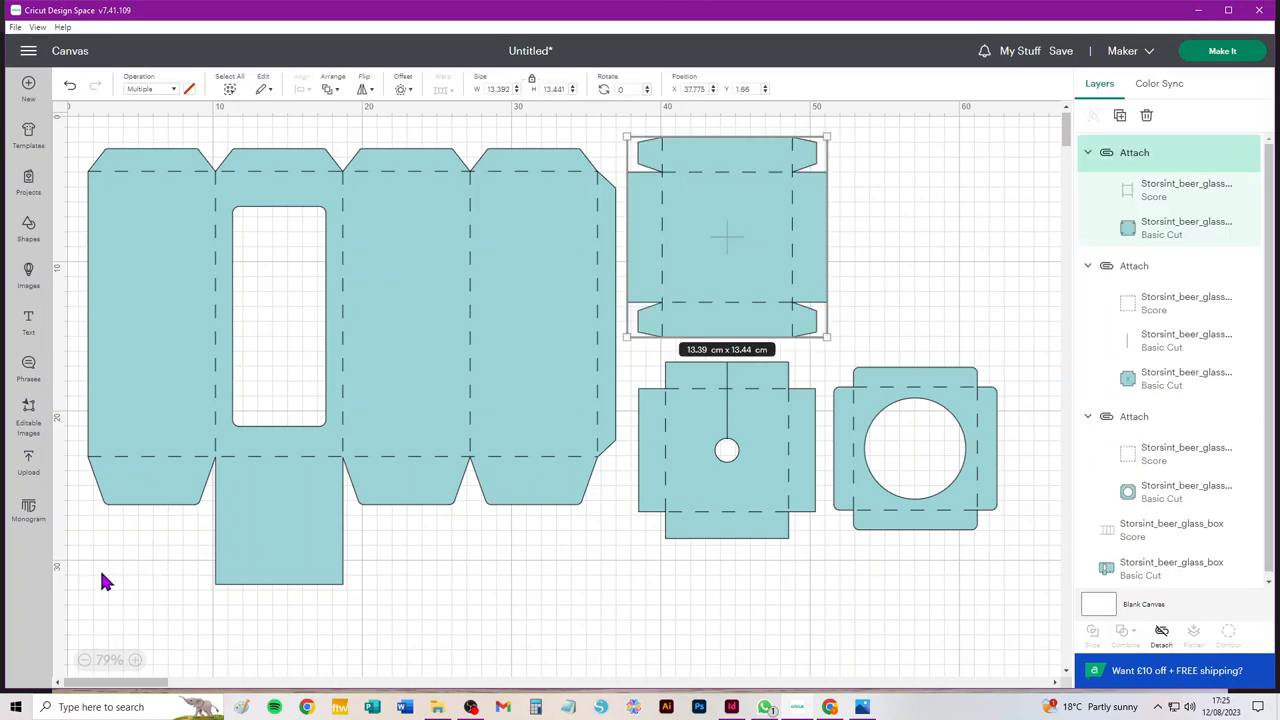
{"action": "left_click", "coordinate": [420, 530]}
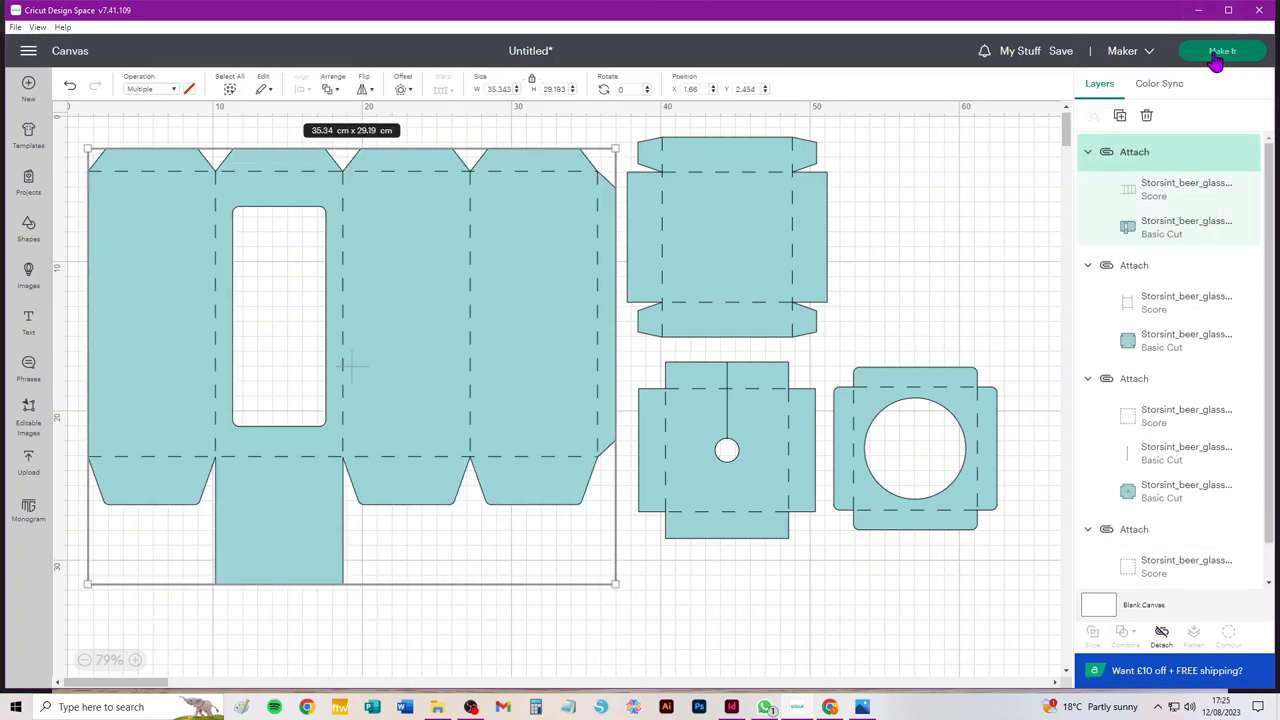
Send the design to the mats and review mat 1's material size choices (30.5 × 61 cm)
{"action": "left_click", "coordinate": [1222, 52]}
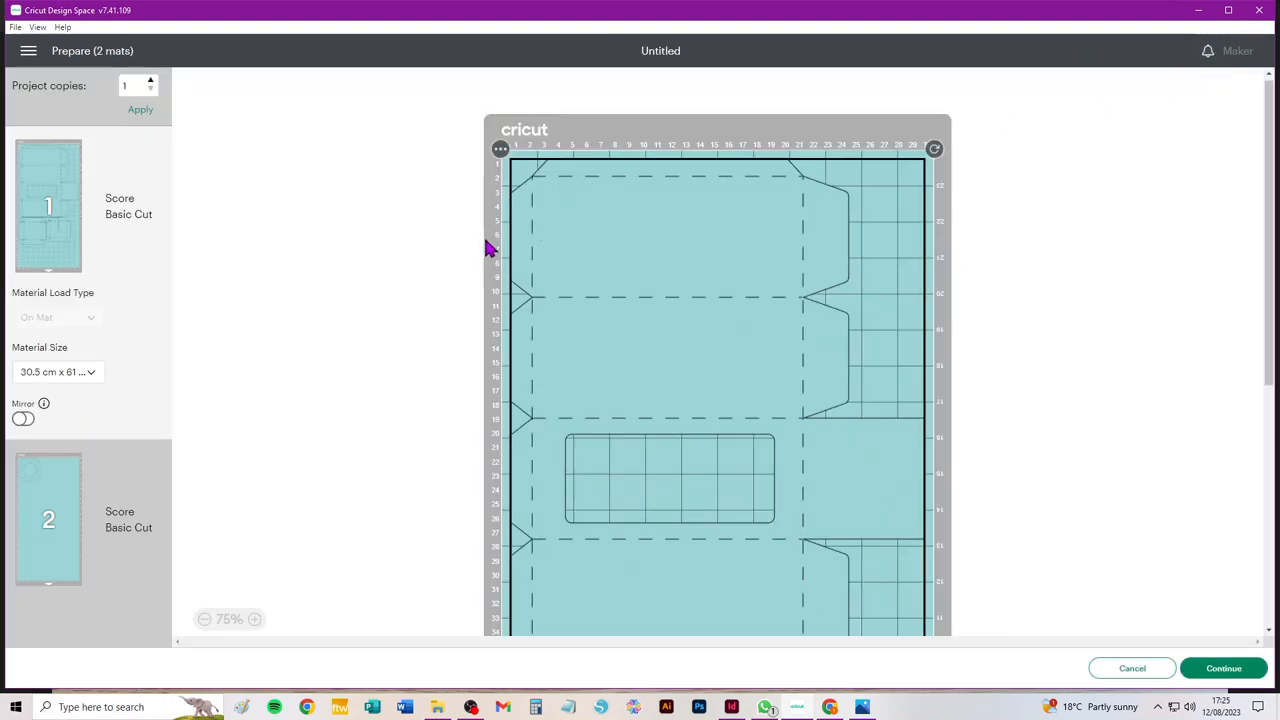
{"action": "mouse_move", "coordinate": [58, 388]}
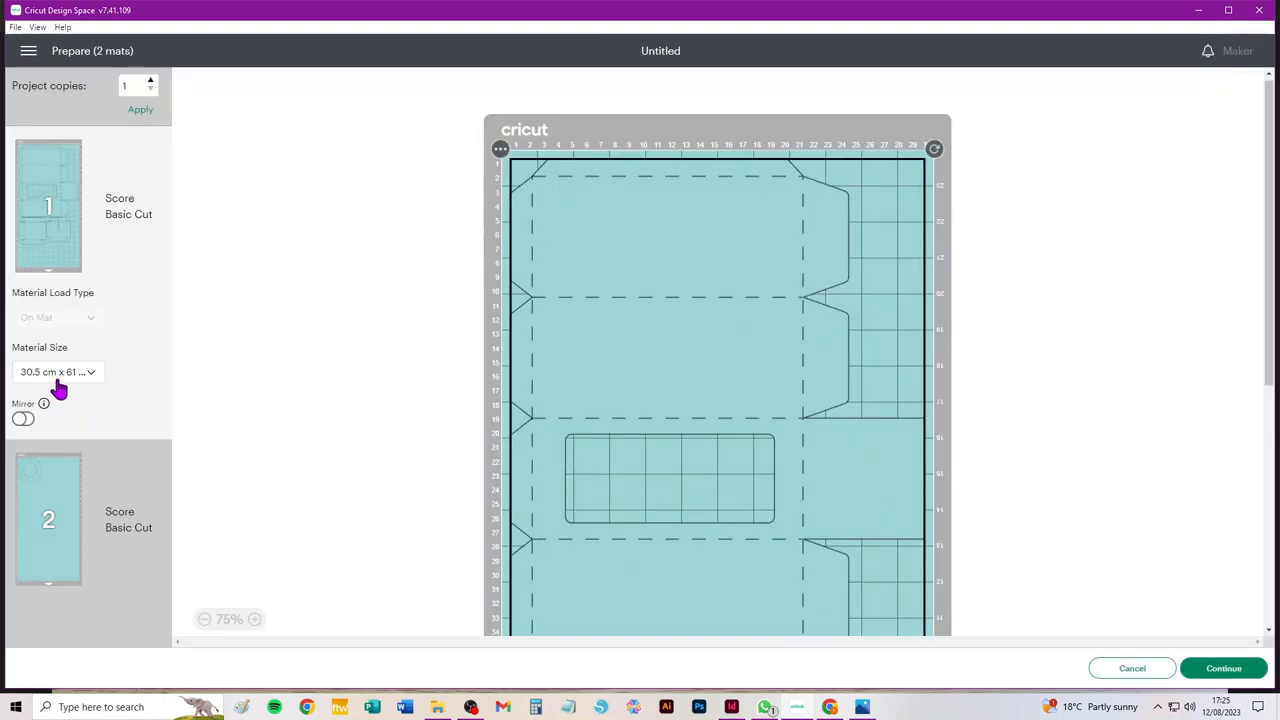
{"action": "left_click", "coordinate": [56, 370]}
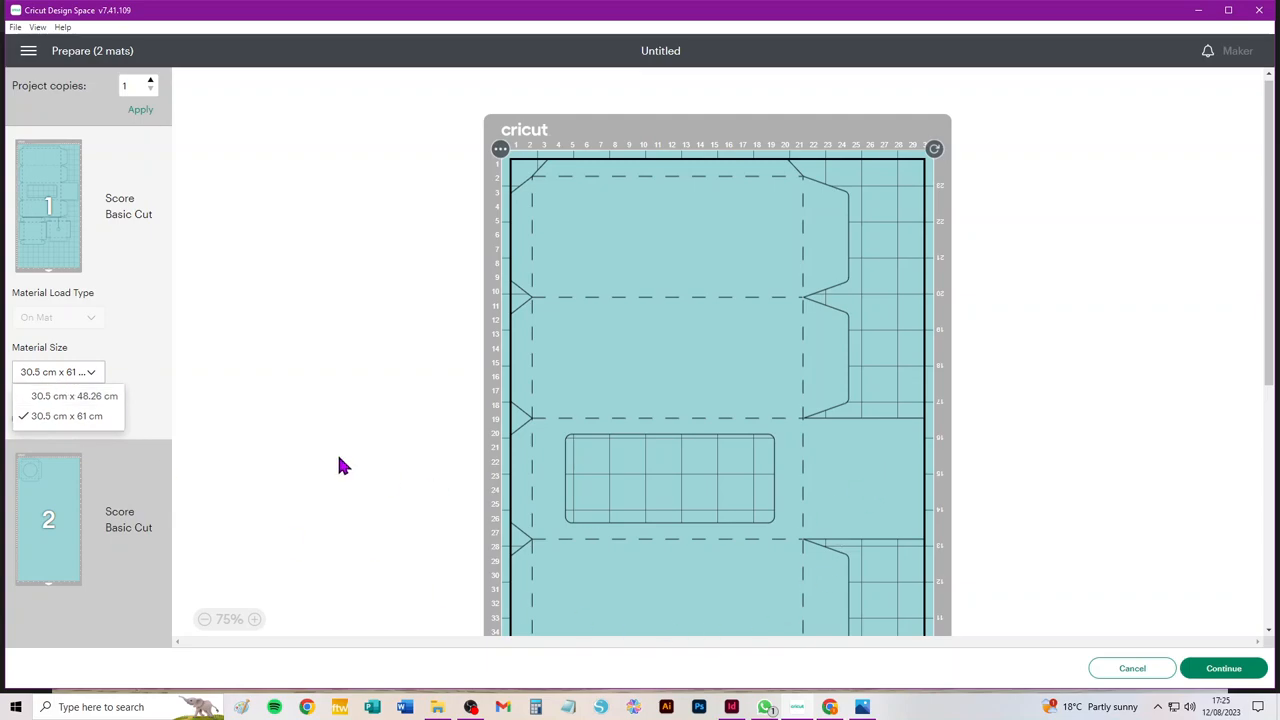
{"action": "mouse_move", "coordinate": [420, 436]}
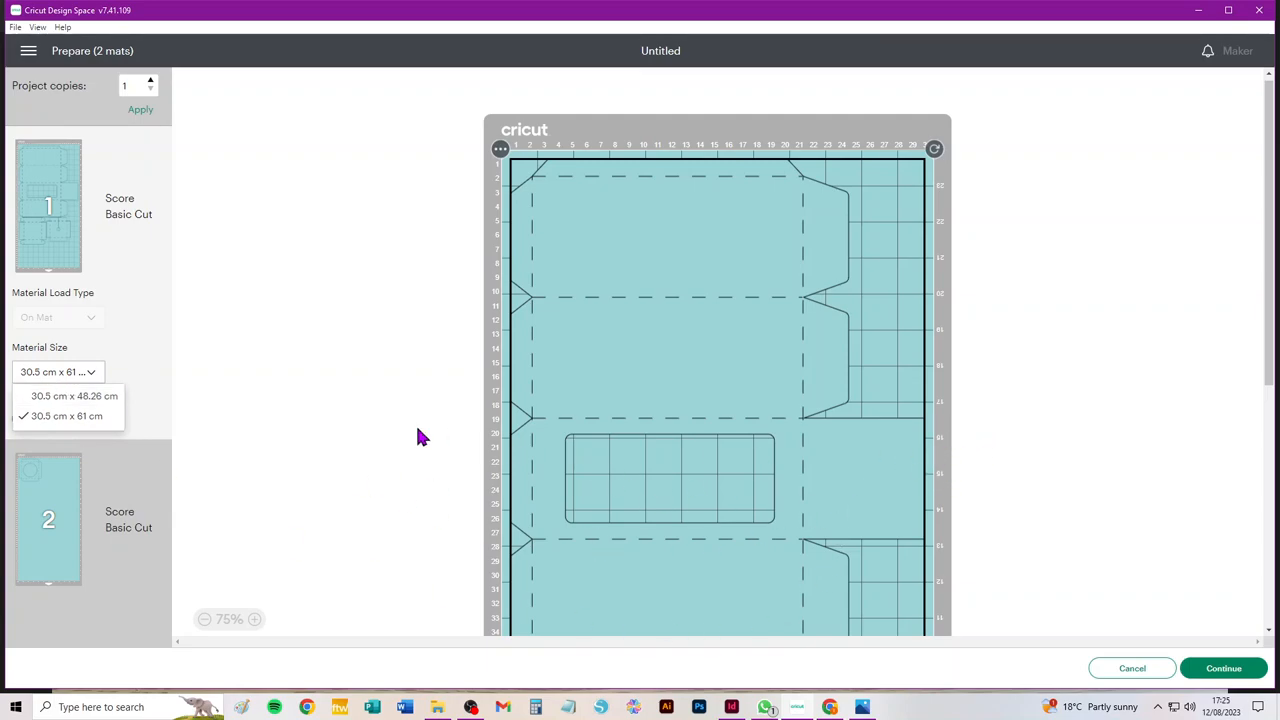
{"action": "mouse_move", "coordinate": [1138, 598]}
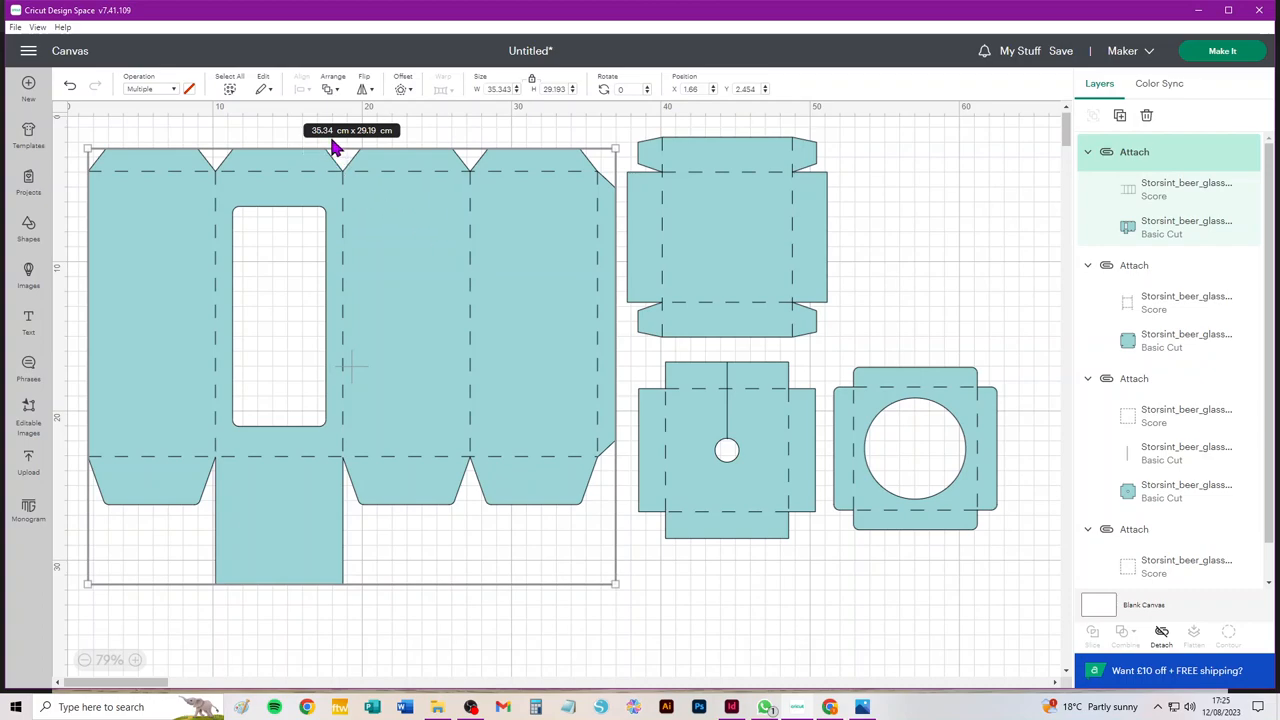
{"action": "mouse_move", "coordinate": [652, 50]}
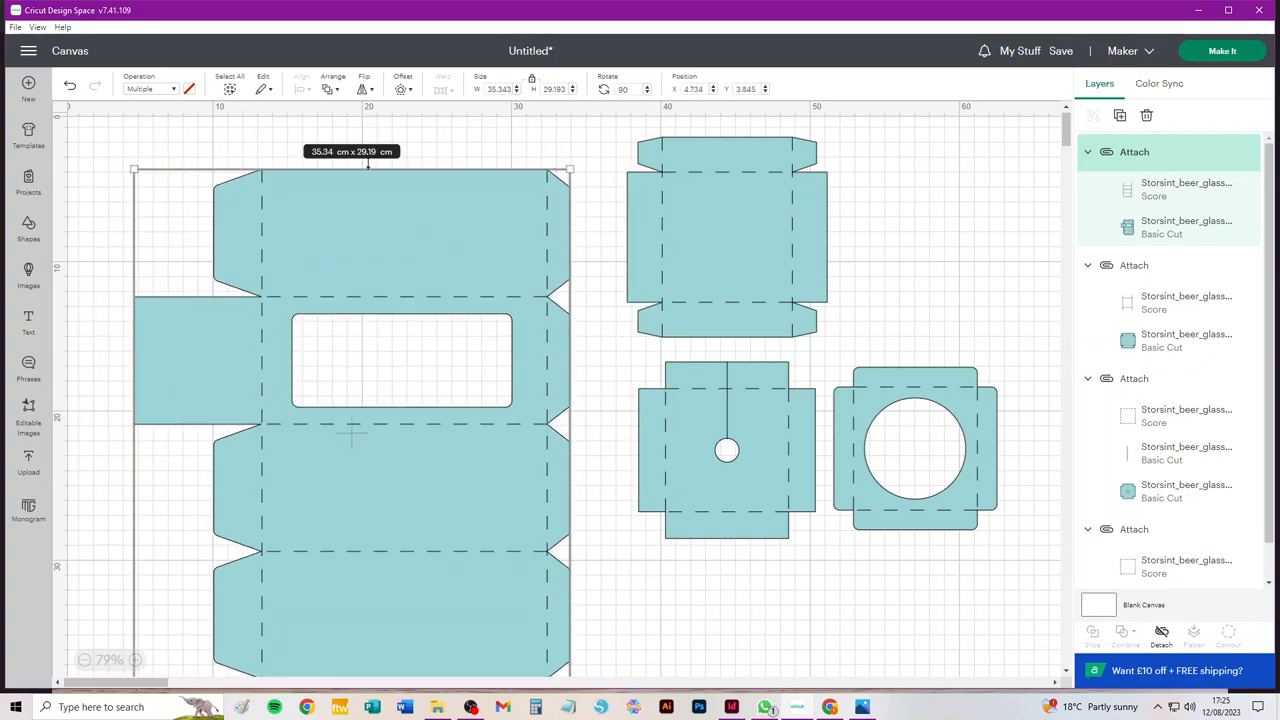
{"action": "mouse_move", "coordinate": [412, 168]}
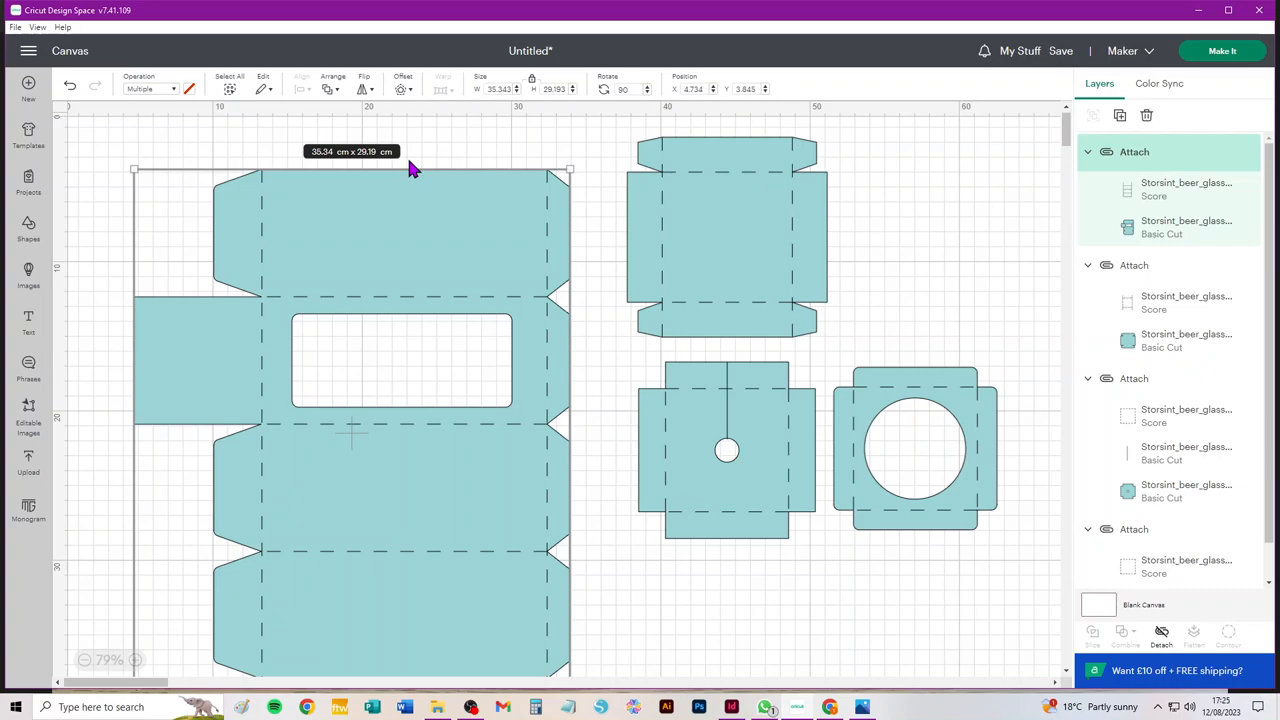
{"action": "mouse_move", "coordinate": [800, 270]}
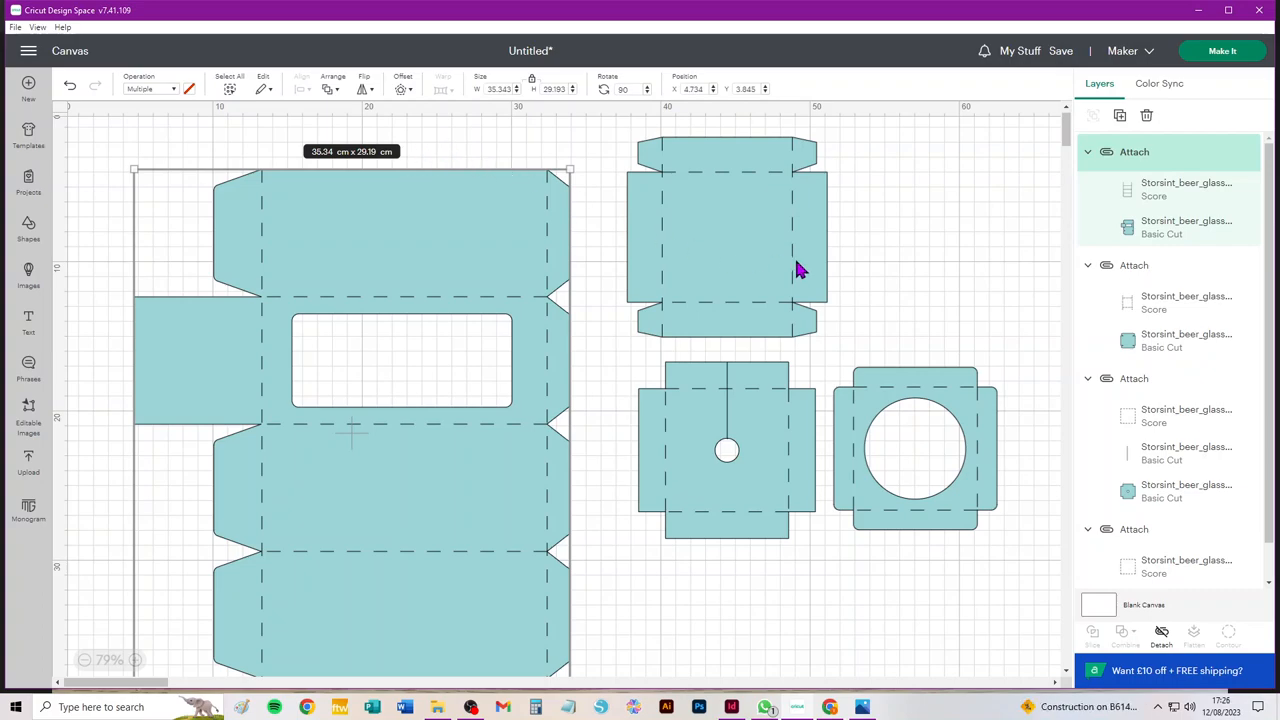
{"action": "mouse_move", "coordinate": [350, 326]}
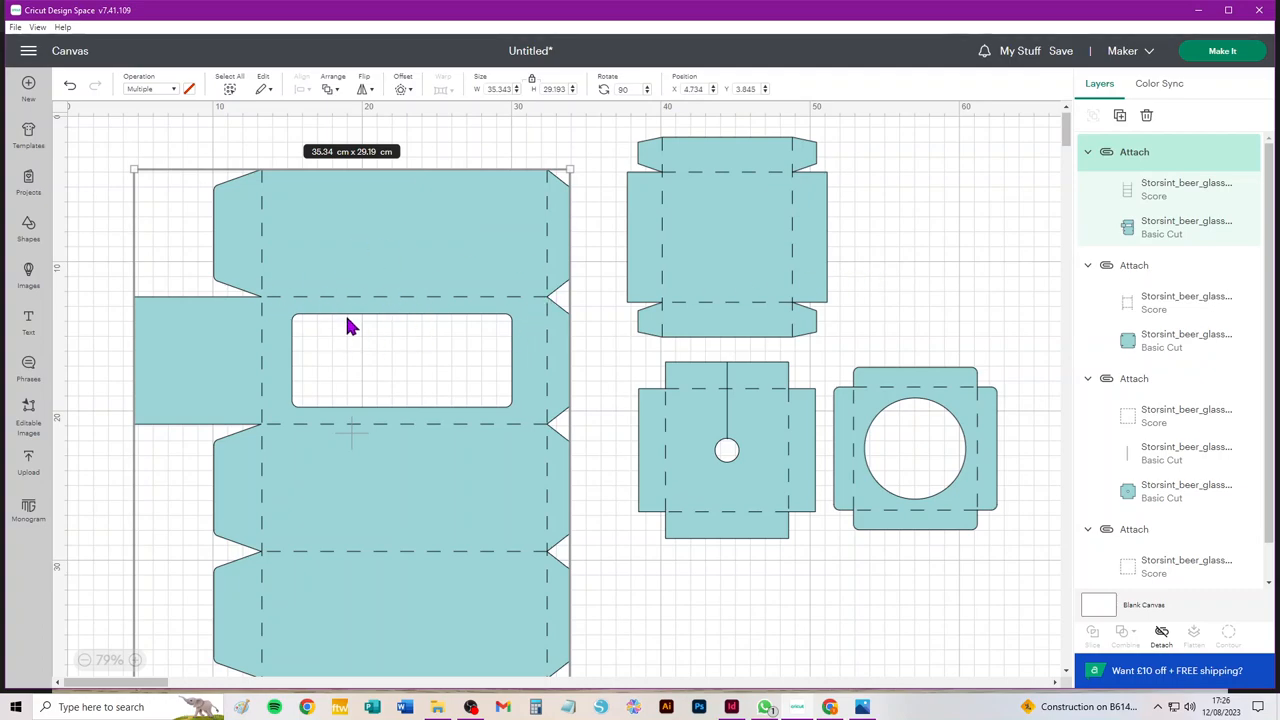
{"action": "mouse_move", "coordinate": [358, 308]}
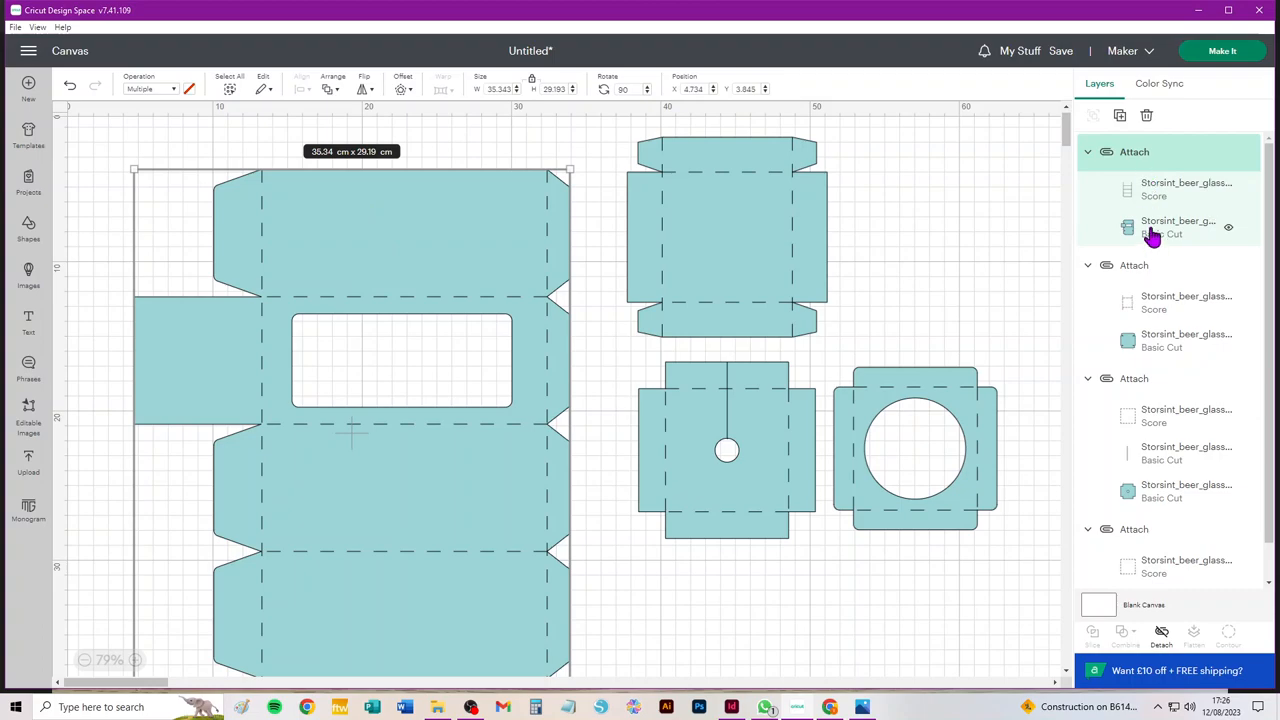
Colour the one-piece box's cut layer yellow, leaving the two-piece parts teal
{"action": "left_click", "coordinate": [1186, 228]}
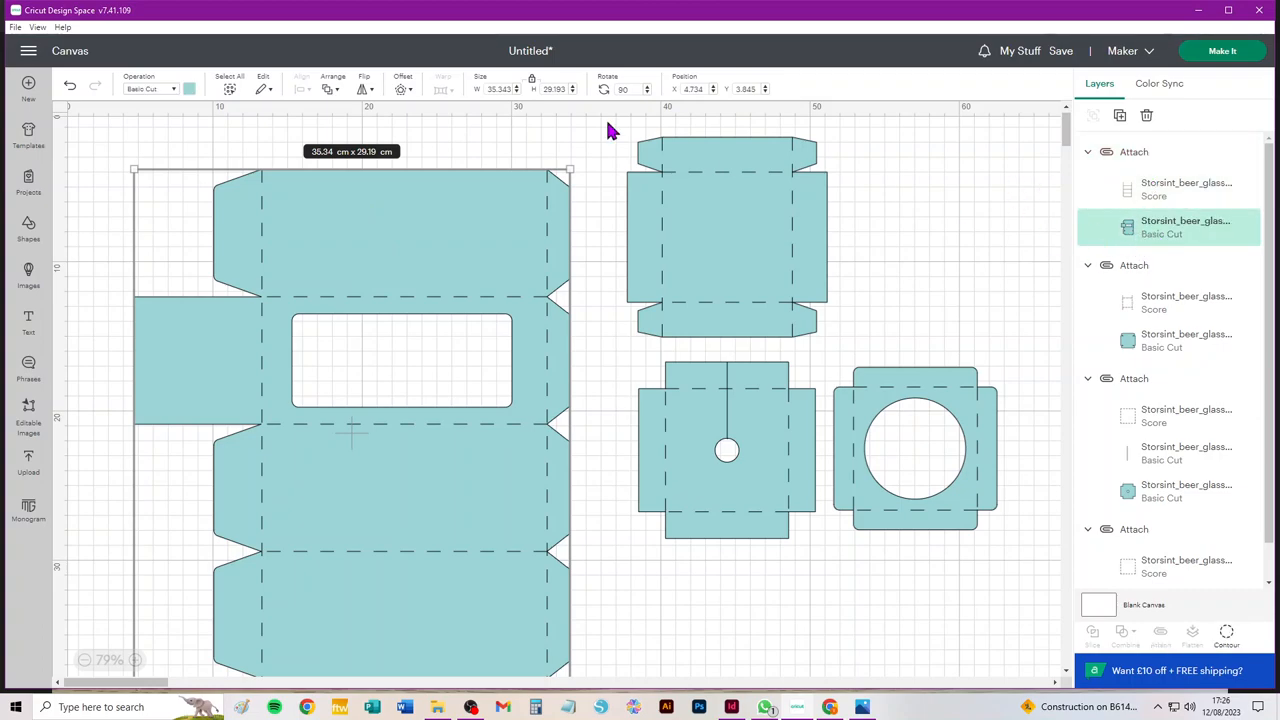
{"action": "mouse_move", "coordinate": [1190, 228]}
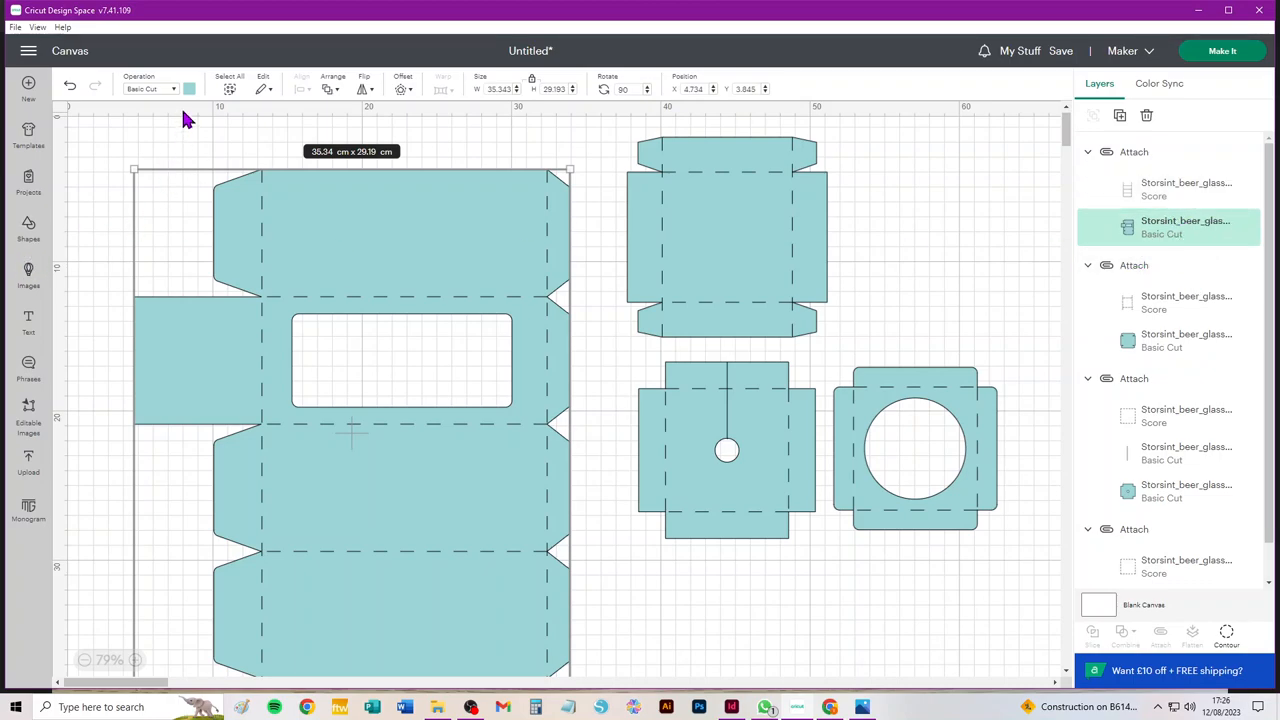
{"action": "left_click", "coordinate": [188, 88]}
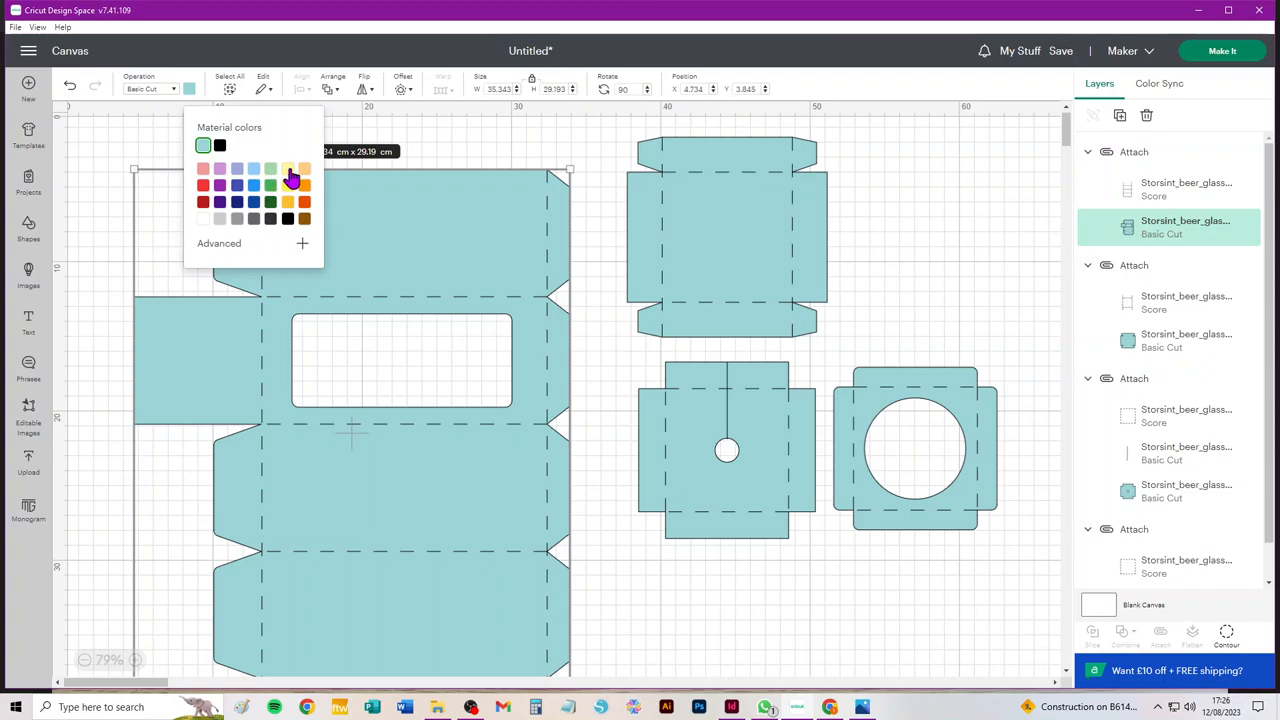
{"action": "left_click", "coordinate": [288, 168]}
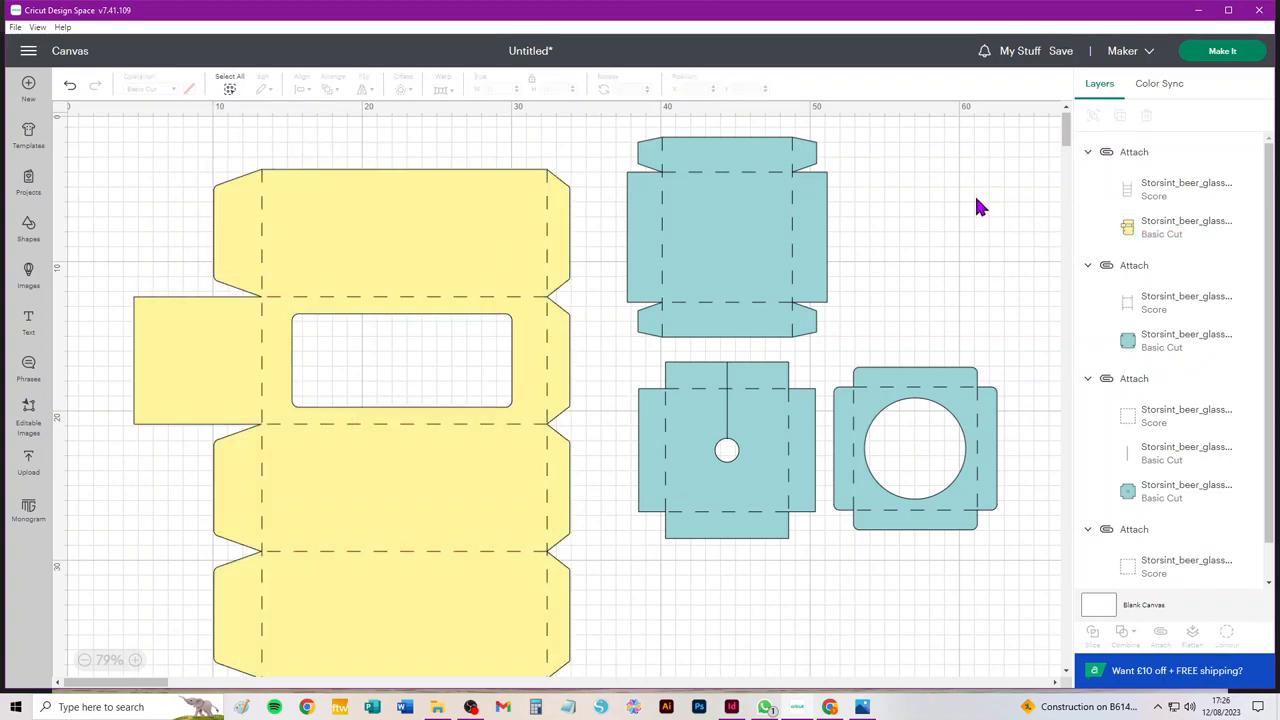
{"action": "mouse_move", "coordinate": [1222, 52]}
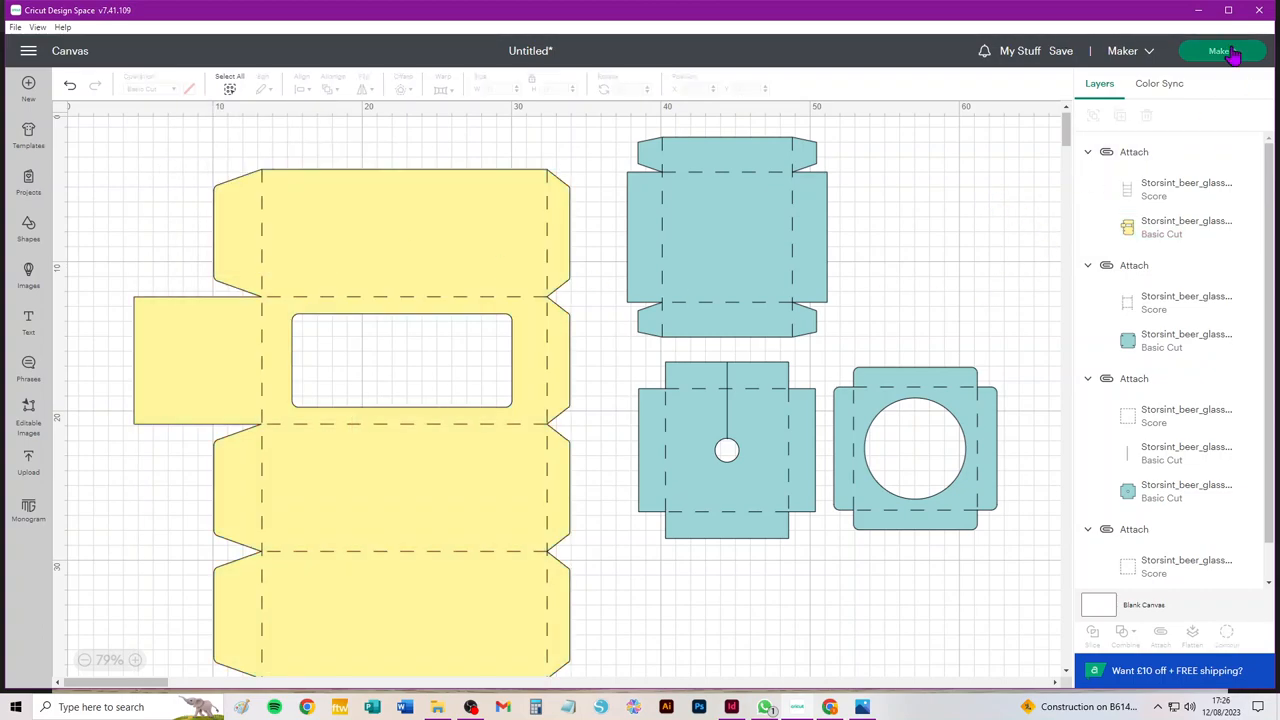
Lay out the project on mats and keep mat 1 with the yellow box at 30.5 × 61 cm
{"action": "left_click", "coordinate": [1220, 52]}
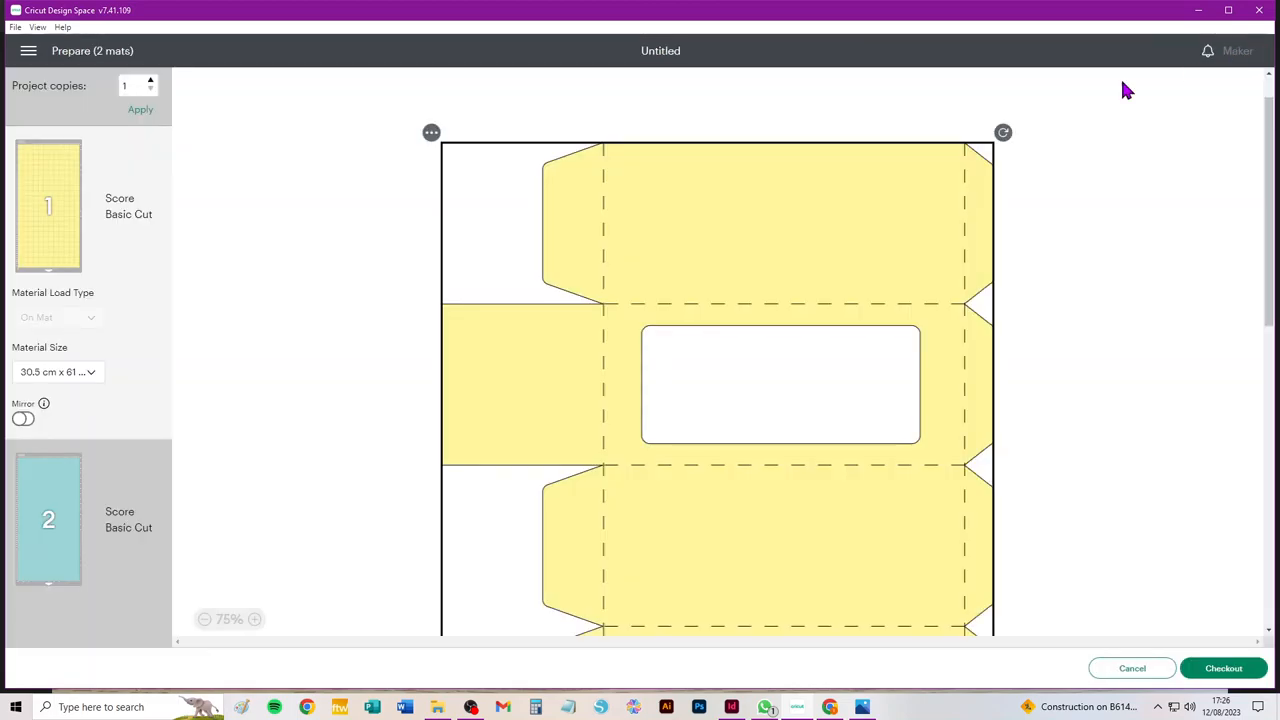
{"action": "left_click", "coordinate": [48, 204]}
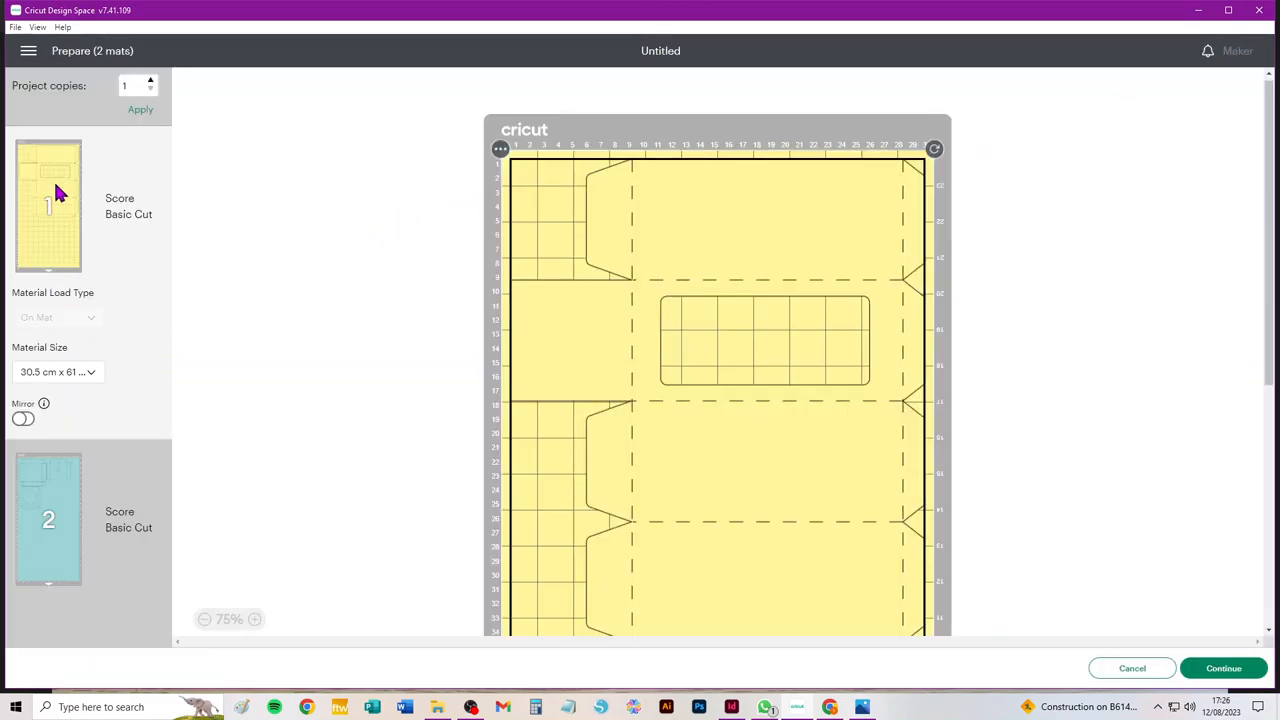
{"action": "left_click", "coordinate": [56, 370]}
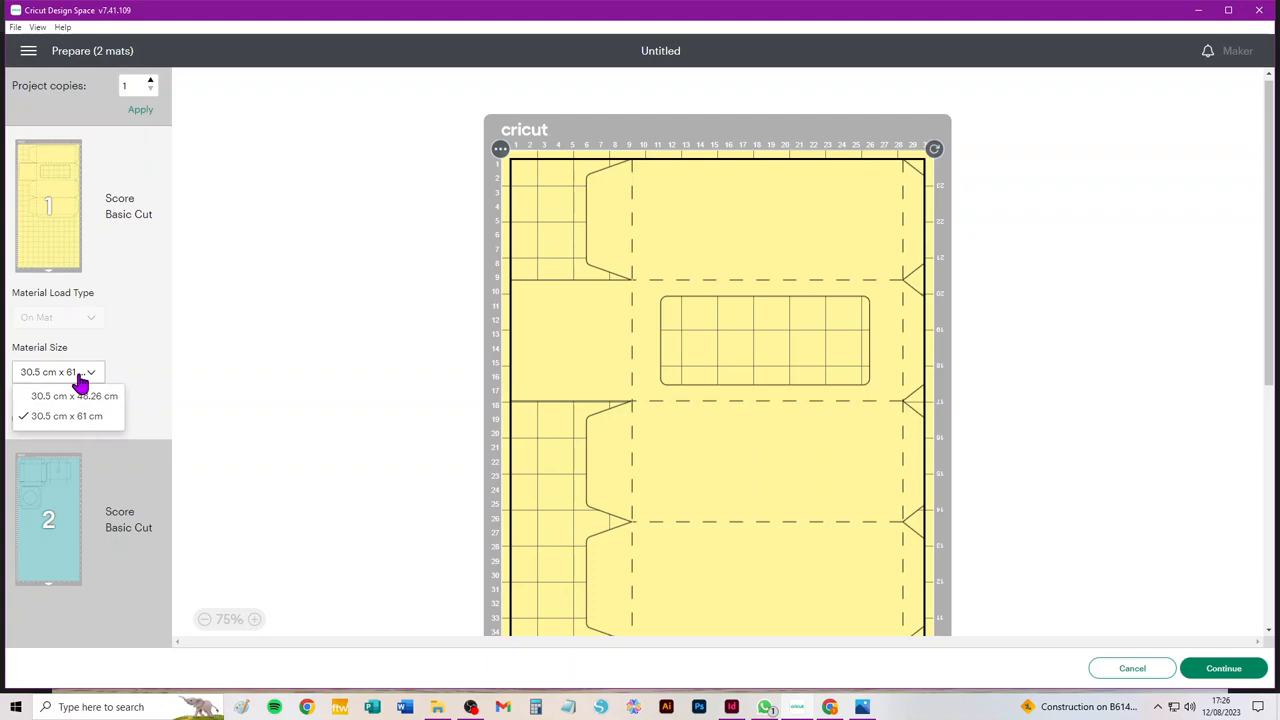
{"action": "left_click", "coordinate": [66, 416]}
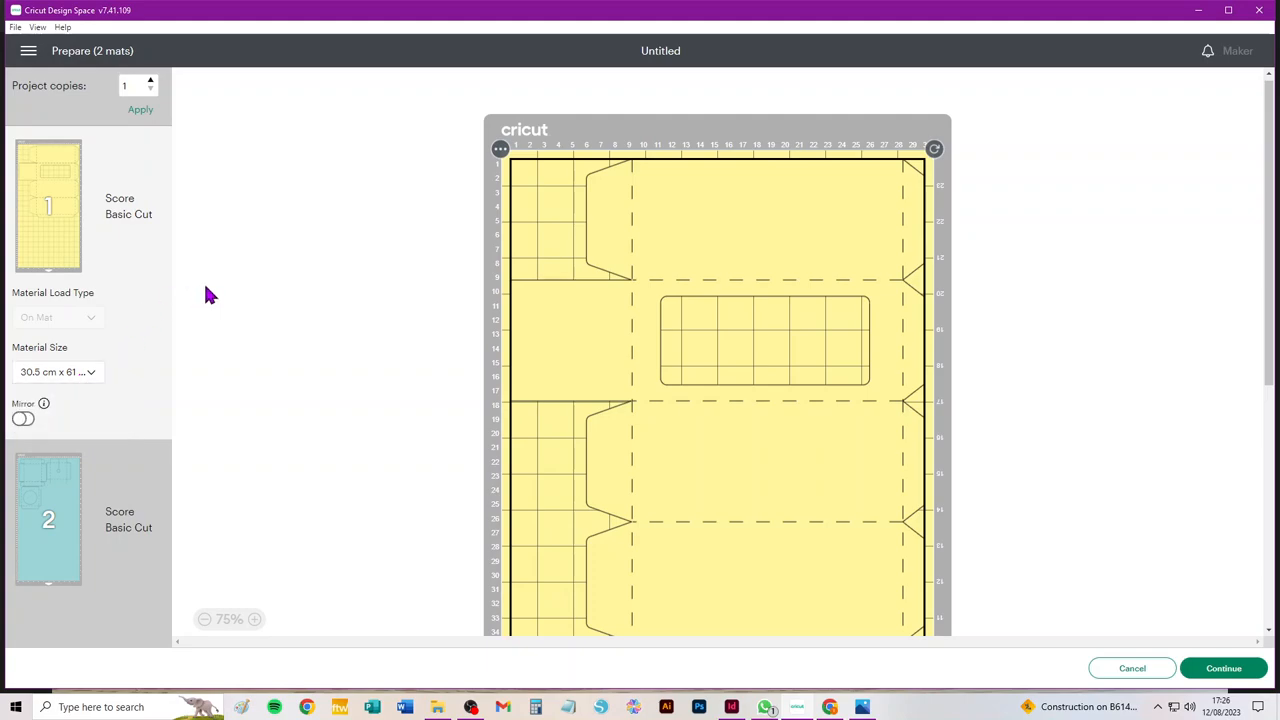
{"action": "mouse_move", "coordinate": [628, 284]}
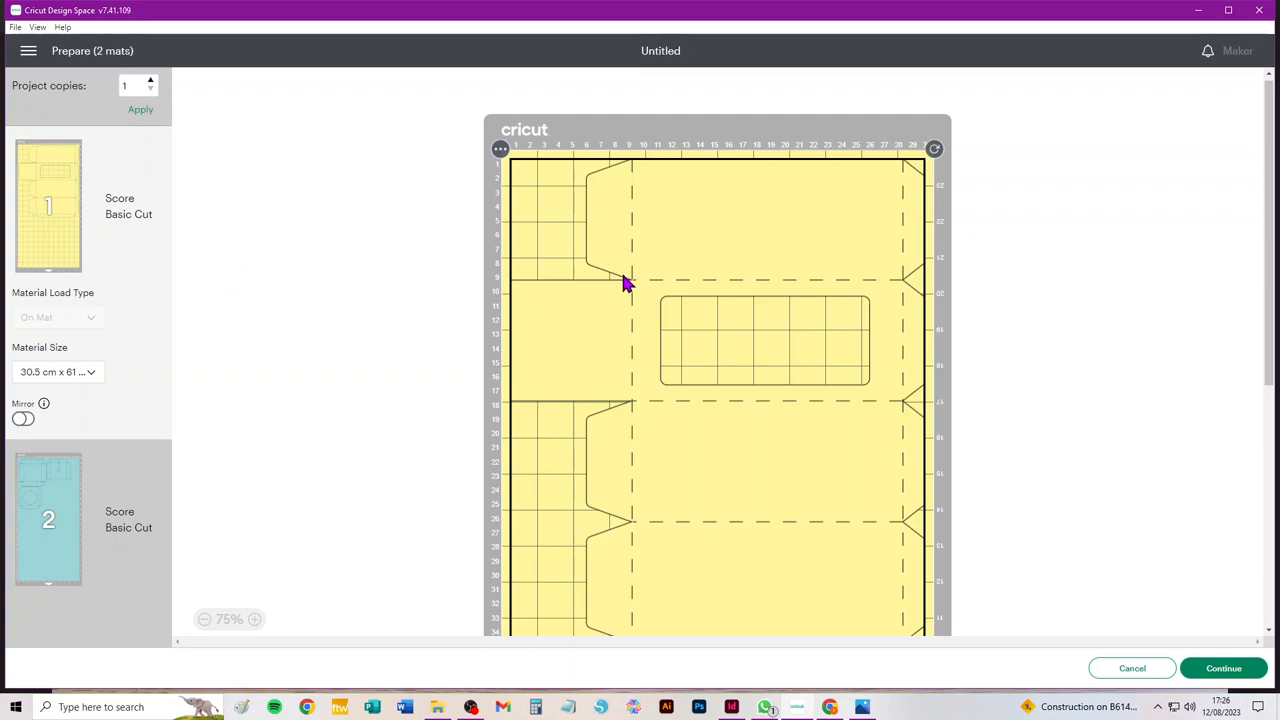
{"action": "left_click", "coordinate": [56, 370]}
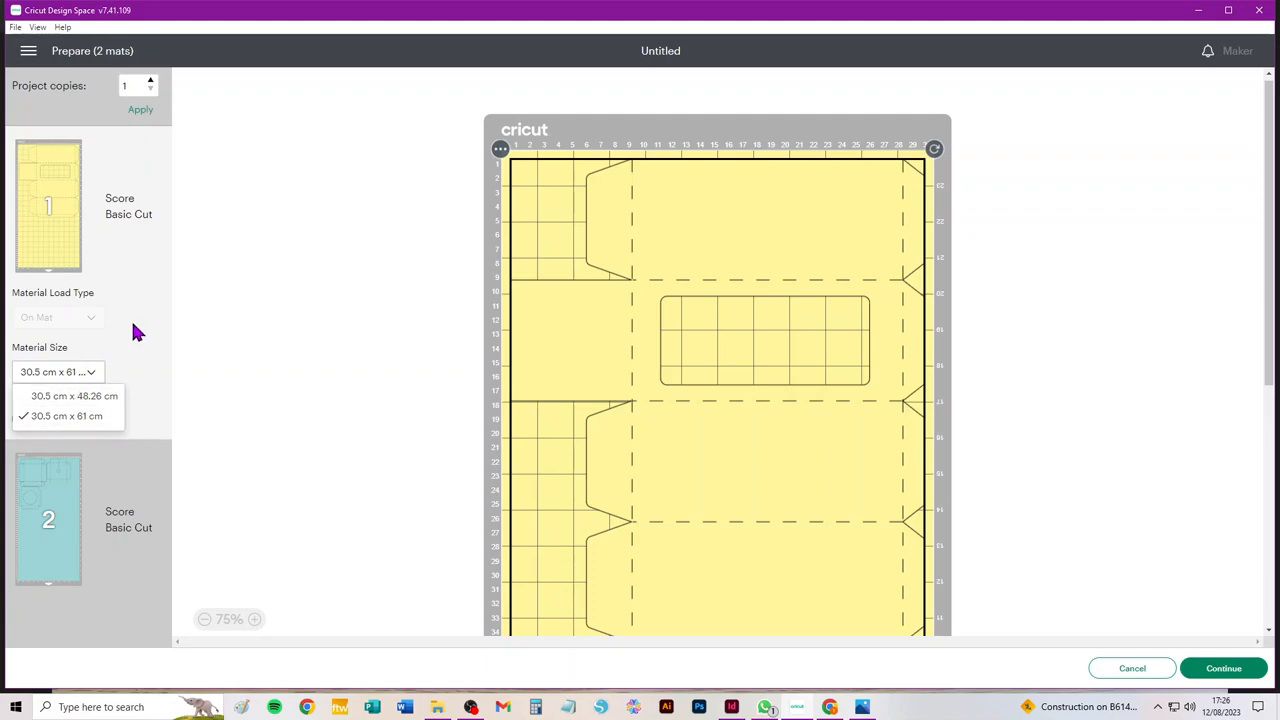
{"action": "left_click", "coordinate": [68, 416]}
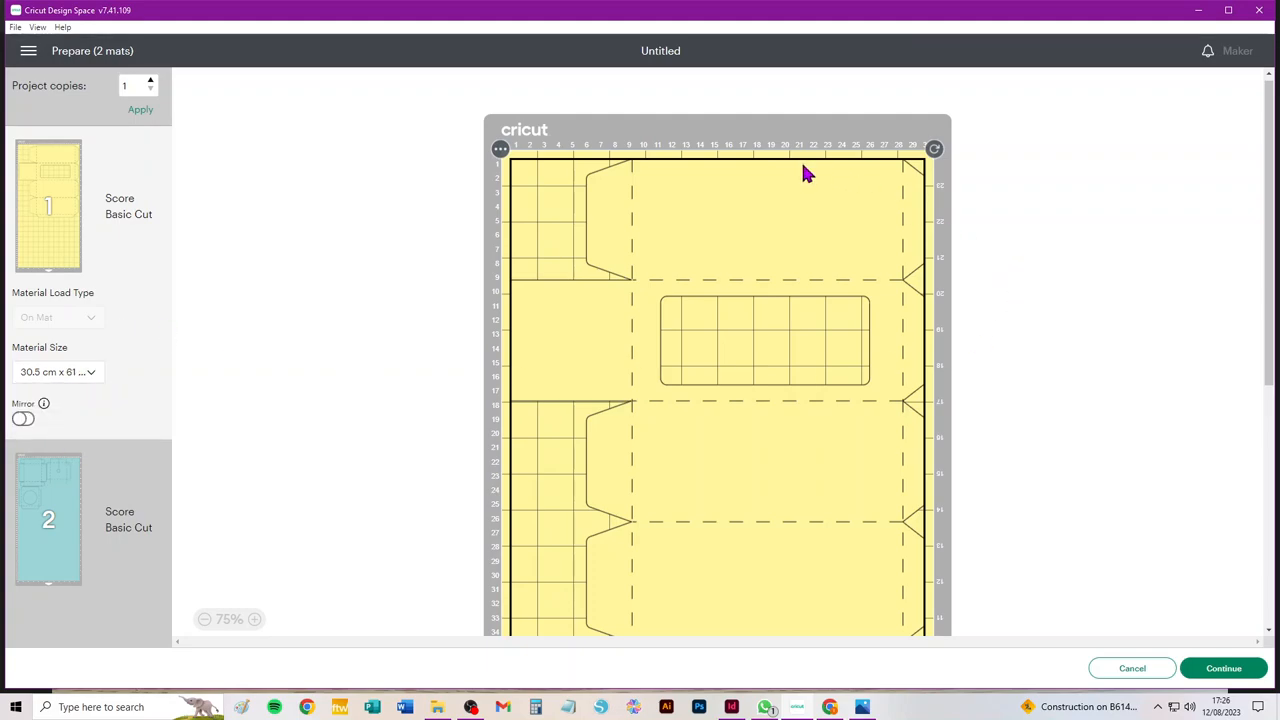
{"action": "mouse_move", "coordinate": [502, 192]}
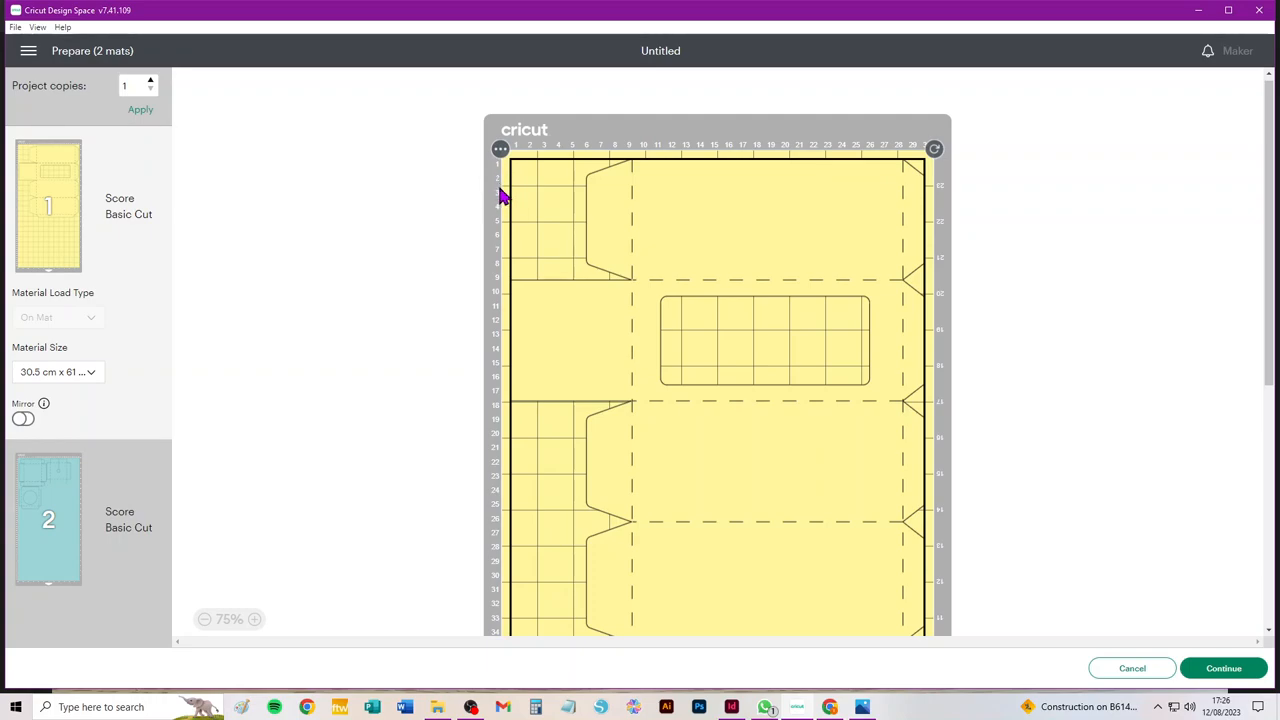
{"action": "mouse_move", "coordinate": [516, 184]}
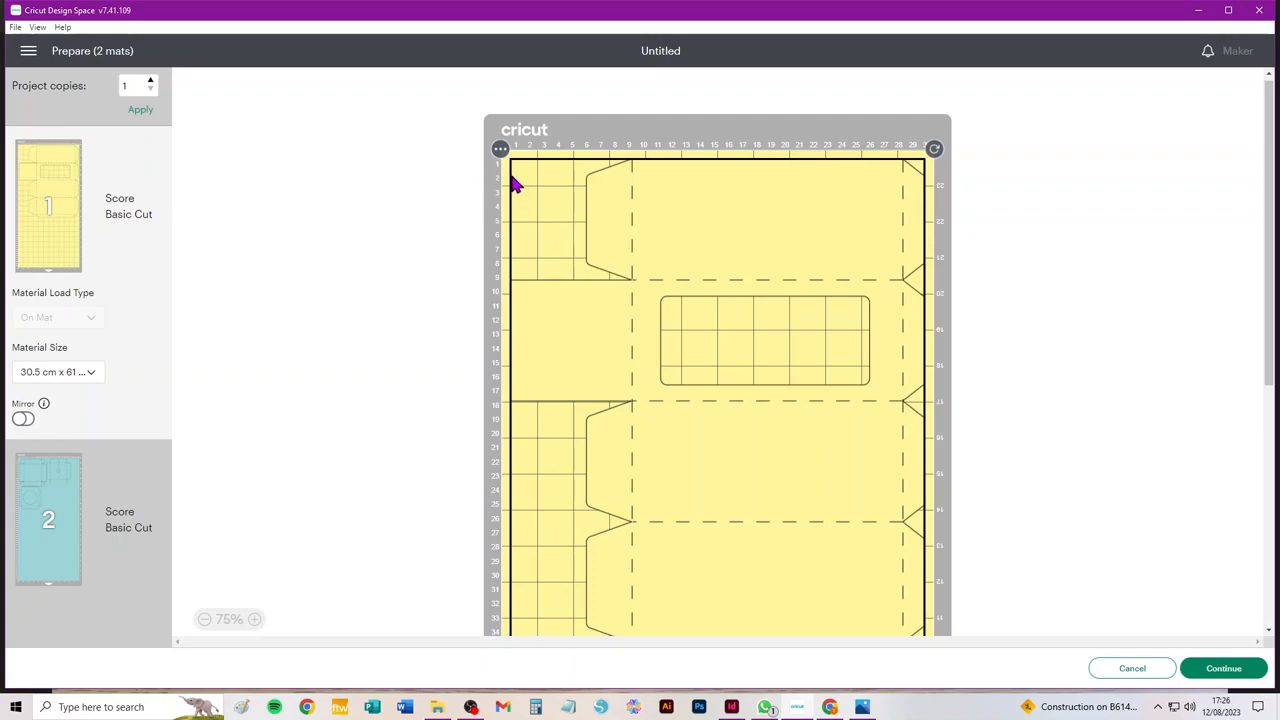
{"action": "mouse_move", "coordinate": [510, 204]}
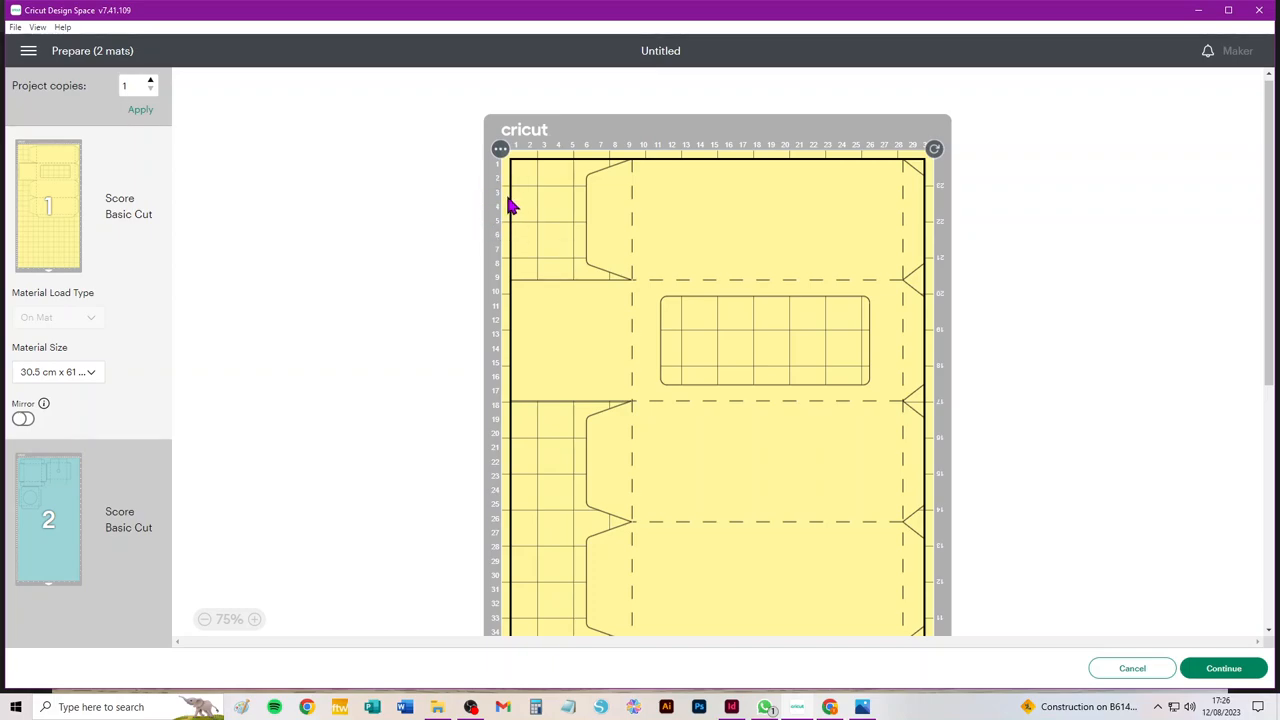
{"action": "mouse_move", "coordinate": [912, 336]}
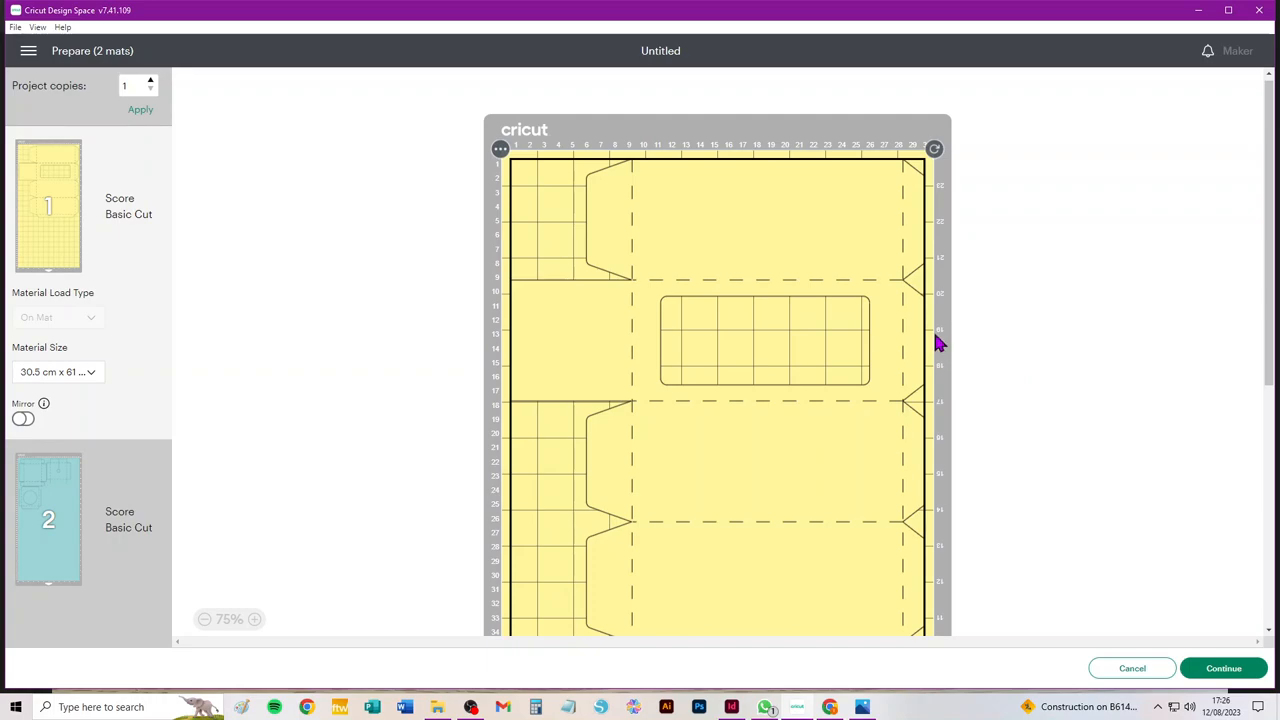
{"action": "mouse_move", "coordinate": [824, 356]}
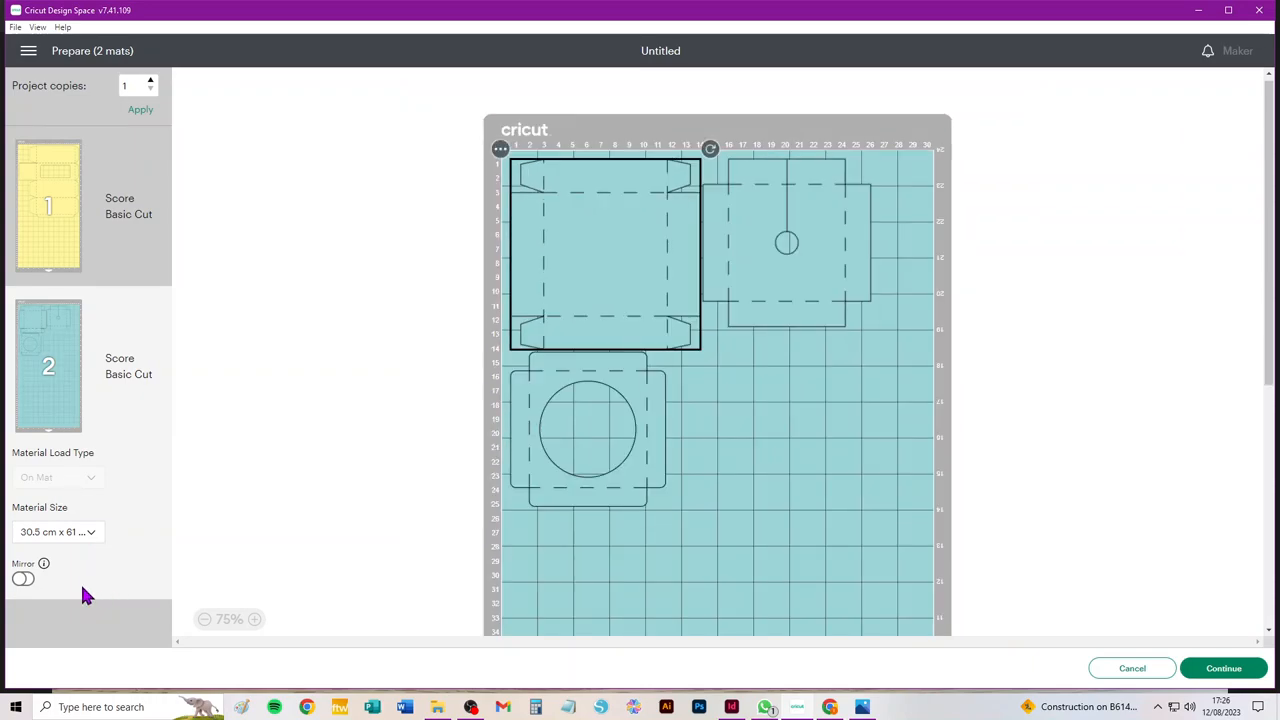
Try A4 for mat 2, then settle on 30.5 × 30.5 cm material holding the teal parts
{"action": "left_click", "coordinate": [56, 532]}
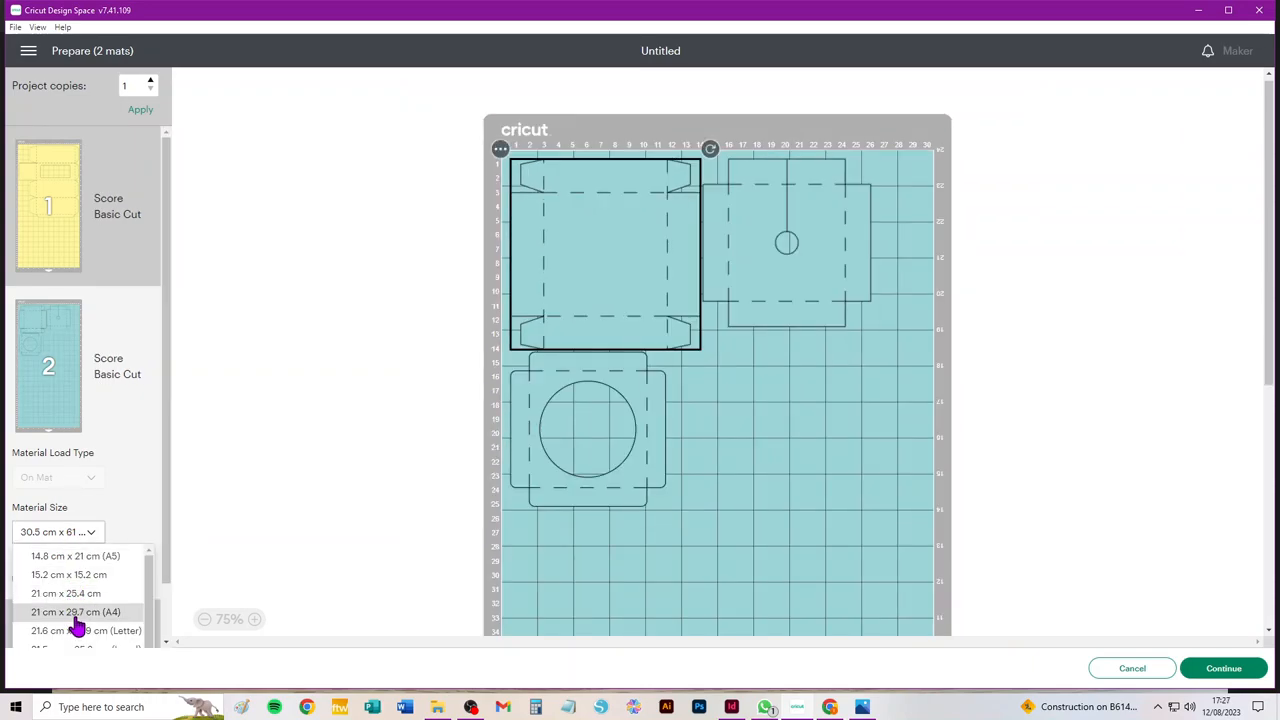
{"action": "left_click", "coordinate": [76, 612]}
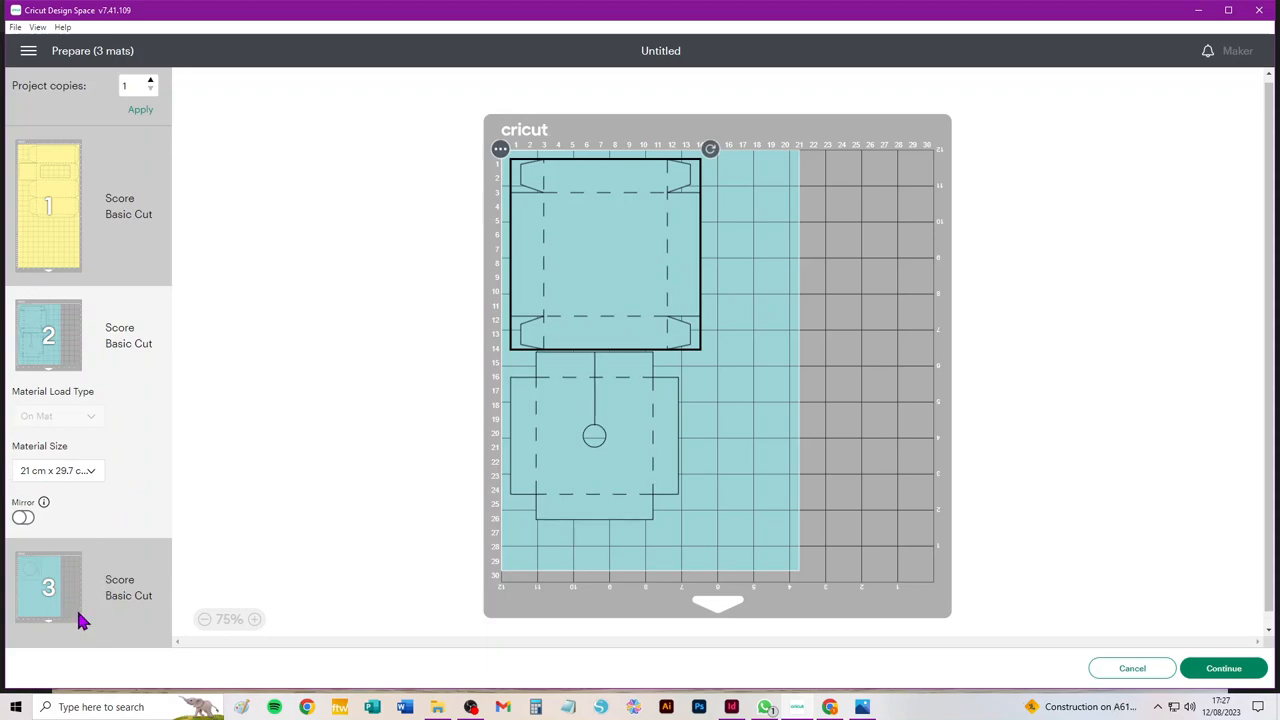
{"action": "left_click", "coordinate": [56, 470]}
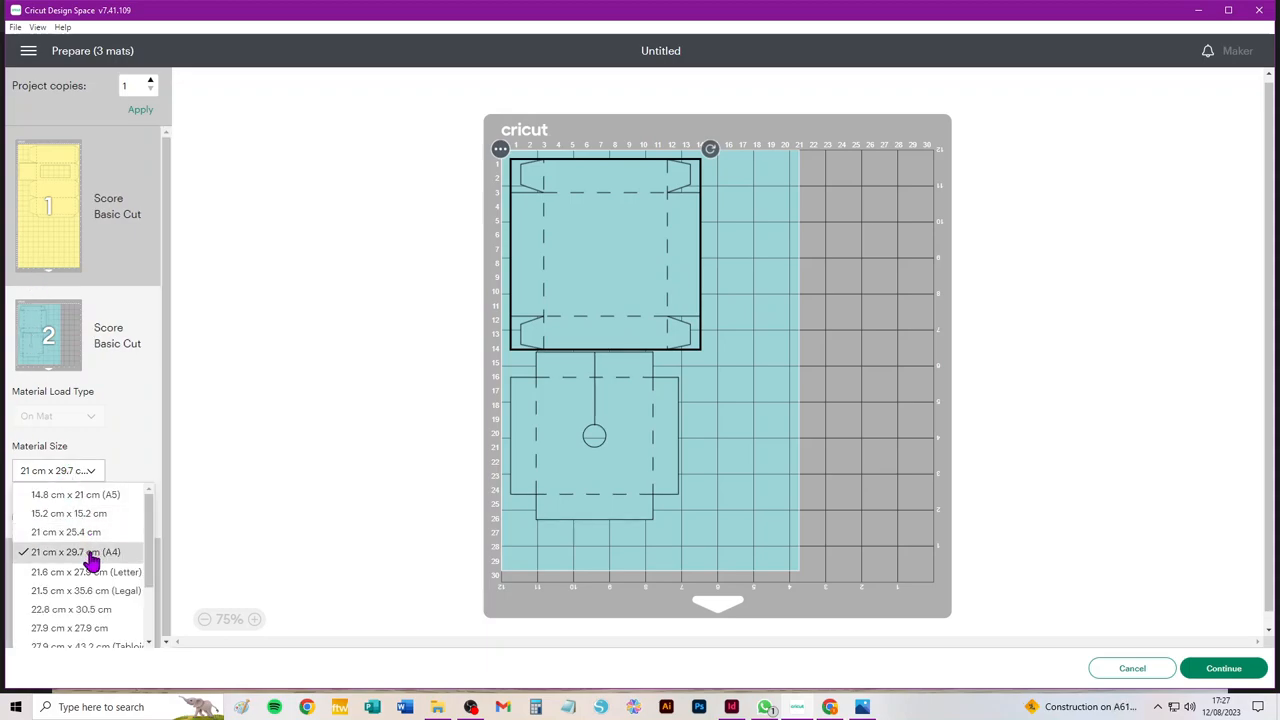
{"action": "scroll", "scroll_direction": "down", "scroll_amount": 3}
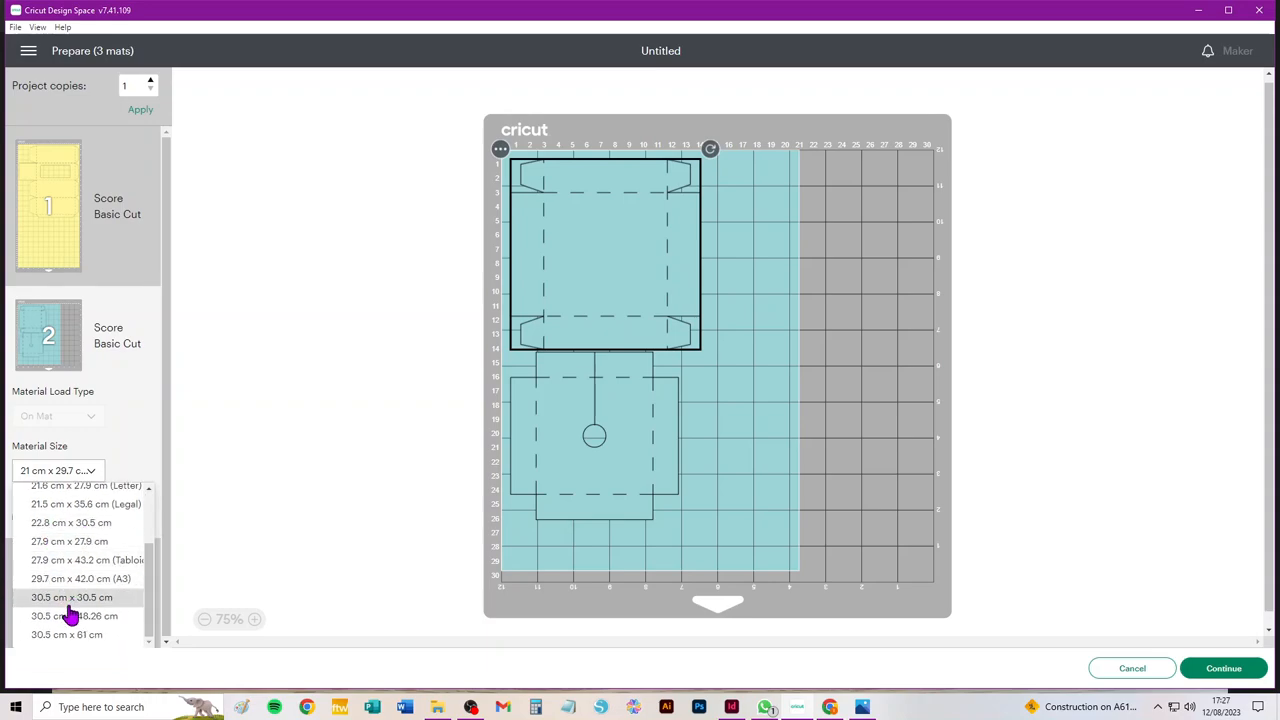
{"action": "left_click", "coordinate": [72, 596]}
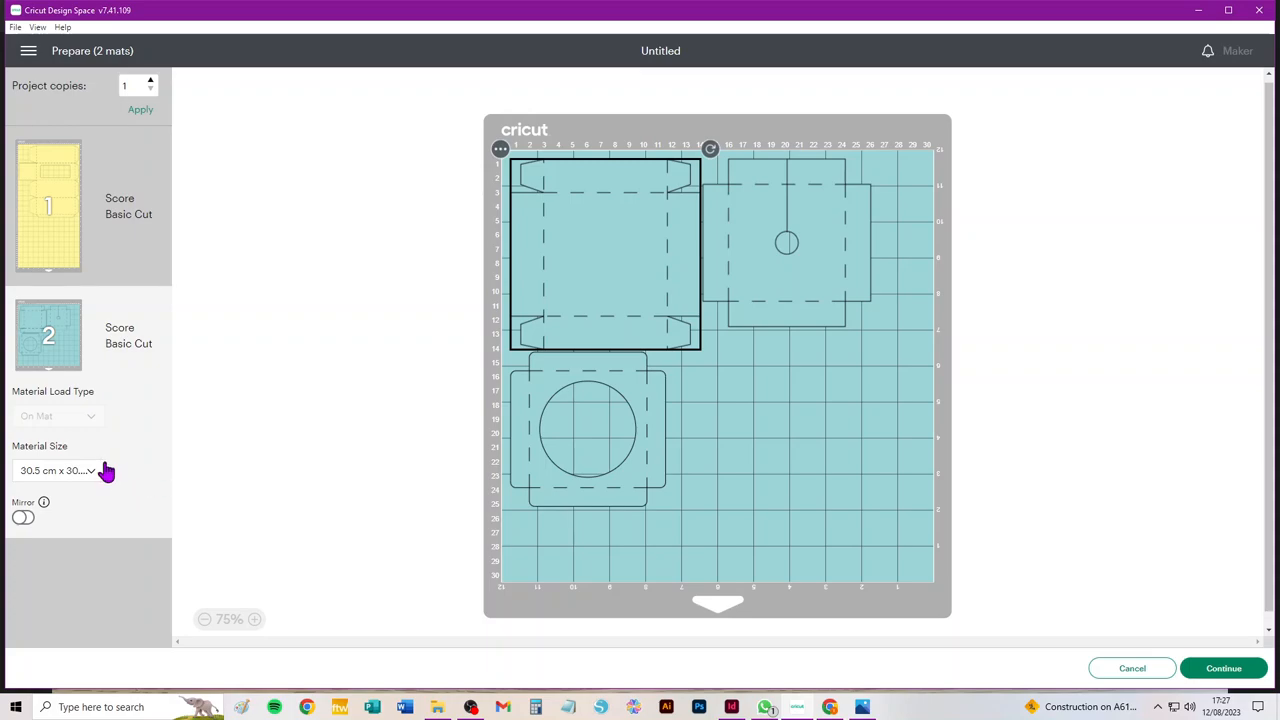
{"action": "mouse_move", "coordinate": [1130, 684]}
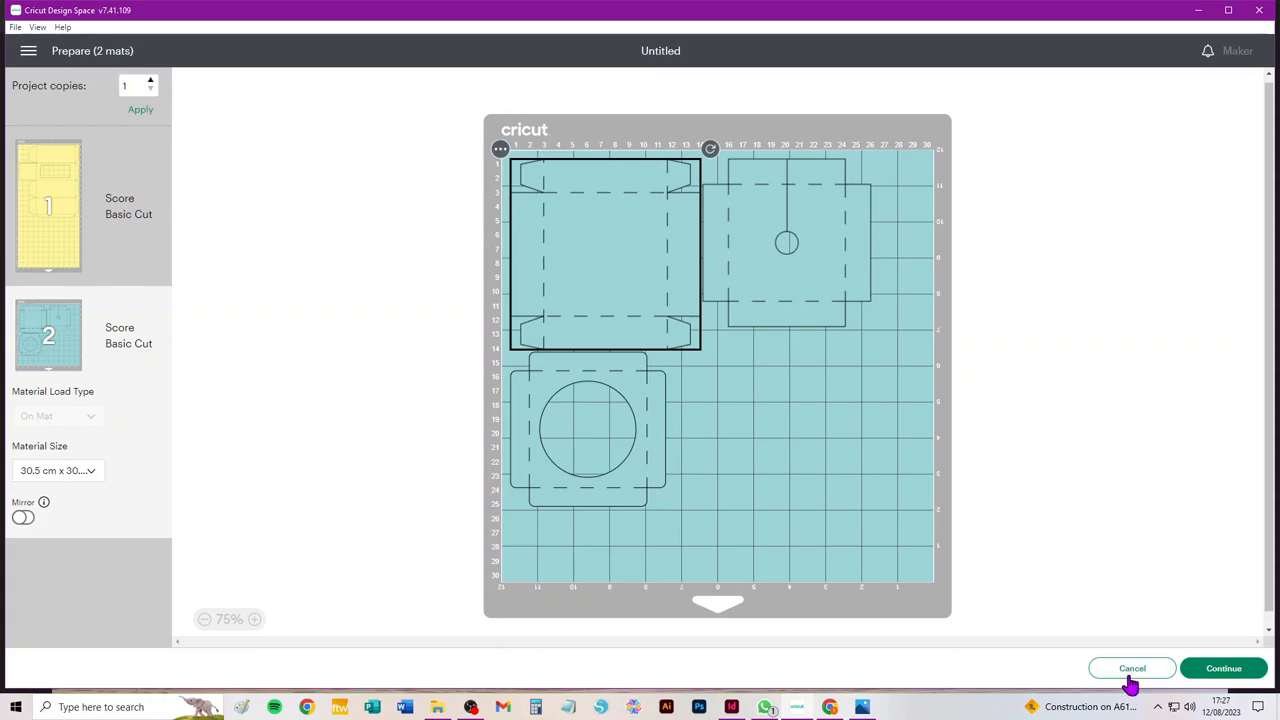
Leave the mat preview and add the salmon-coloured box design from recent uploads to the canvas
{"action": "left_click", "coordinate": [1132, 668]}
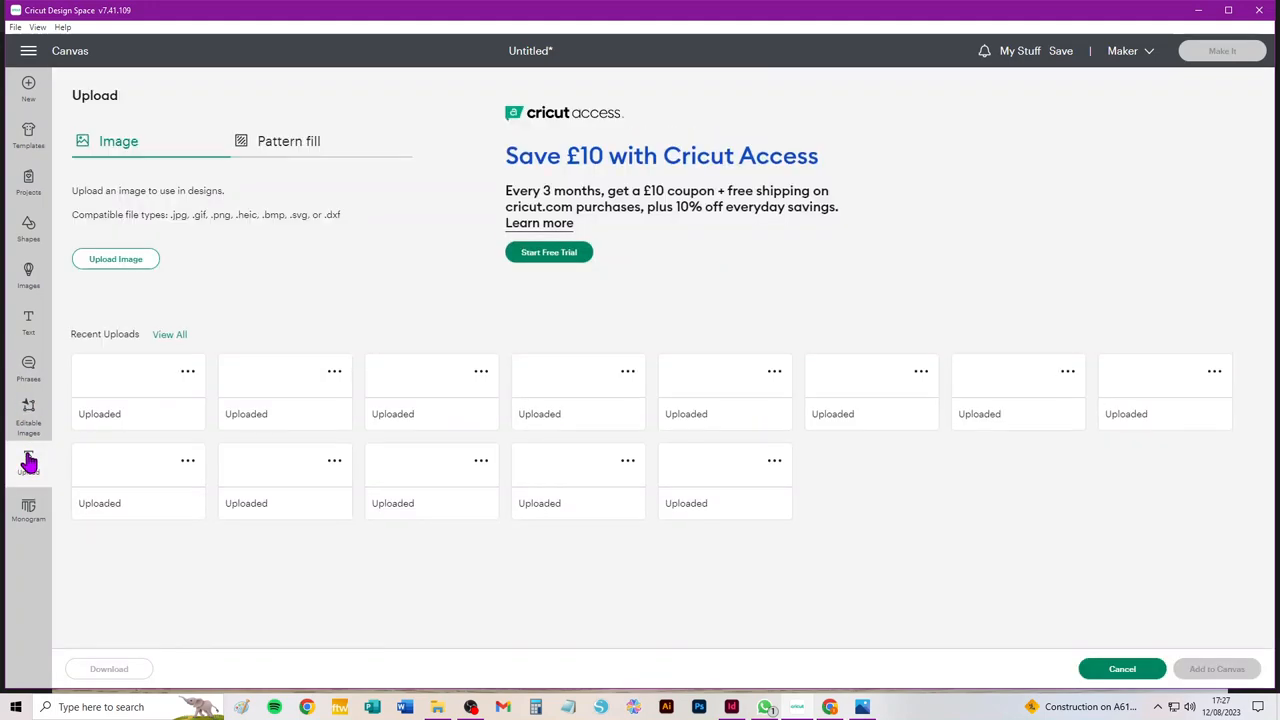
{"action": "left_click", "coordinate": [138, 430]}
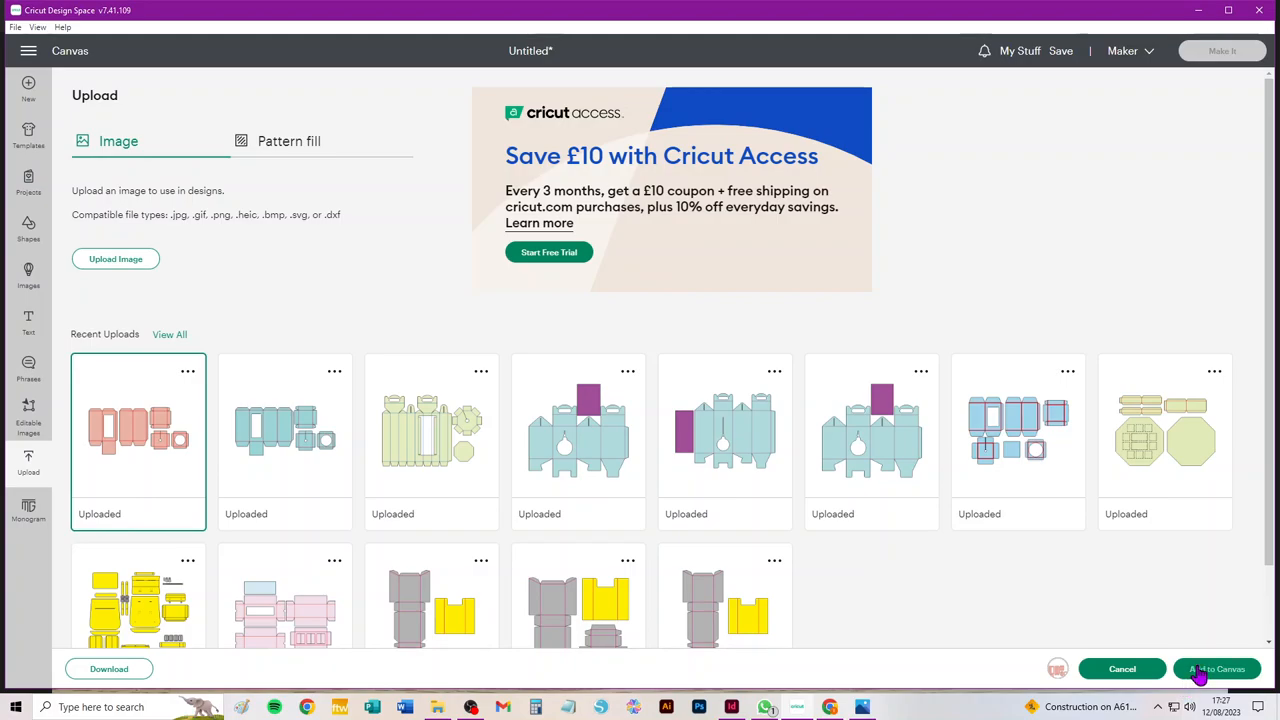
{"action": "left_click", "coordinate": [1216, 668]}
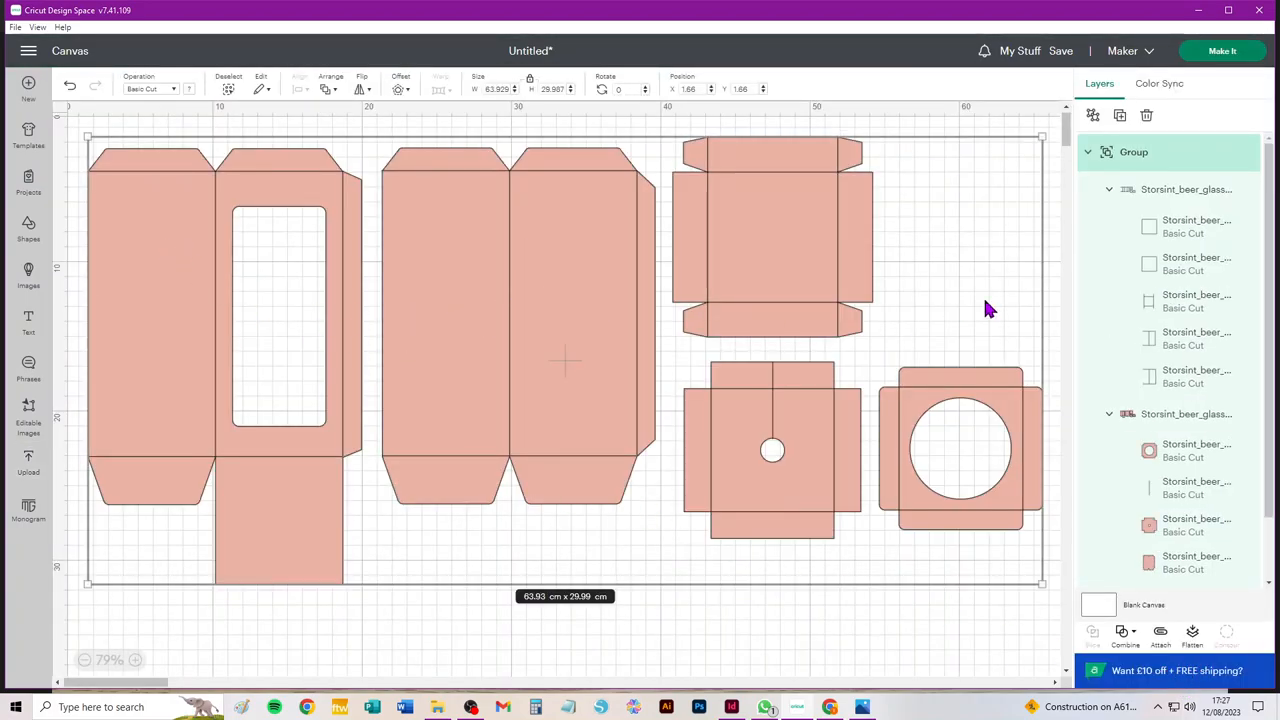
Set the pink template's fold lines to Score and ungroup the design into separate layers
{"action": "left_click", "coordinate": [1180, 188]}
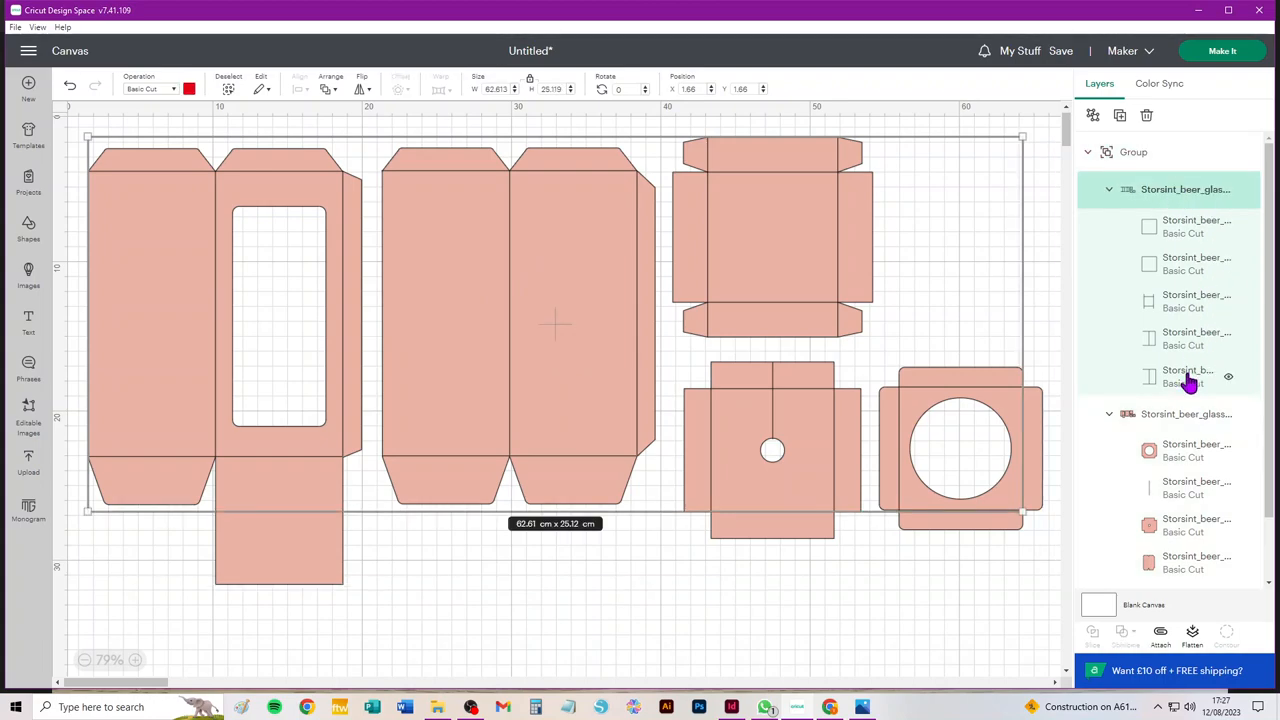
{"action": "left_click", "coordinate": [150, 88]}
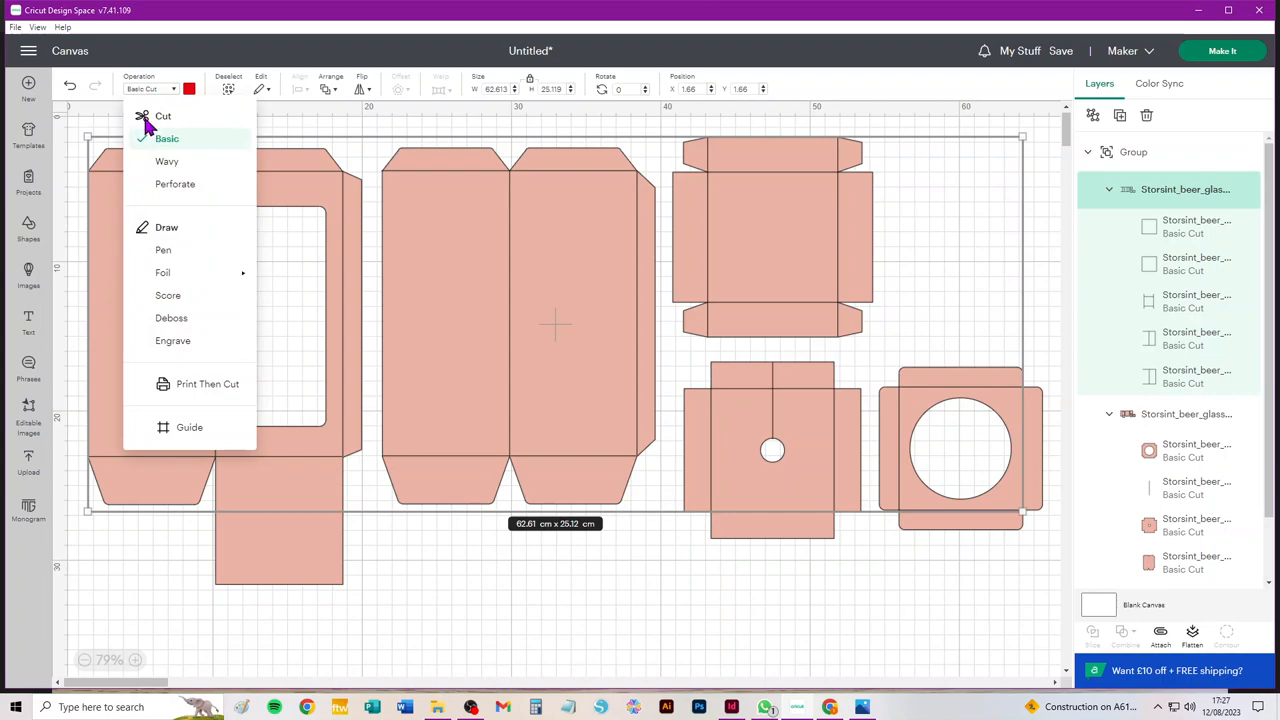
{"action": "left_click", "coordinate": [168, 296]}
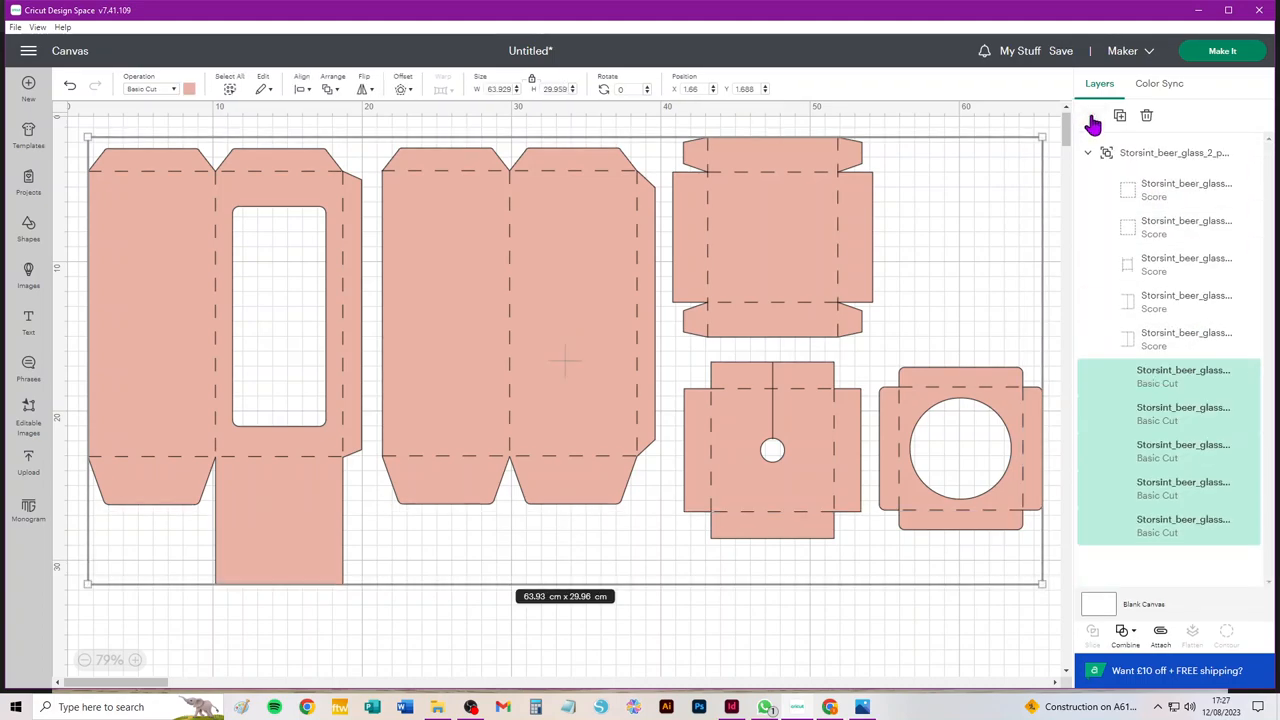
{"action": "left_click", "coordinate": [1168, 152]}
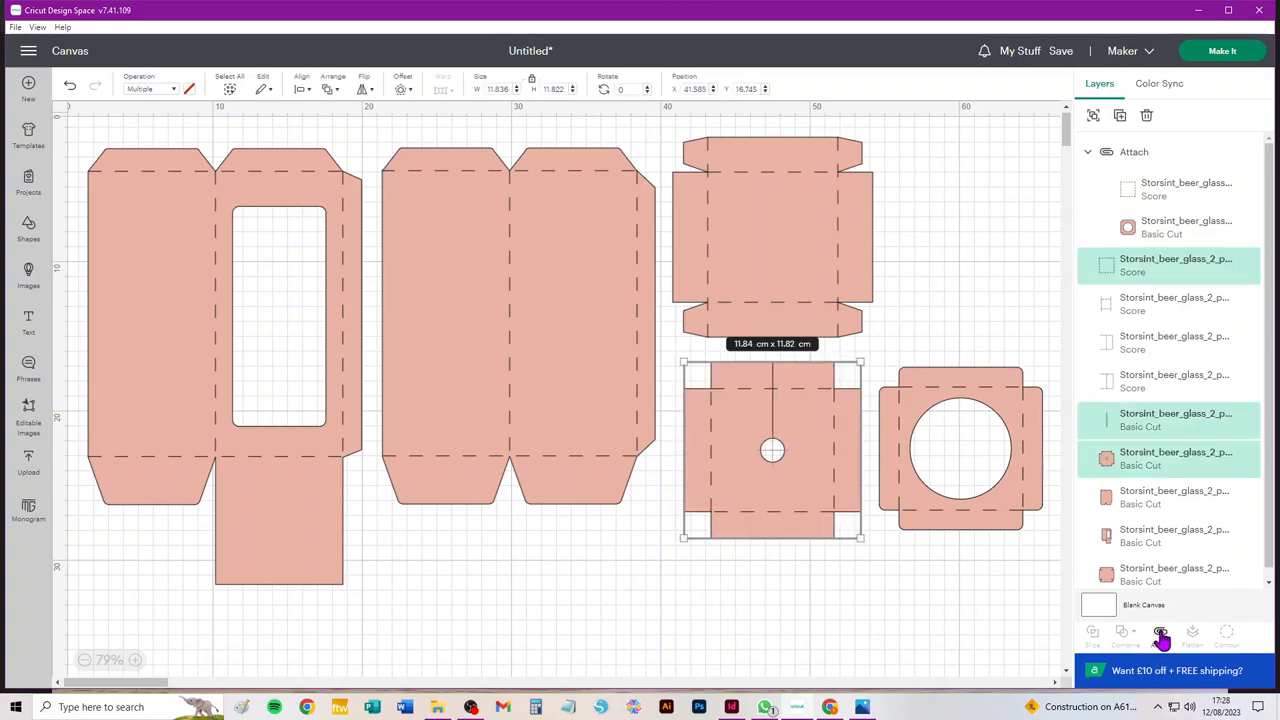
Attach the pink box piece's score lines to its cut outline
{"action": "left_click", "coordinate": [1160, 632]}
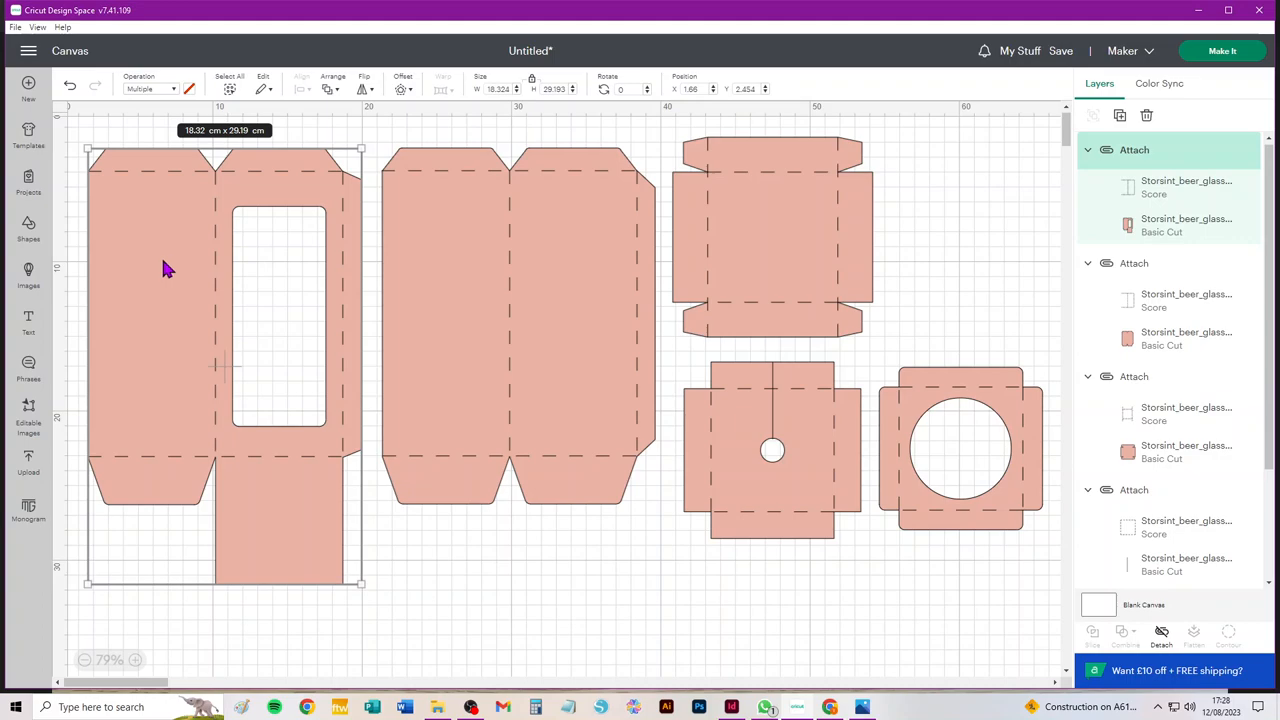
{"action": "mouse_move", "coordinate": [204, 144]}
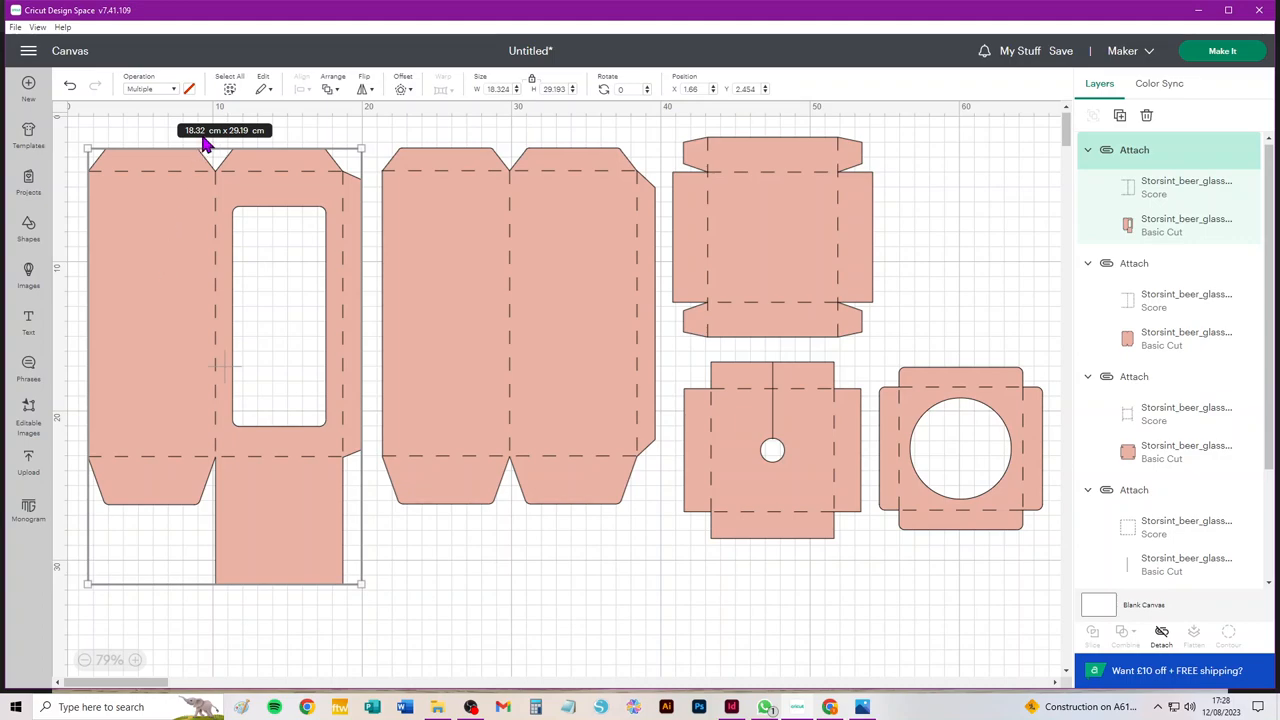
{"action": "mouse_move", "coordinate": [208, 144]}
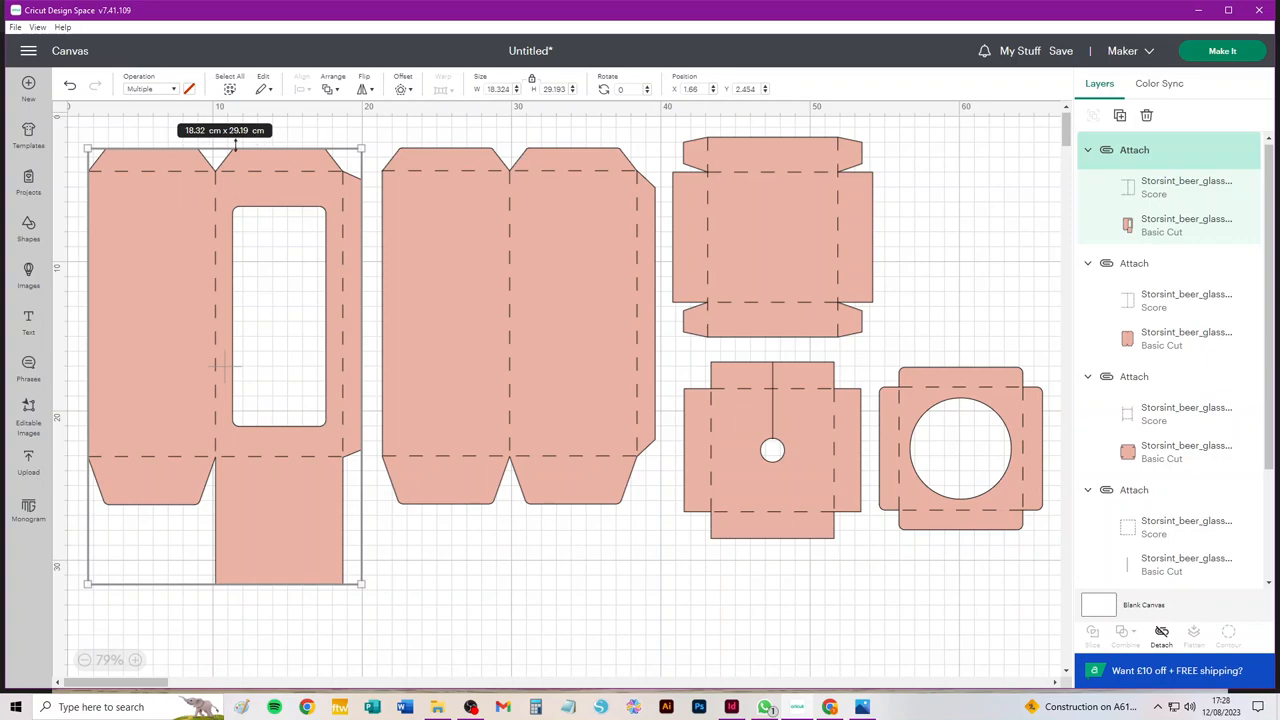
{"action": "mouse_move", "coordinate": [256, 144]}
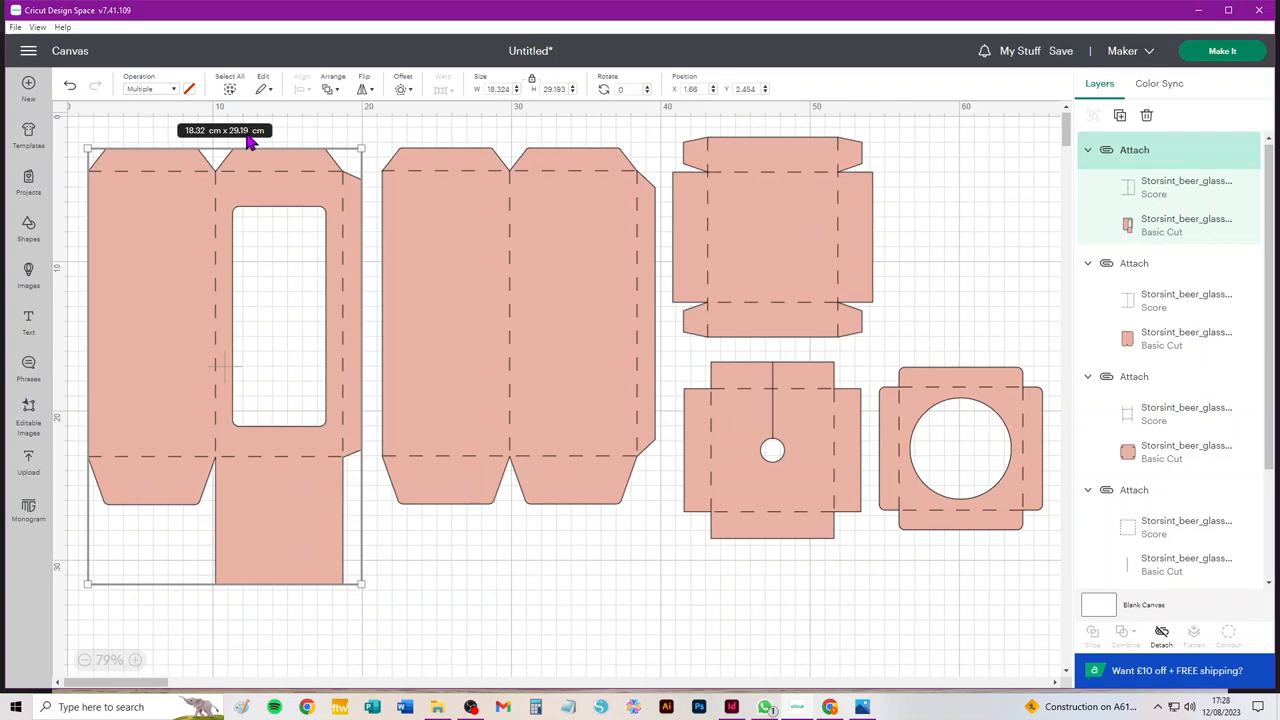
{"action": "mouse_move", "coordinate": [276, 144]}
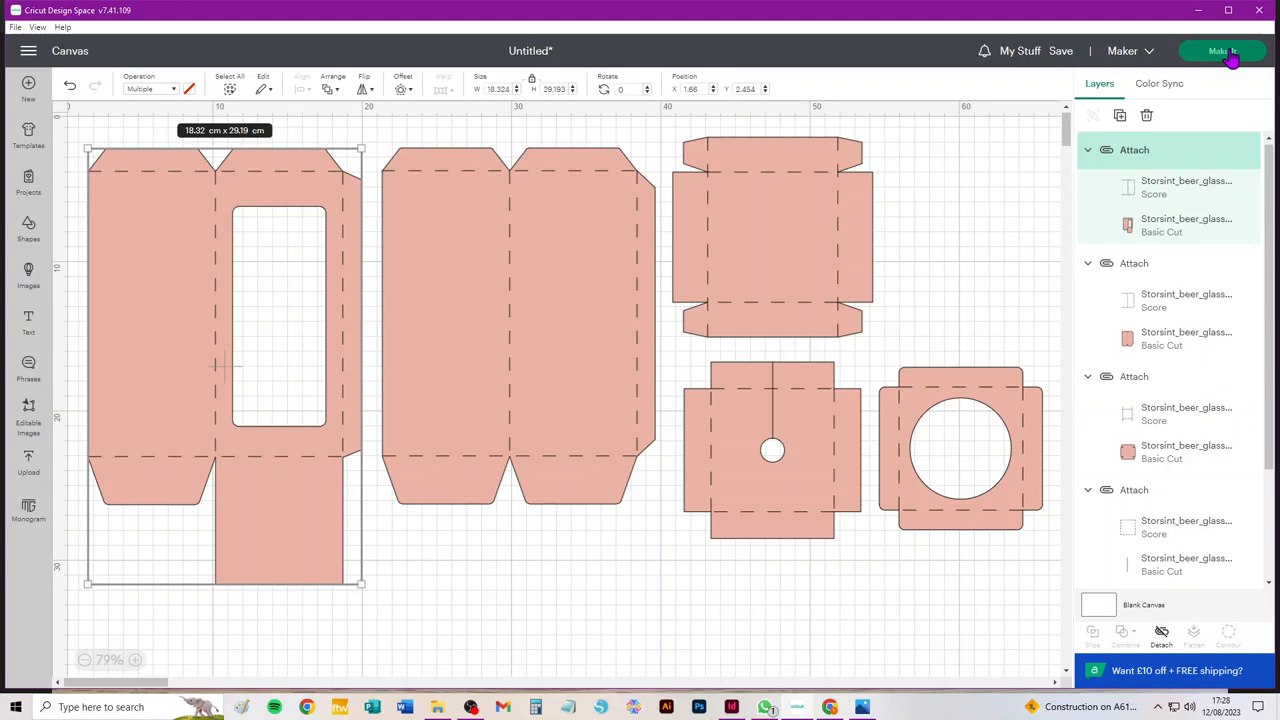
Send the design to mats and set mat 1 material to 30.5 cm × 30.5 cm
{"action": "left_click", "coordinate": [1222, 50]}
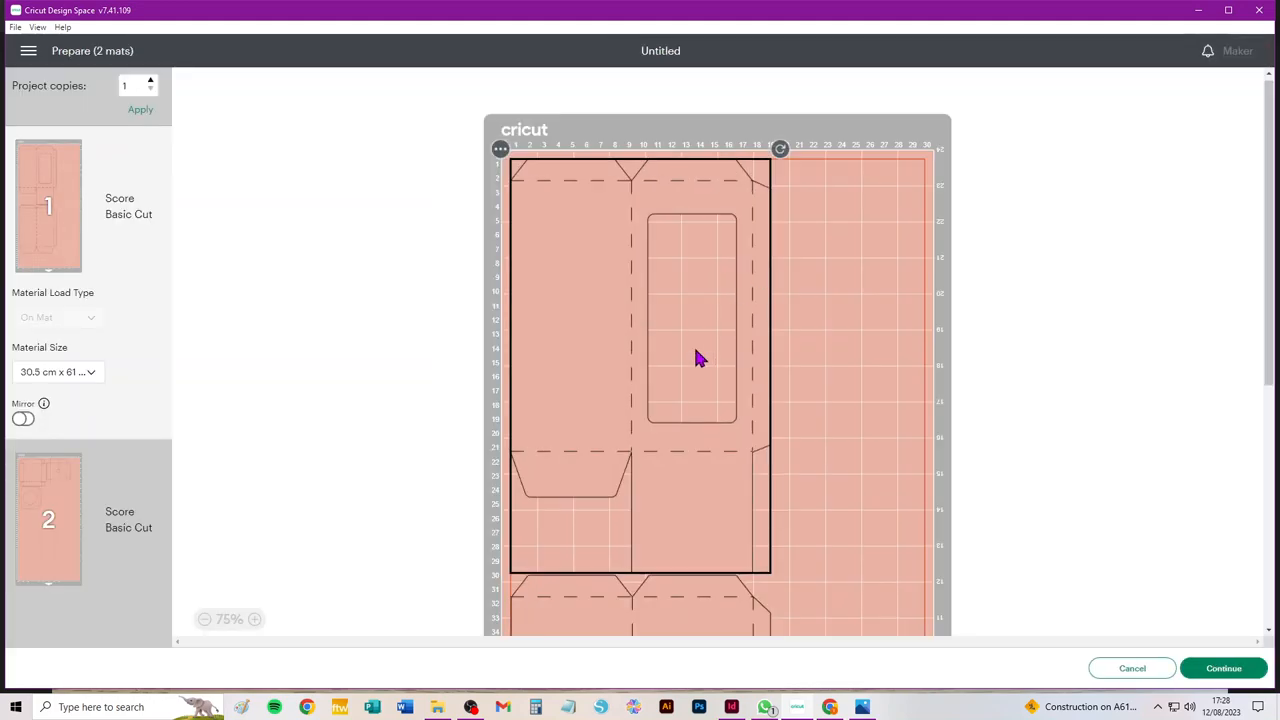
{"action": "left_click", "coordinate": [56, 370]}
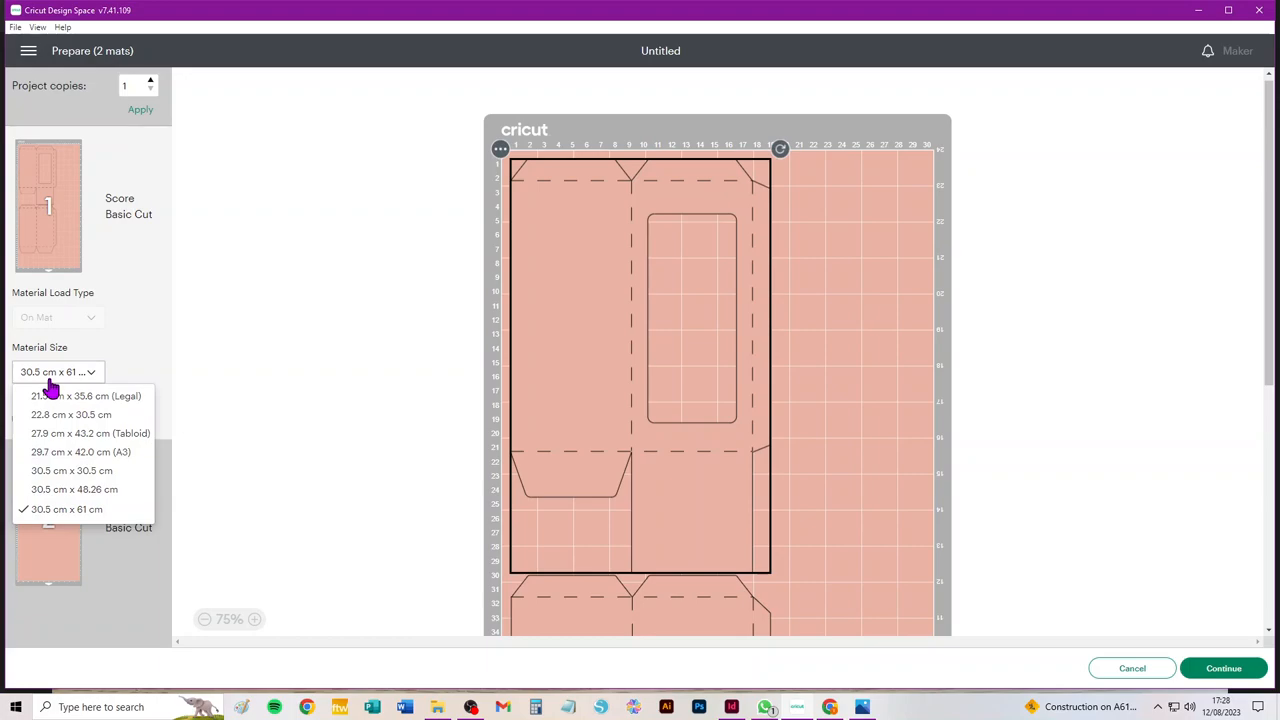
{"action": "mouse_move", "coordinate": [48, 388]}
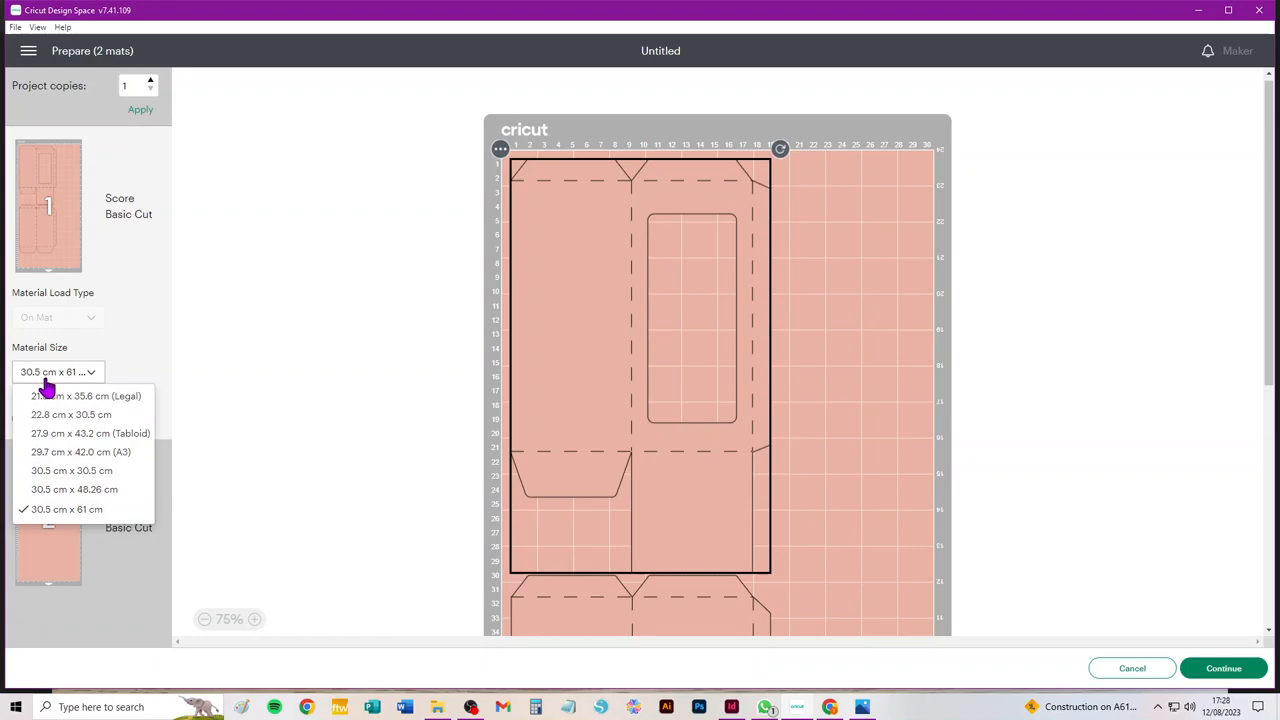
{"action": "mouse_move", "coordinate": [72, 470]}
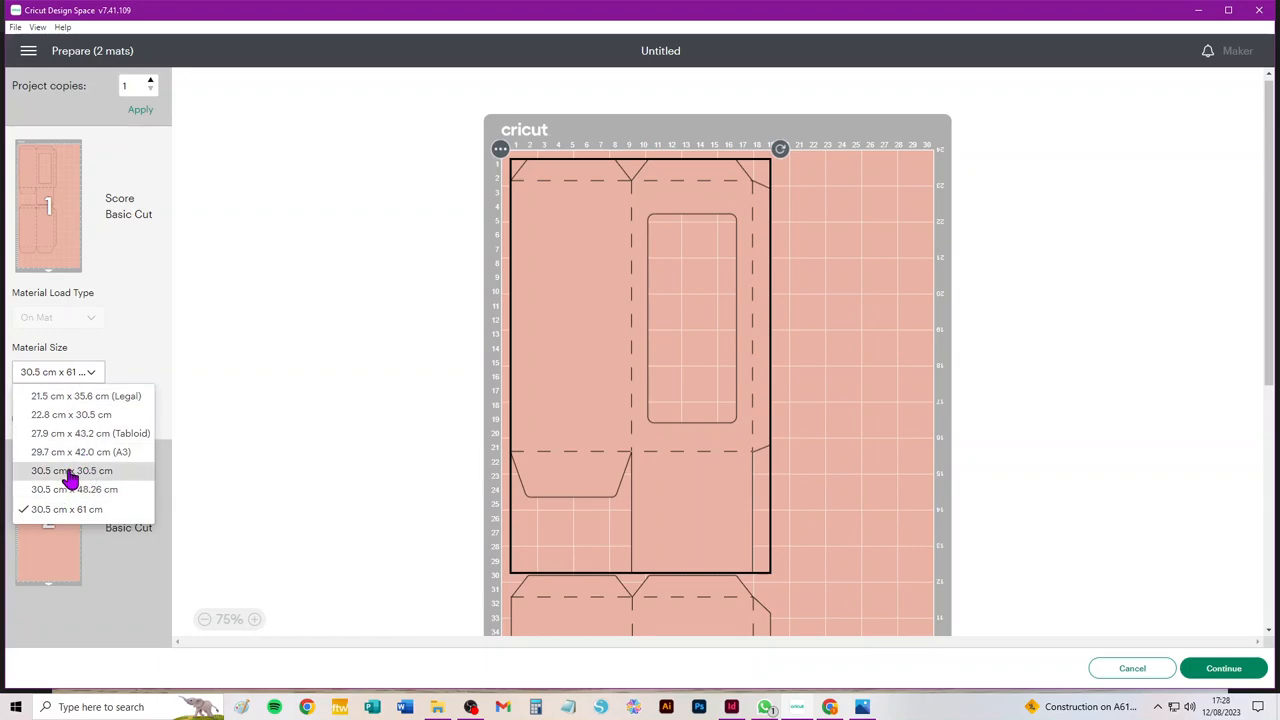
{"action": "left_click", "coordinate": [72, 470]}
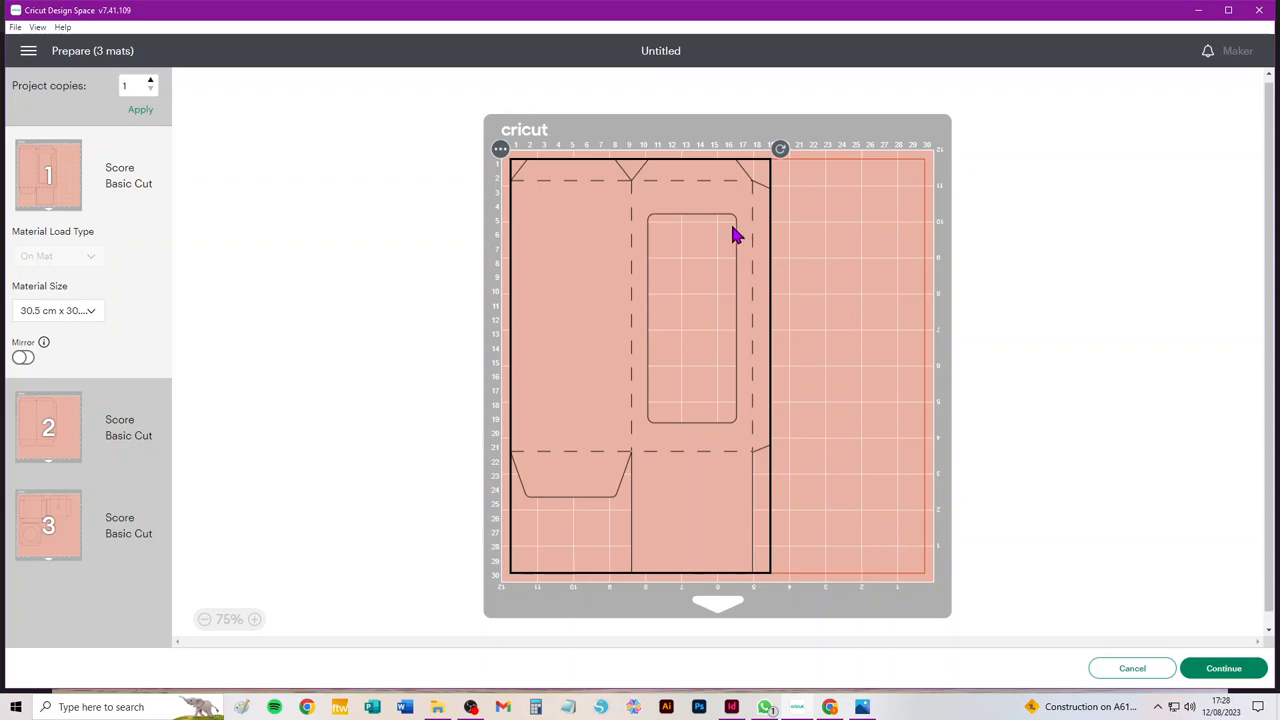
{"action": "mouse_move", "coordinate": [658, 168]}
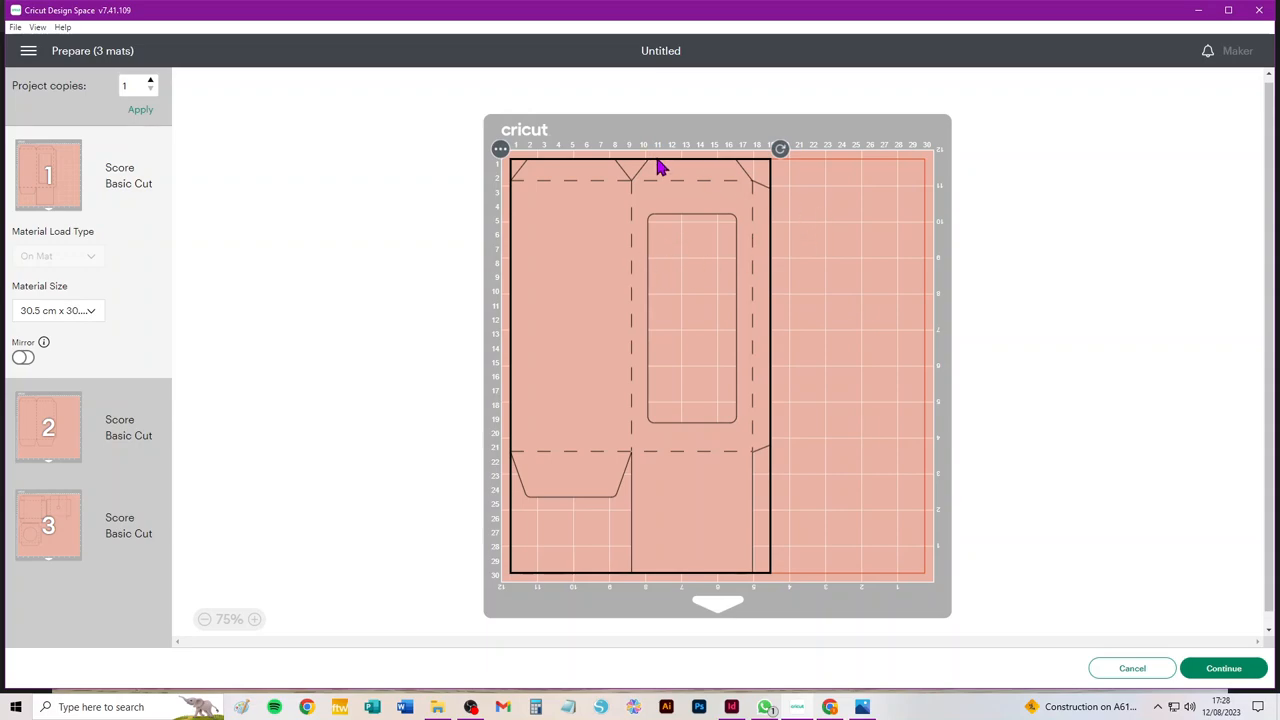
{"action": "mouse_move", "coordinate": [644, 162]}
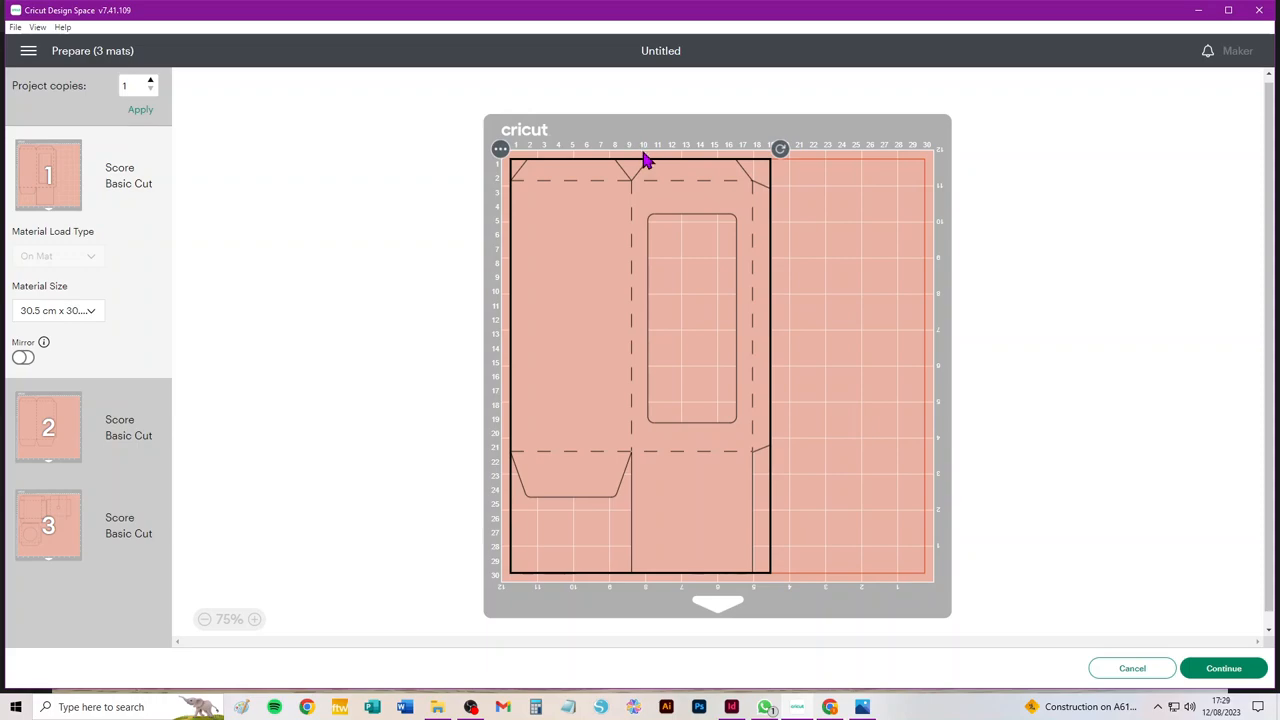
{"action": "mouse_move", "coordinate": [650, 158]}
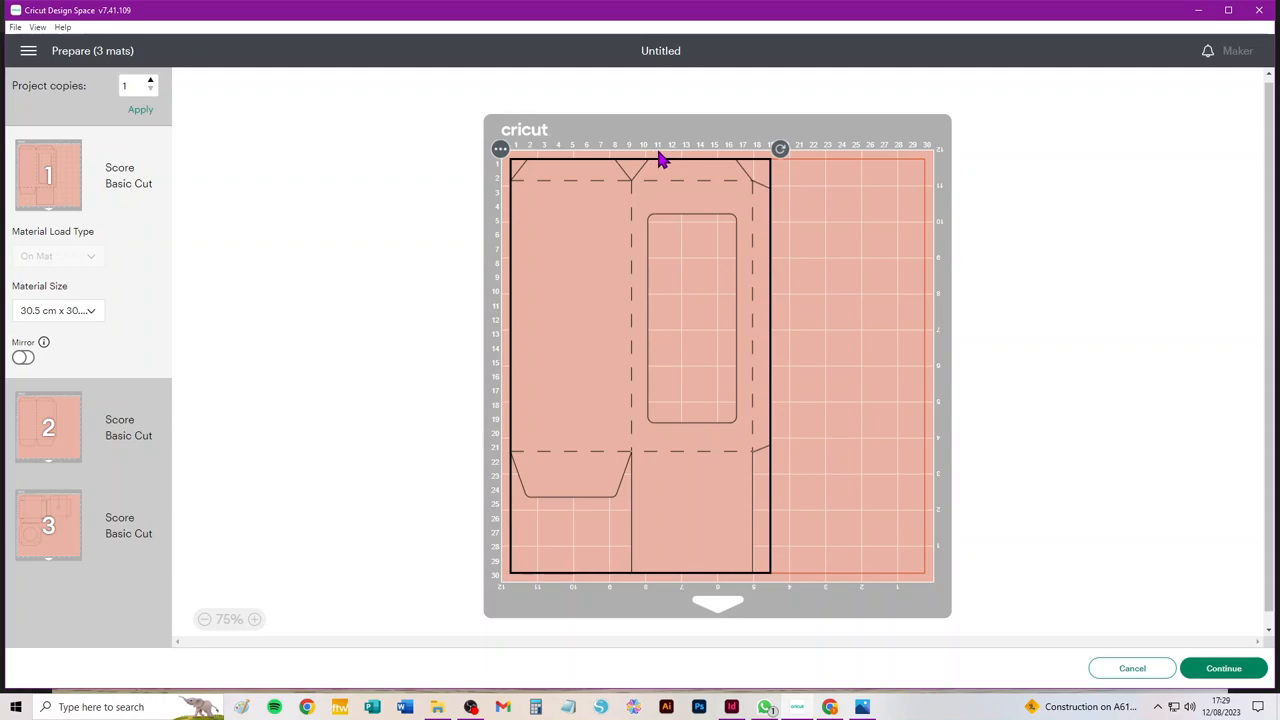
{"action": "mouse_move", "coordinate": [684, 586]}
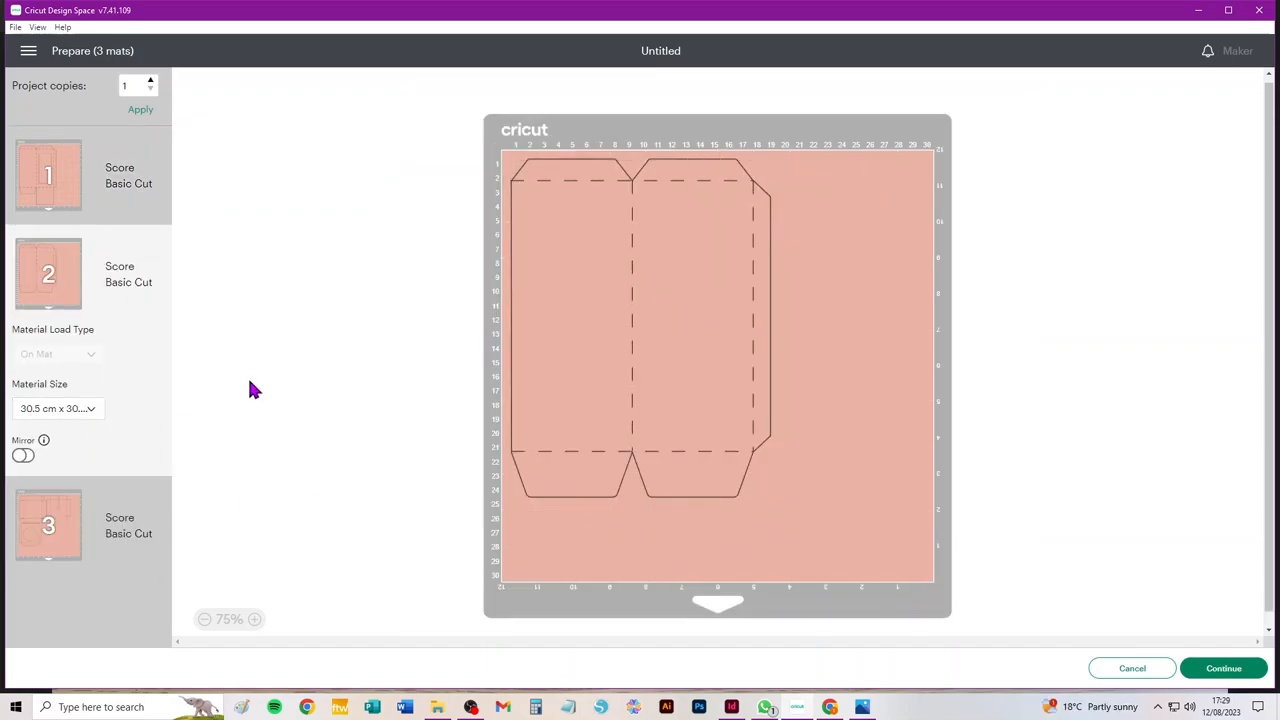
{"action": "mouse_move", "coordinate": [28, 590]}
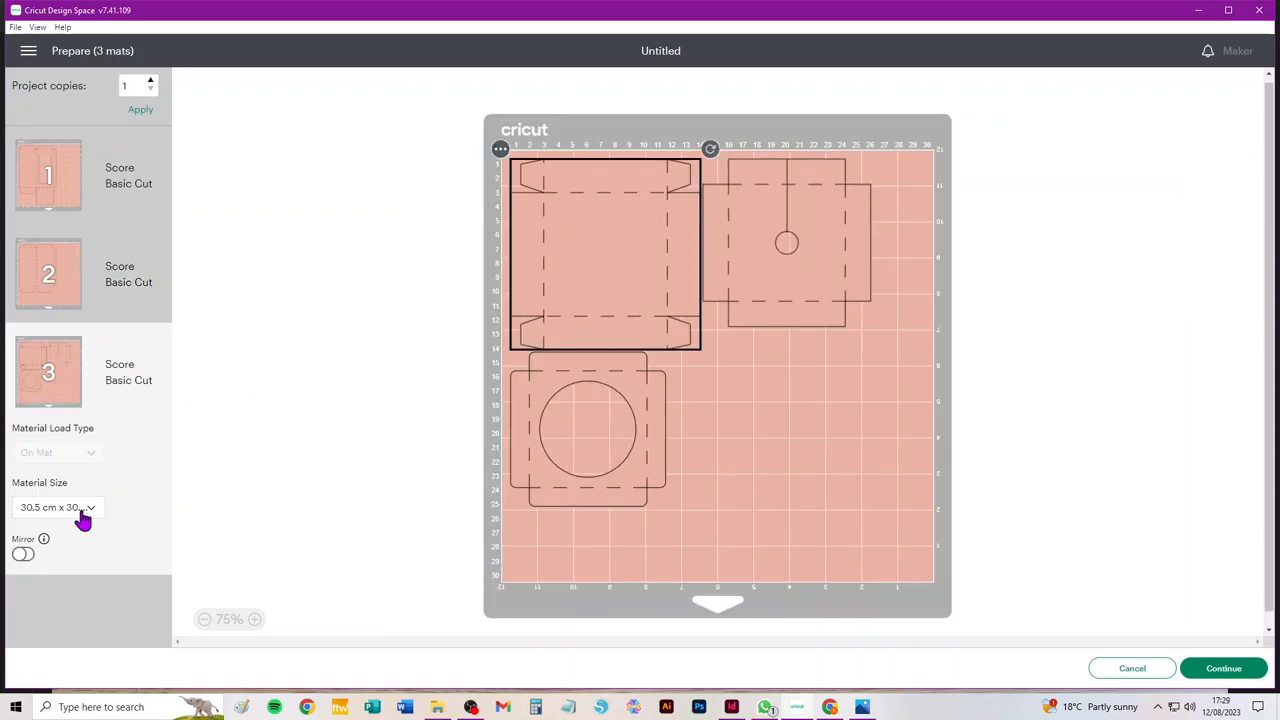
Change mat 2's material size to 21 × 29.7 cm, spreading pieces over four mats
{"action": "left_click", "coordinate": [56, 508]}
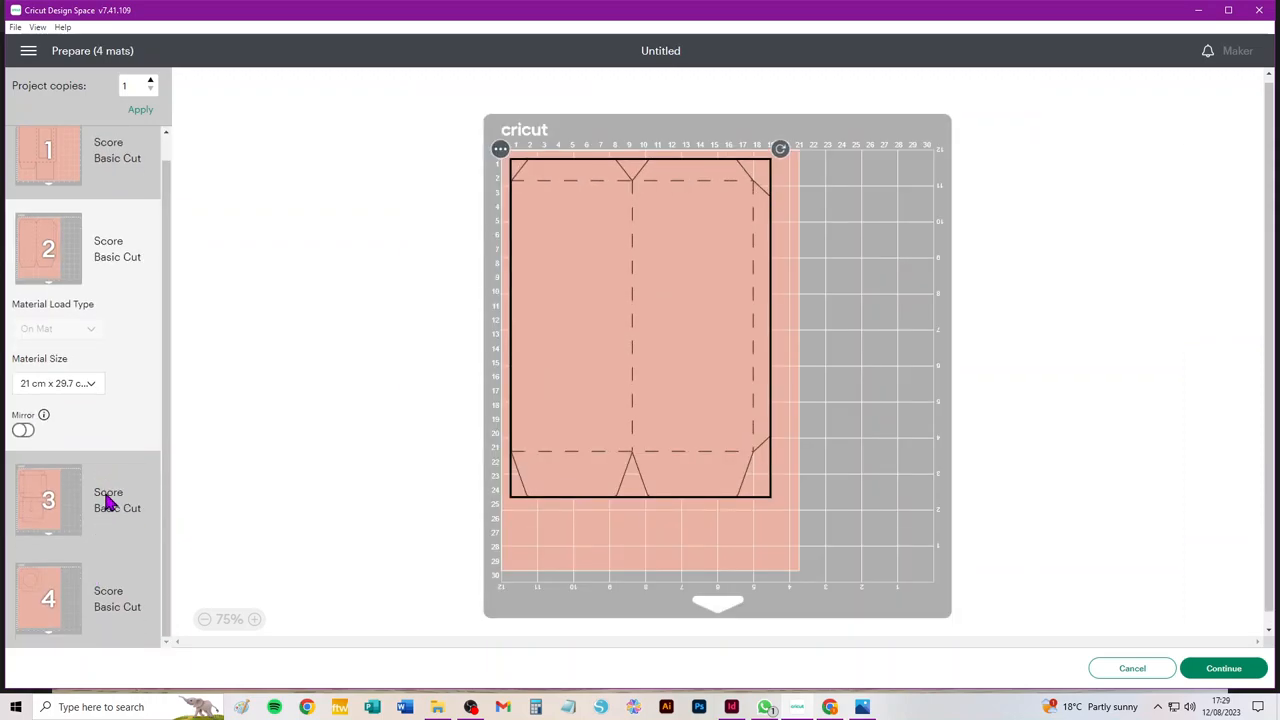
{"action": "mouse_move", "coordinate": [190, 516]}
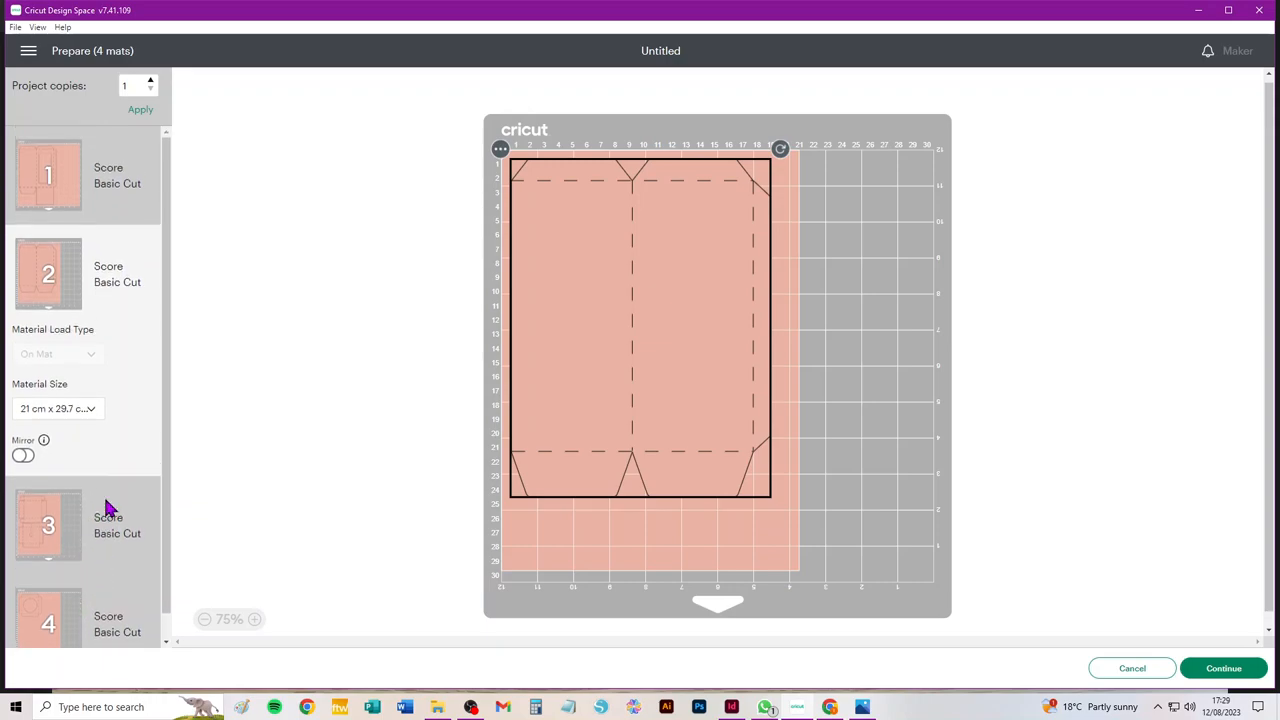
{"action": "mouse_move", "coordinate": [1132, 668]}
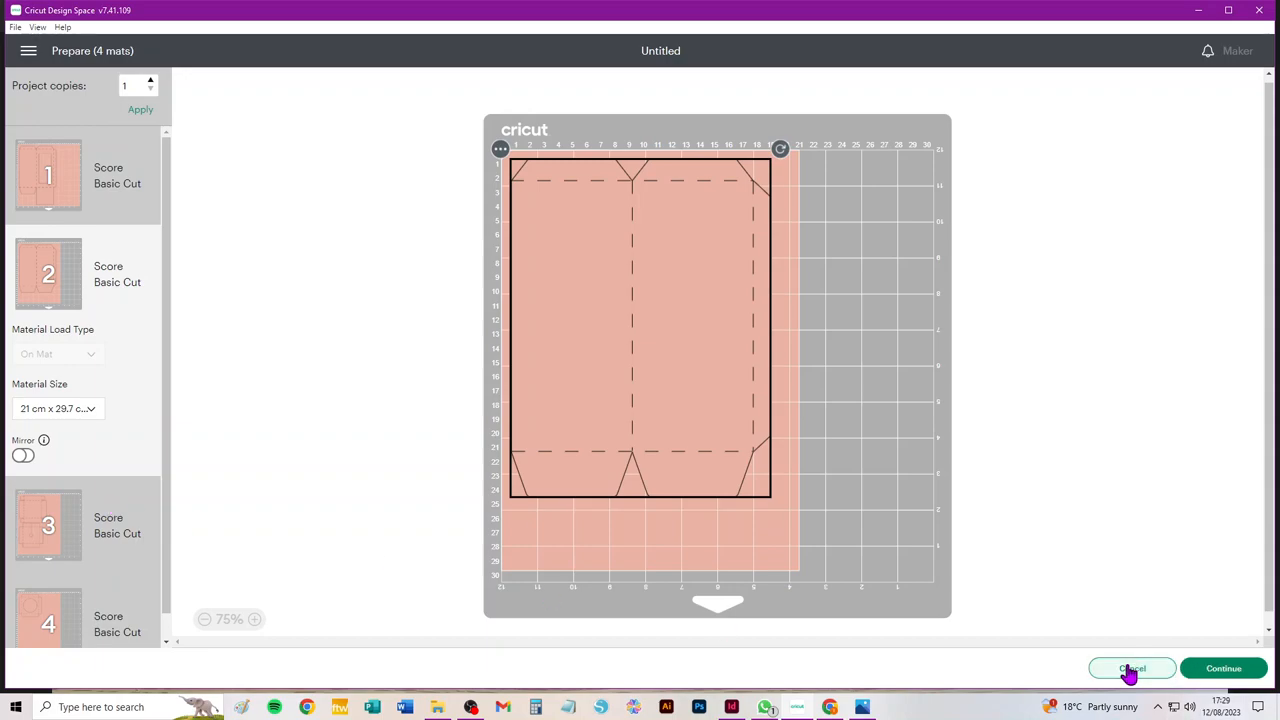
Cancel the mat preview and return to the canvas with the attached box pieces
{"action": "left_click", "coordinate": [1132, 668]}
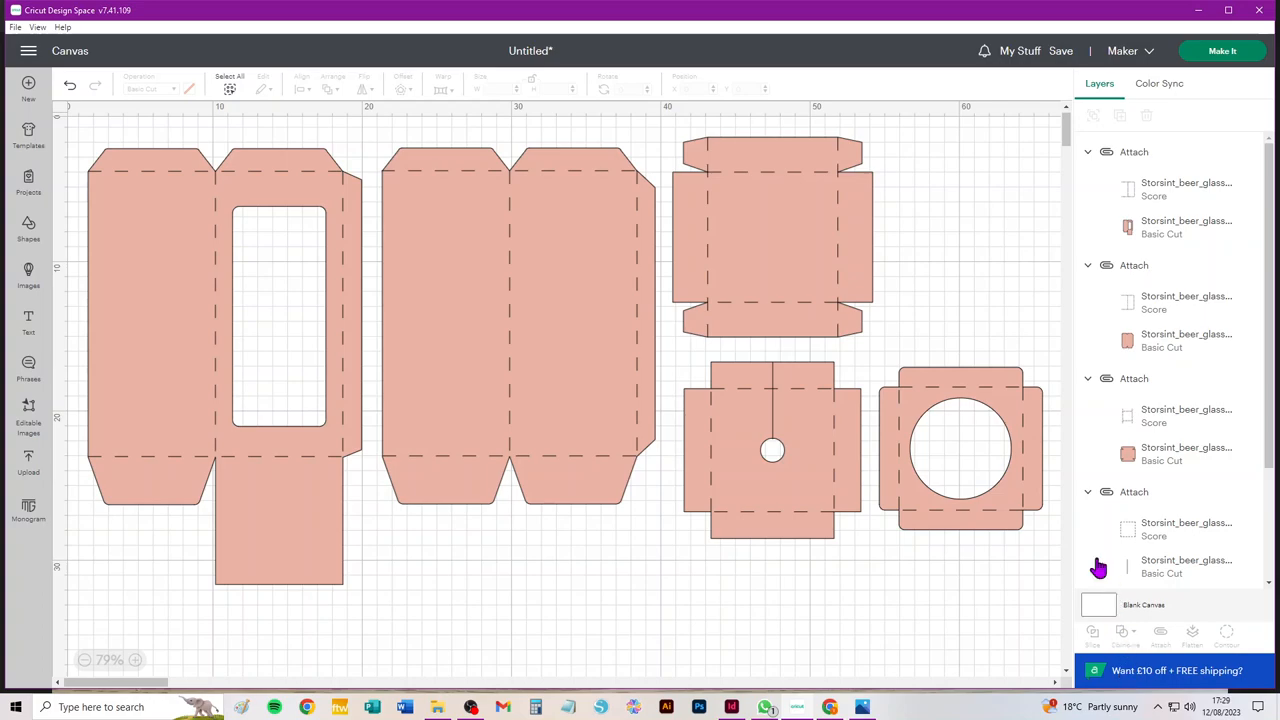
{"action": "mouse_move", "coordinate": [1046, 566]}
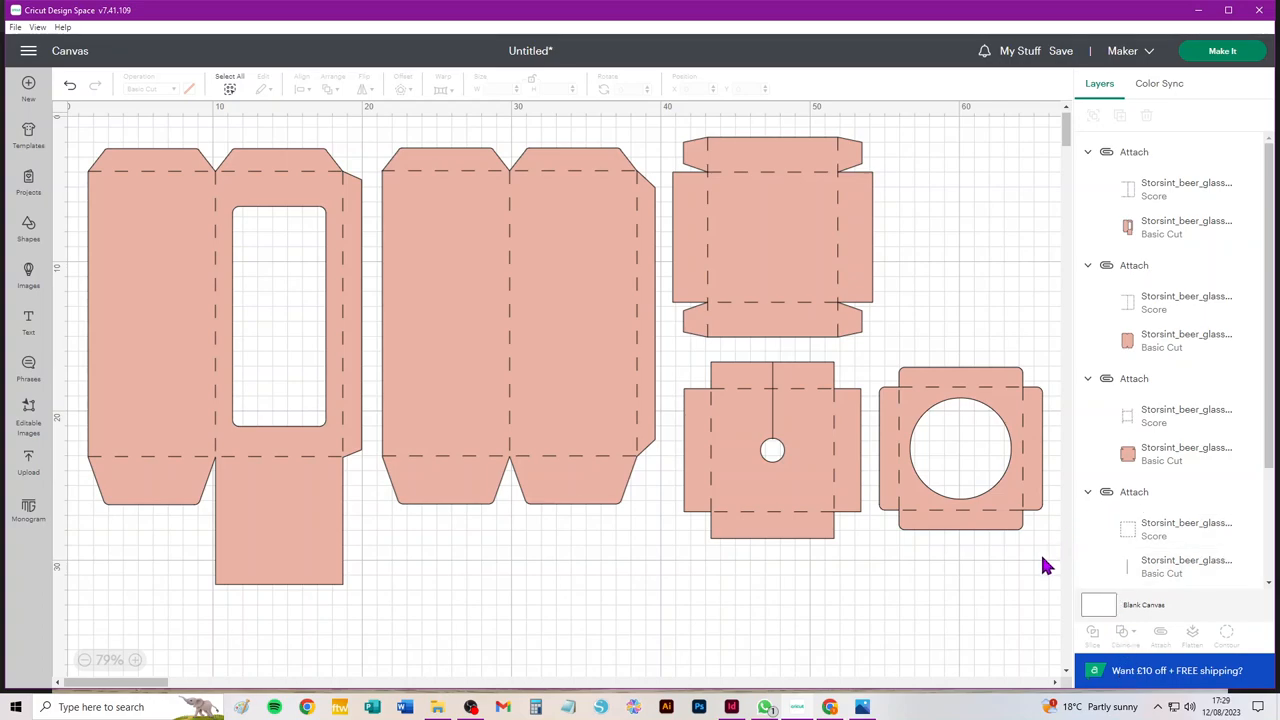
{"action": "mouse_move", "coordinate": [994, 556]}
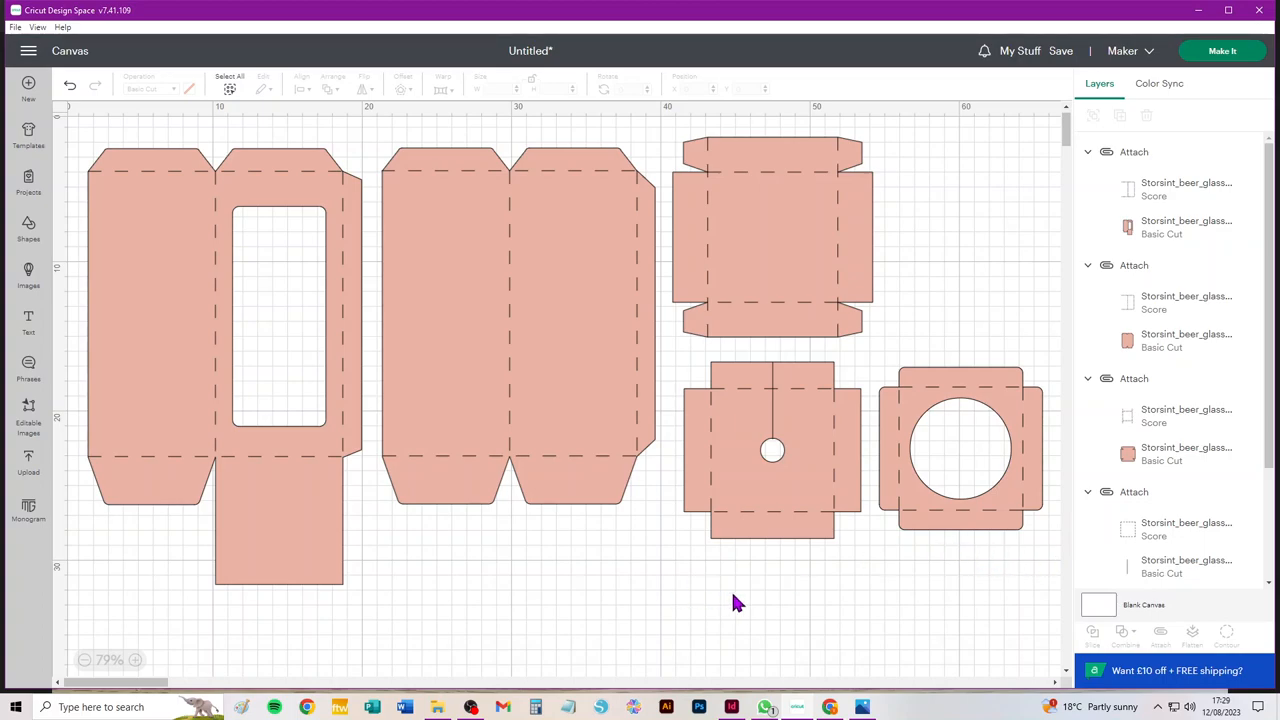
{"action": "mouse_move", "coordinate": [382, 410]}
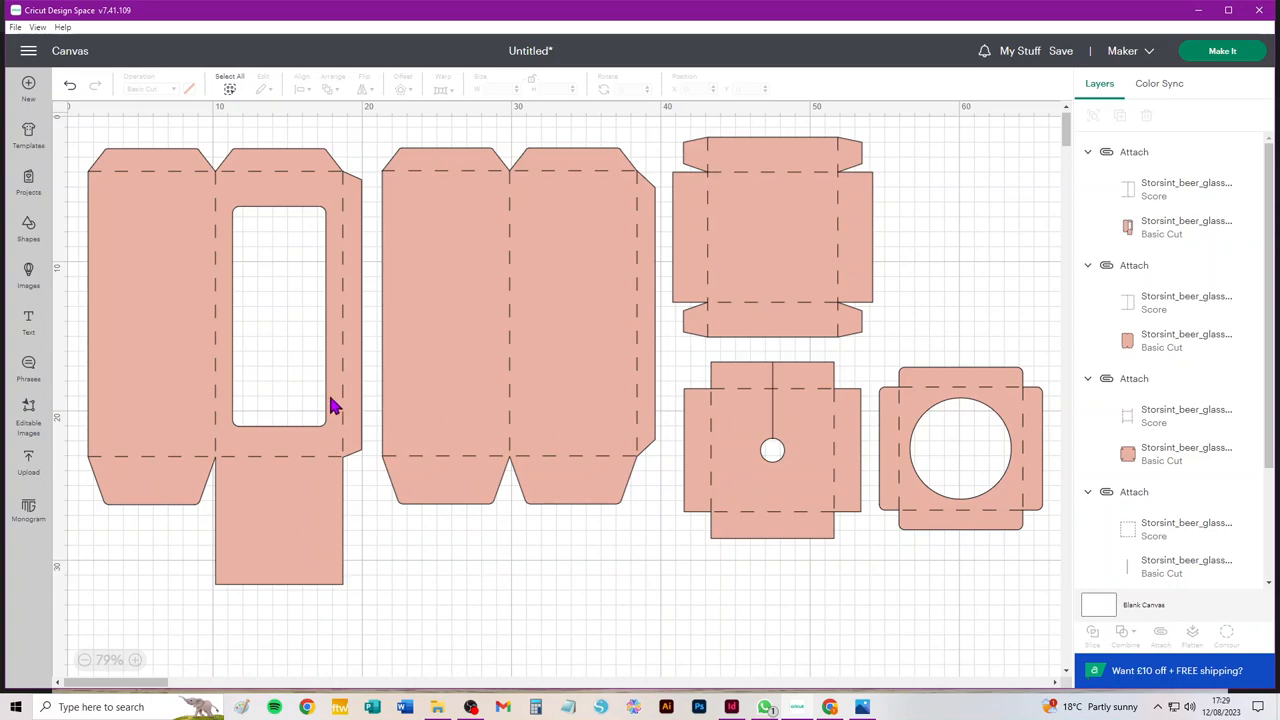
{"action": "mouse_move", "coordinate": [344, 404]}
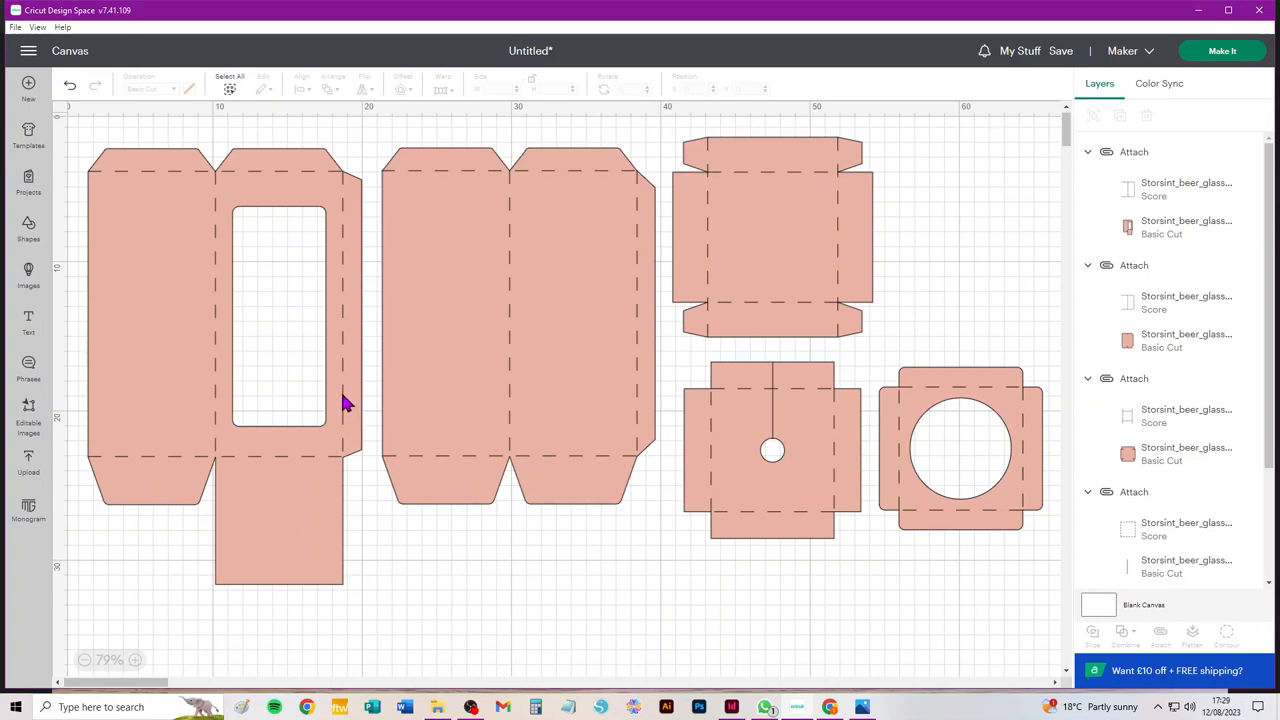